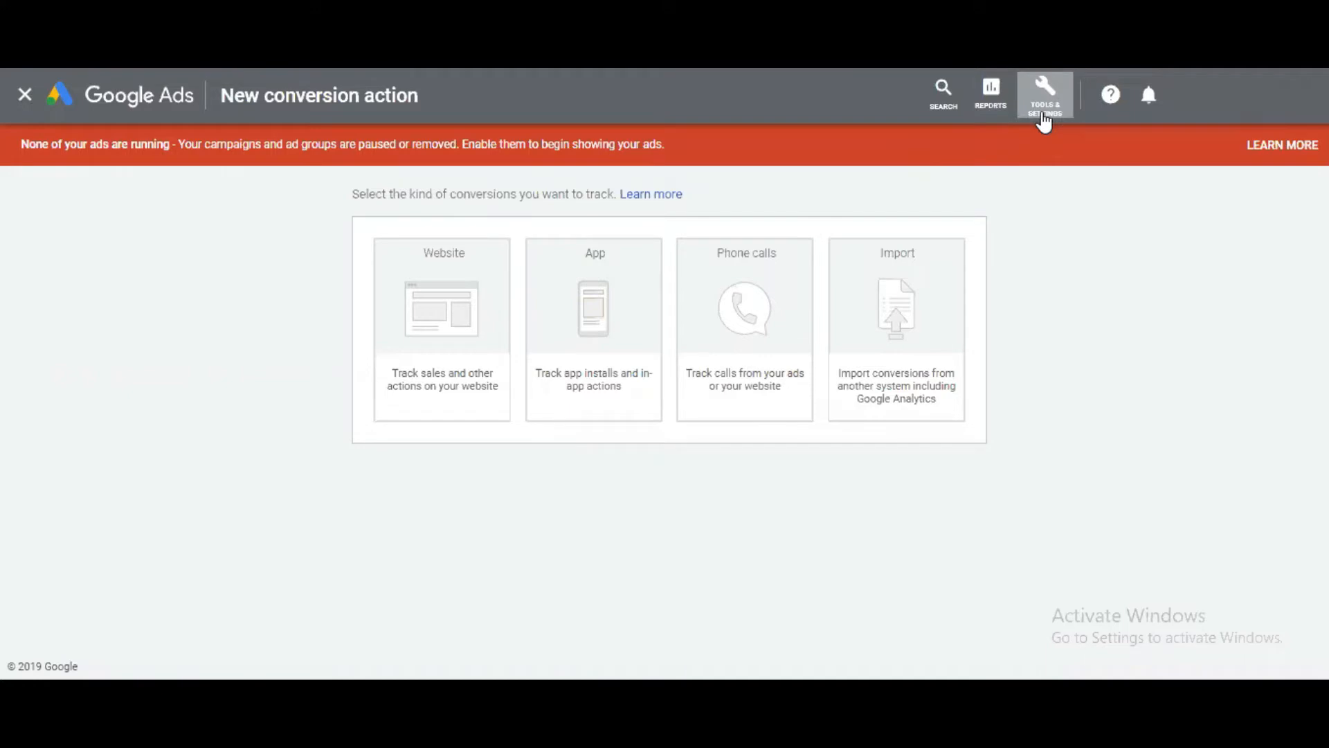
- From the conversions area, start a Website conversion action with category Page View
click(1045, 93)
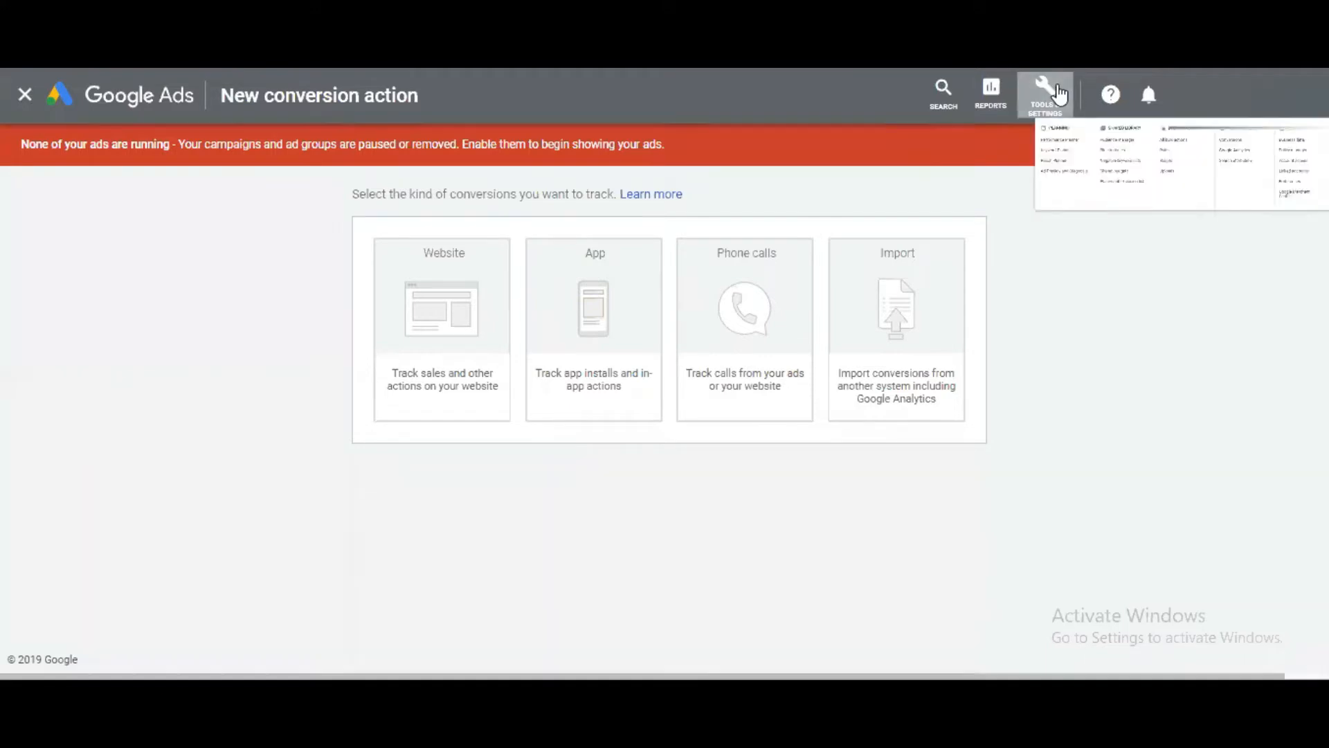
click(1044, 93)
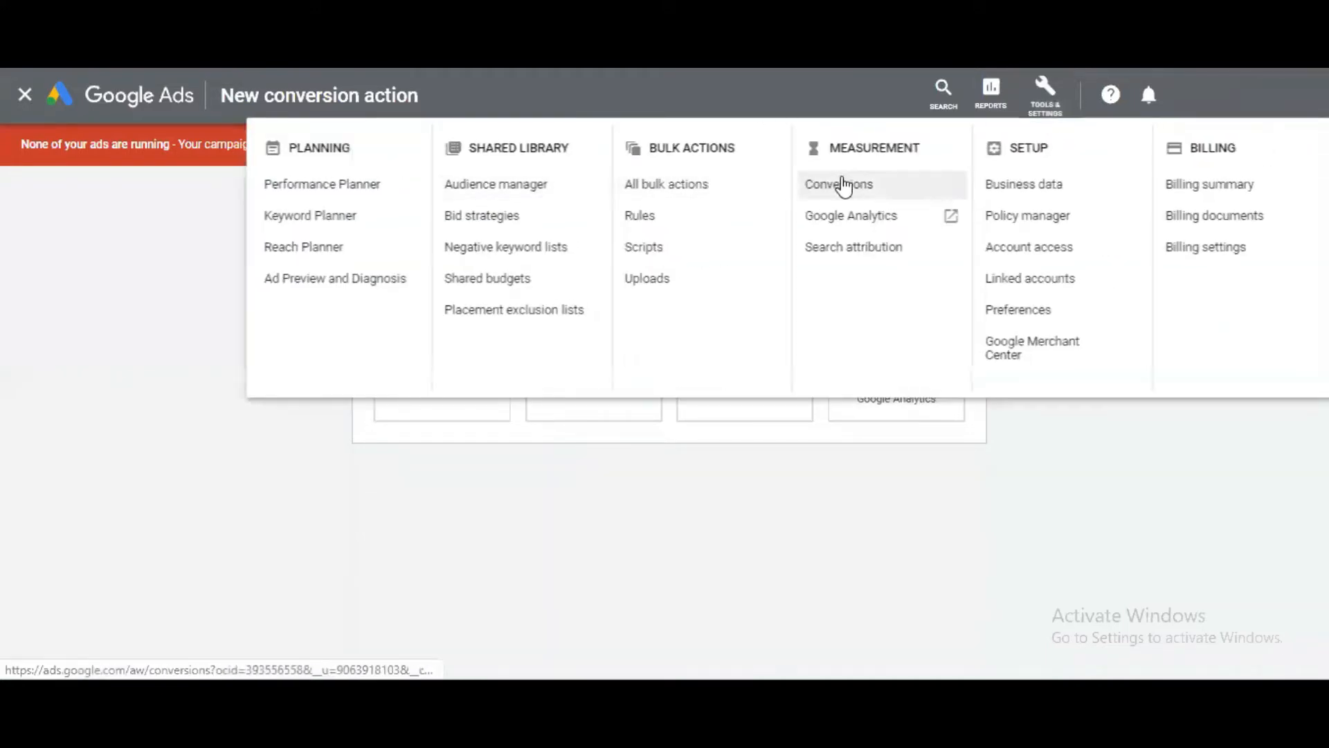
mouse_move(290, 486)
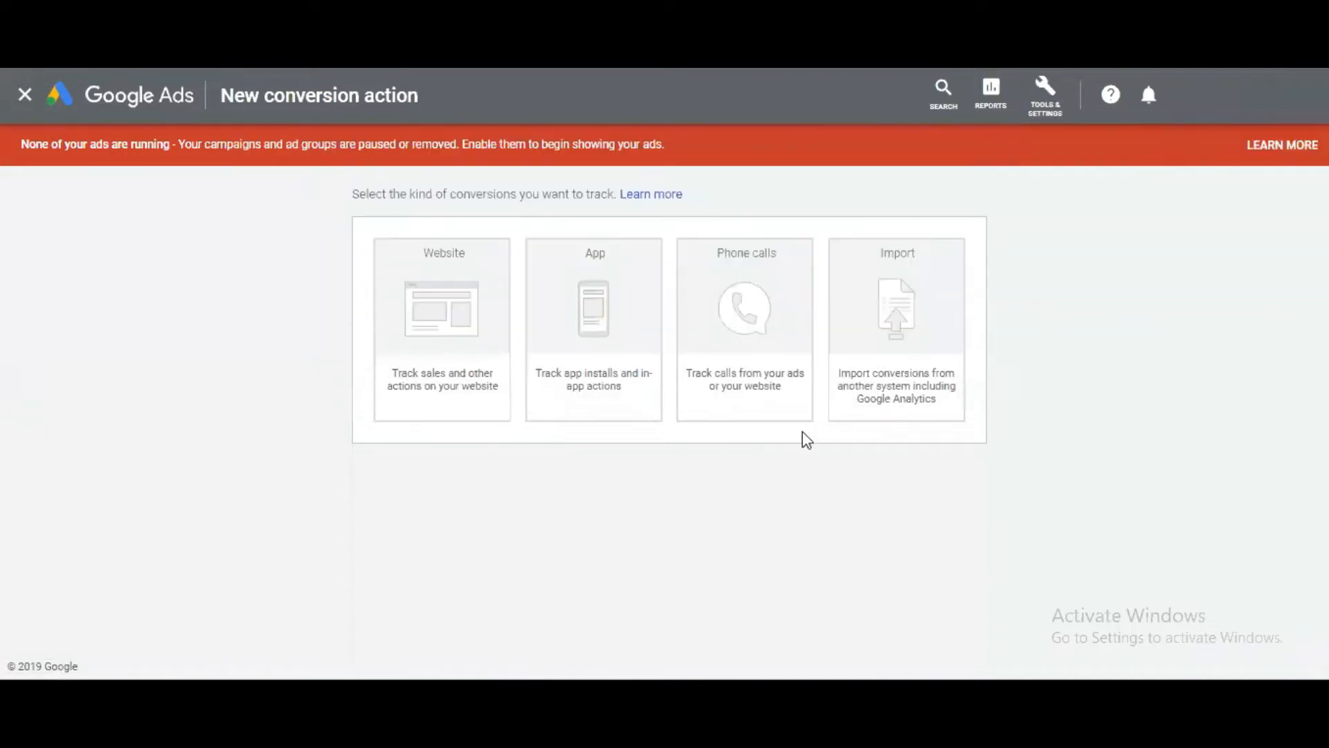
mouse_move(427, 337)
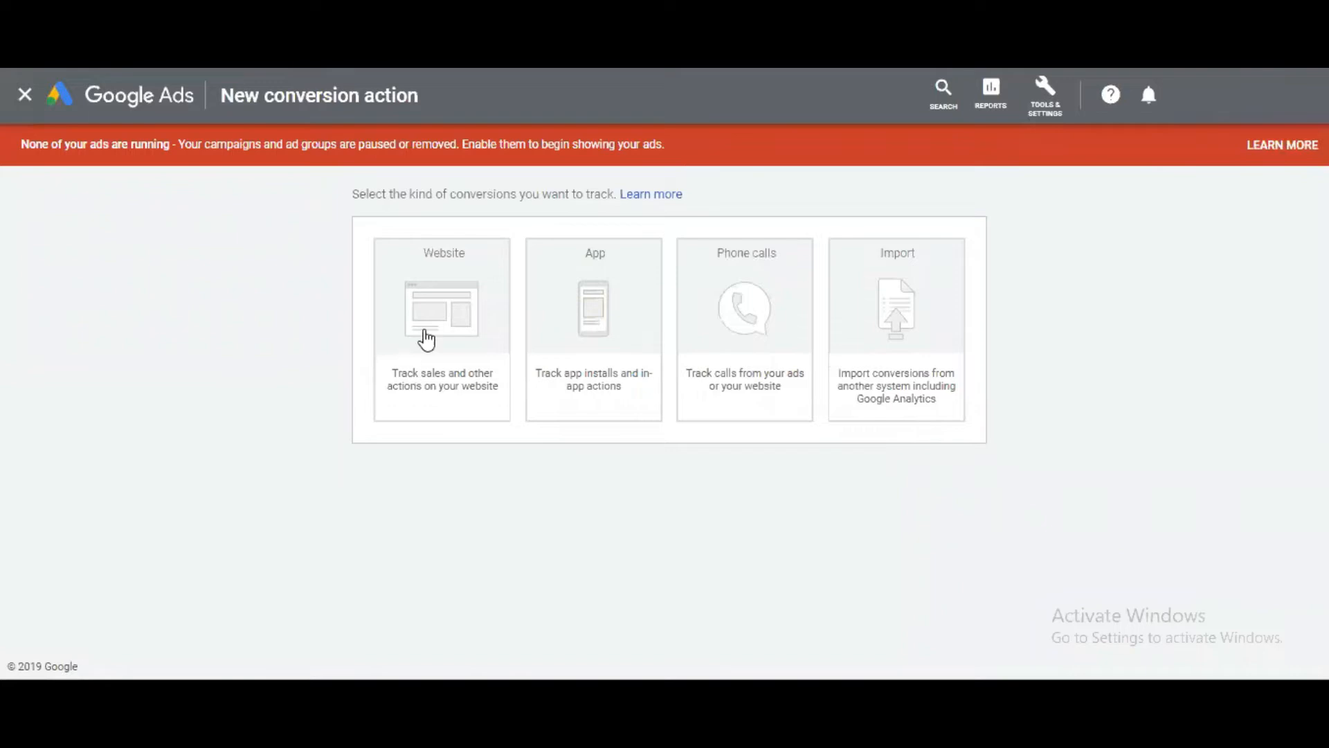
mouse_move(668, 195)
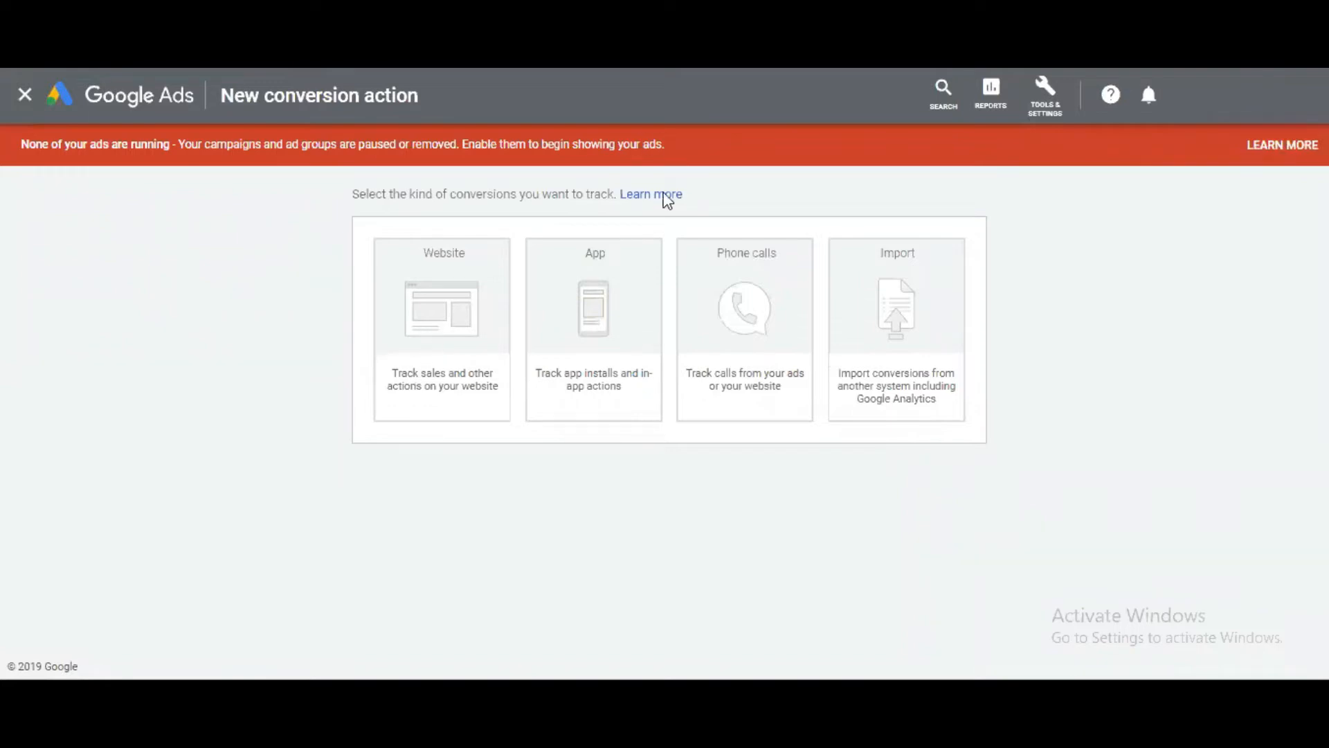
mouse_move(994, 316)
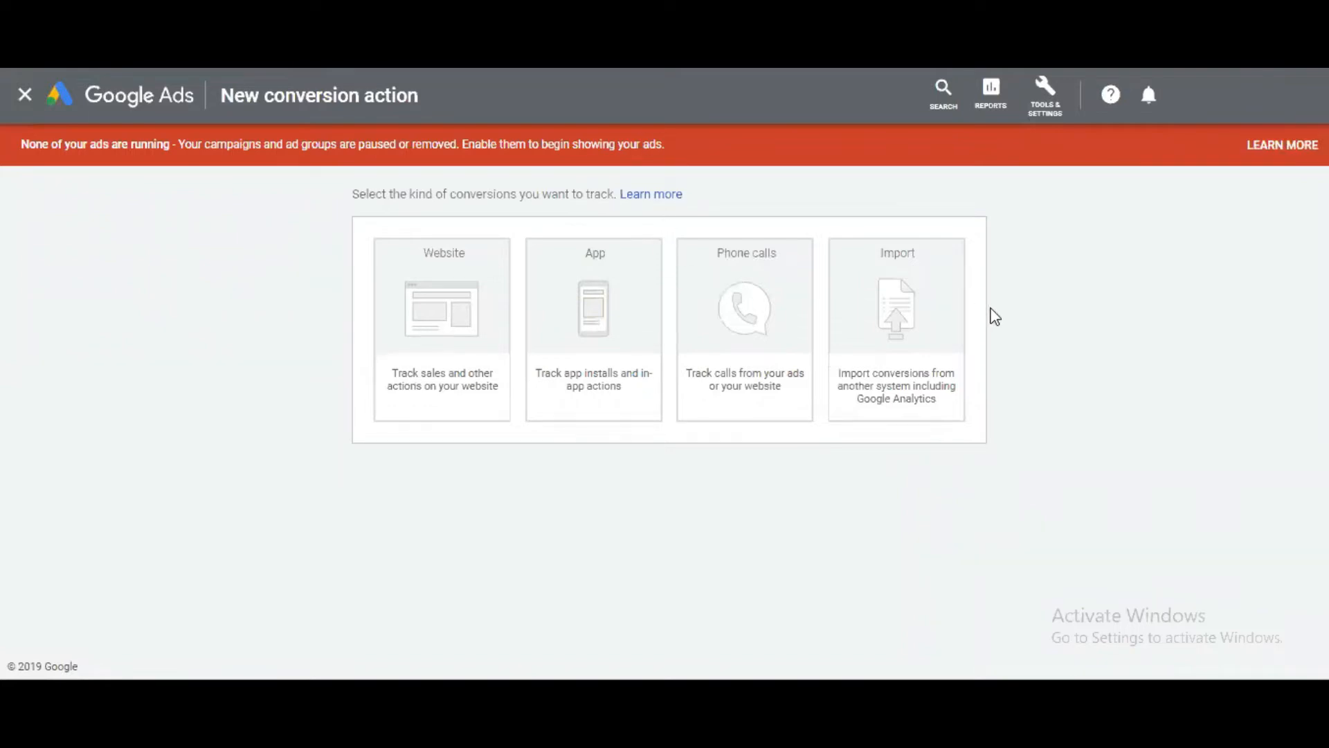
mouse_move(439, 344)
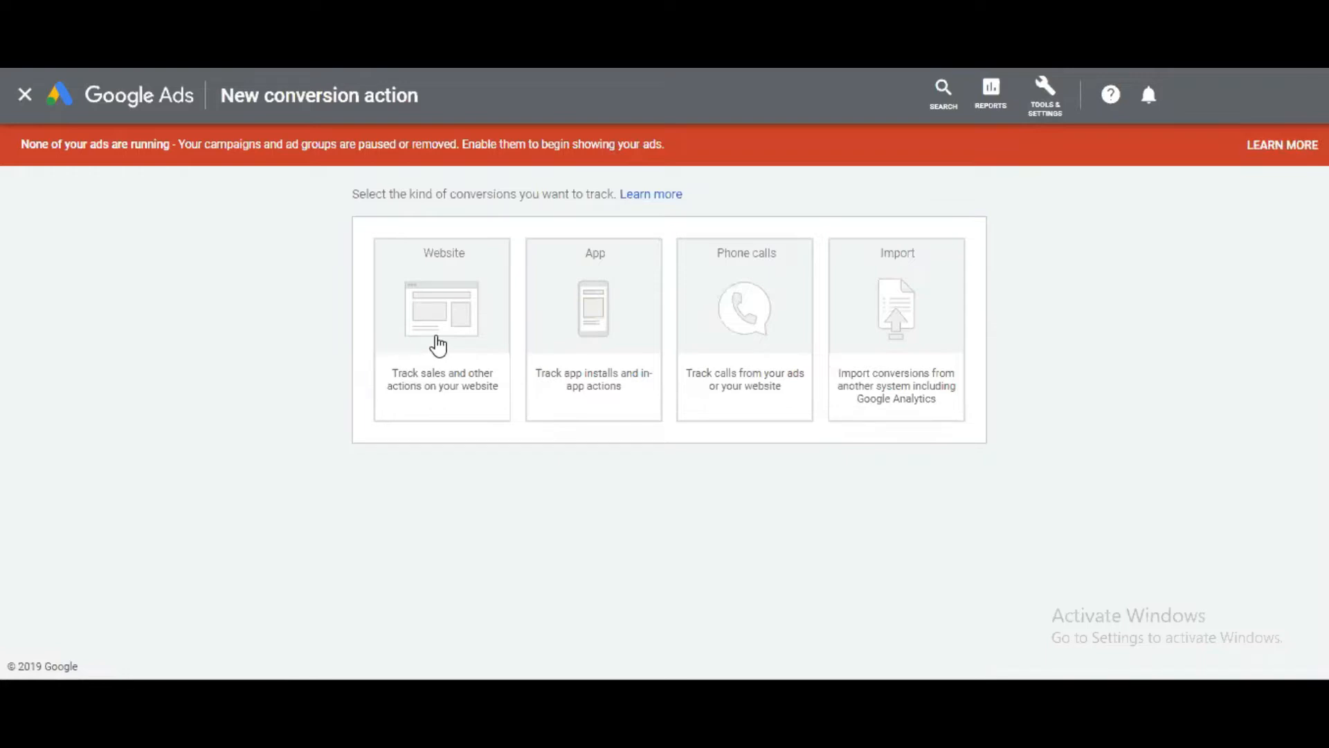
mouse_move(458, 297)
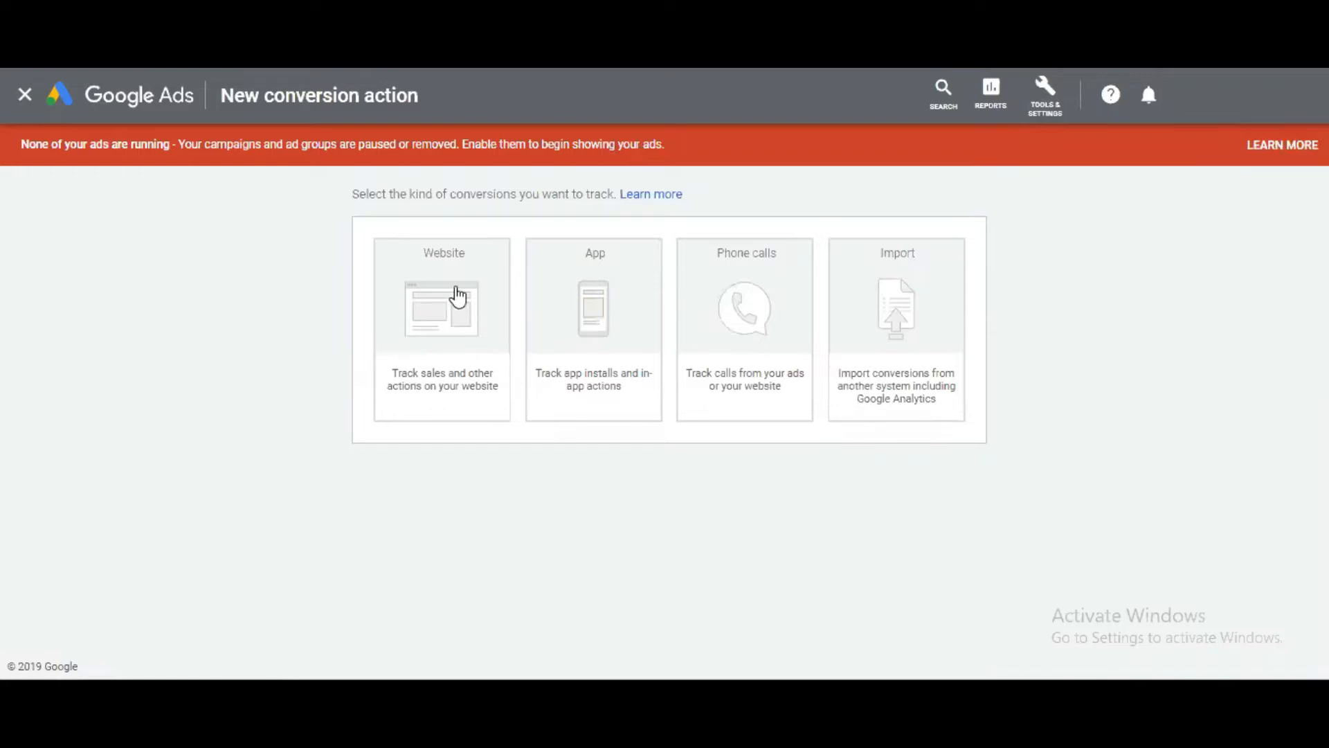
click(442, 307)
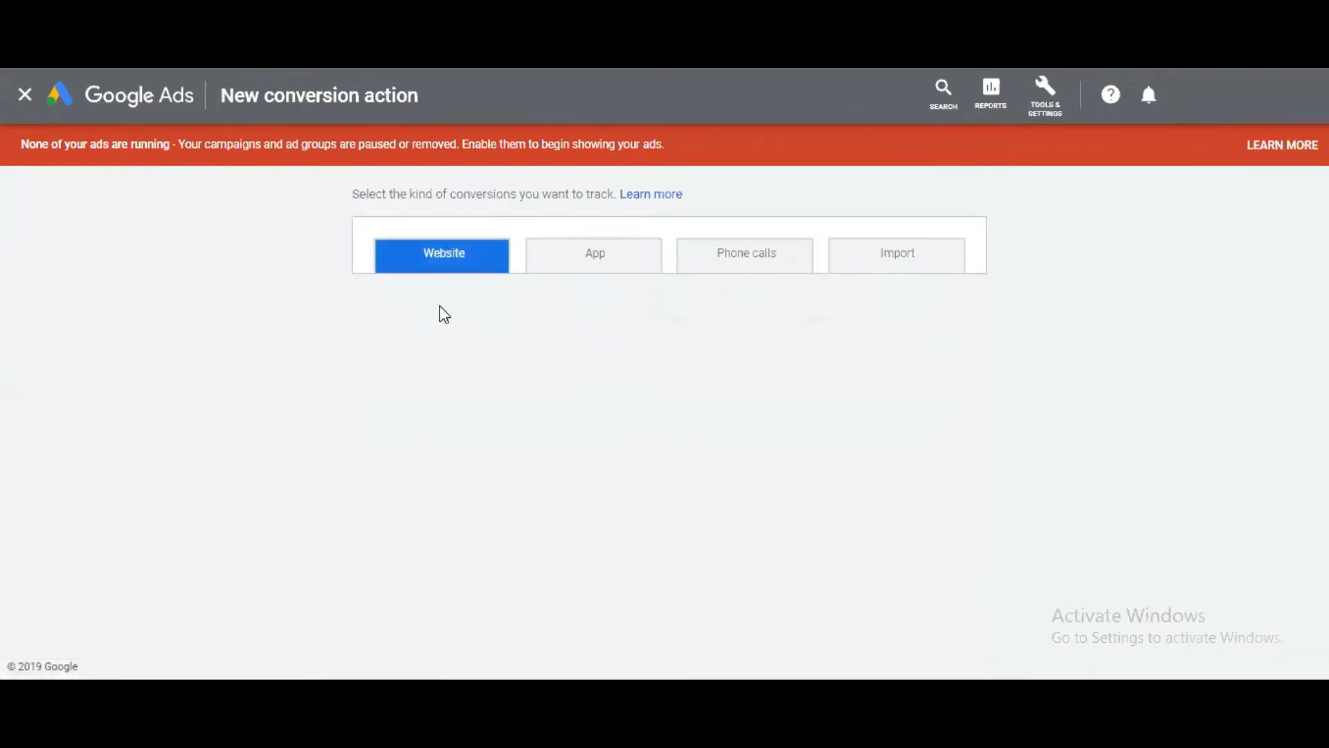
click(443, 254)
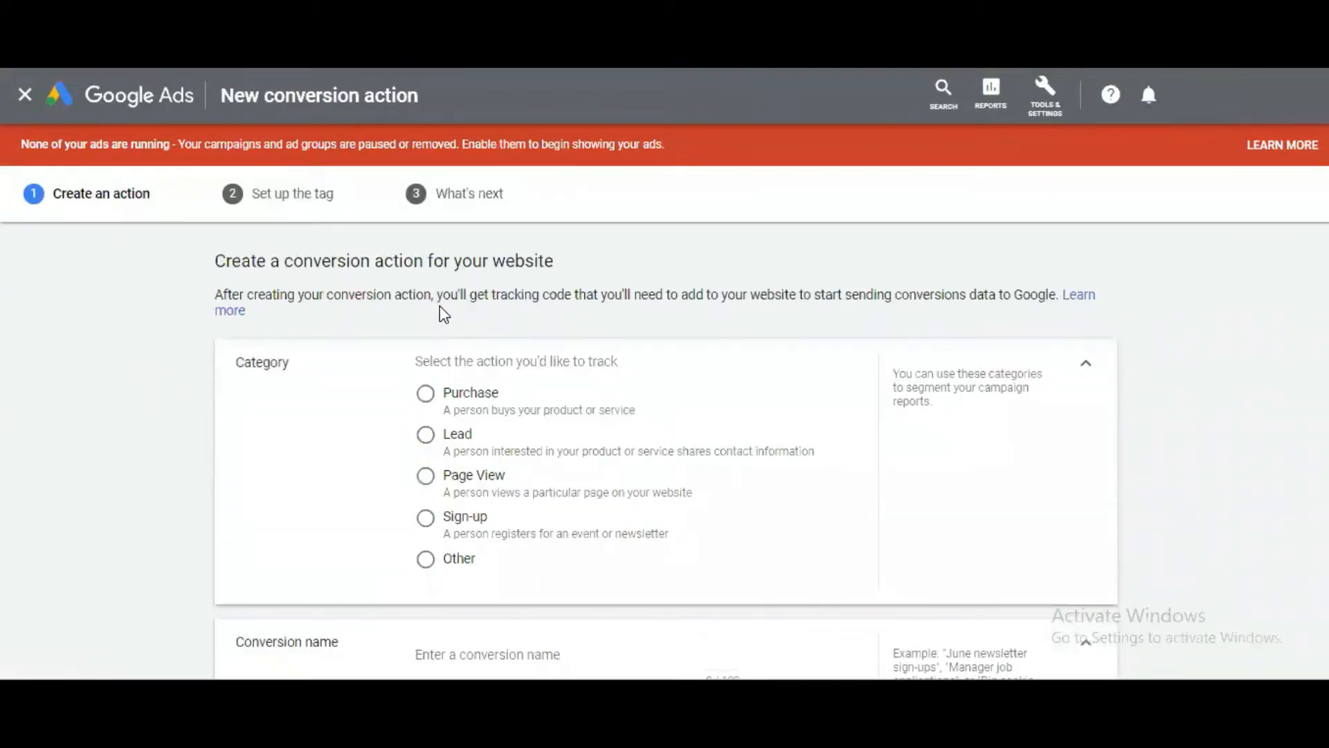
mouse_move(322, 368)
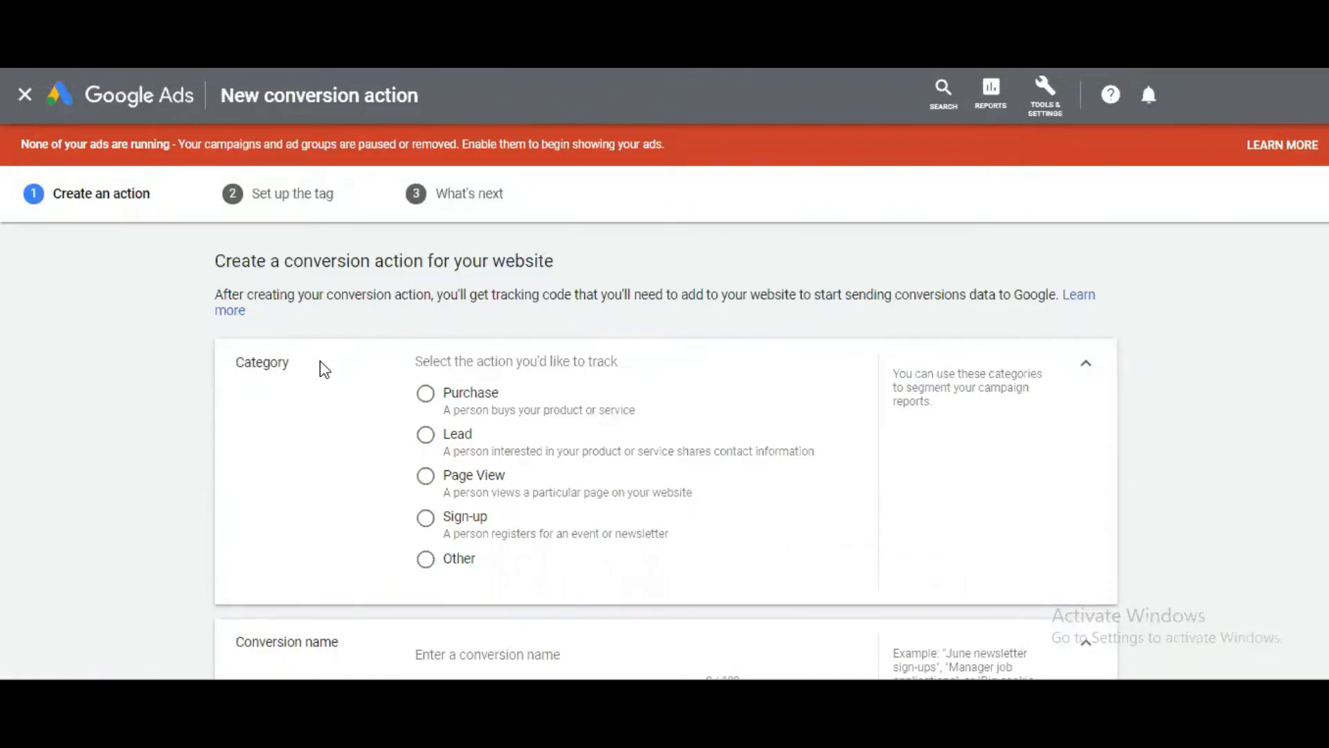
mouse_move(418, 369)
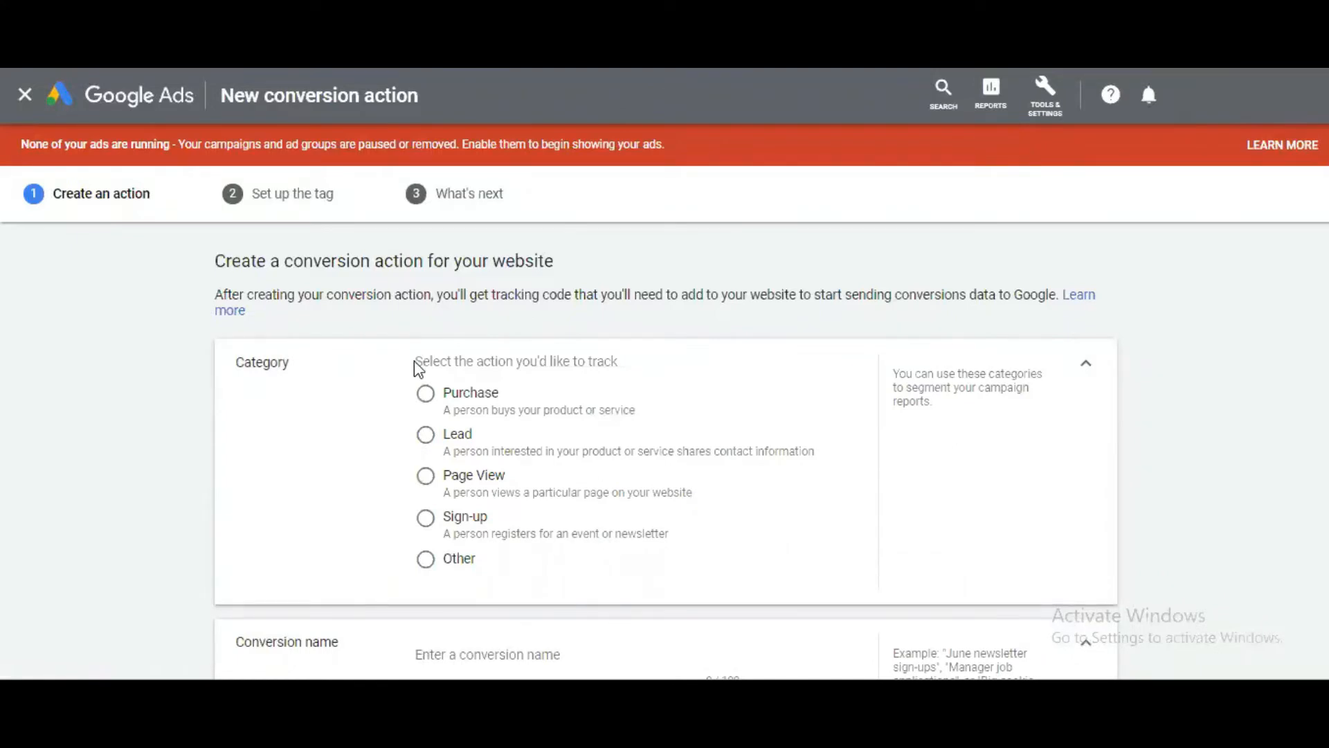
mouse_move(403, 475)
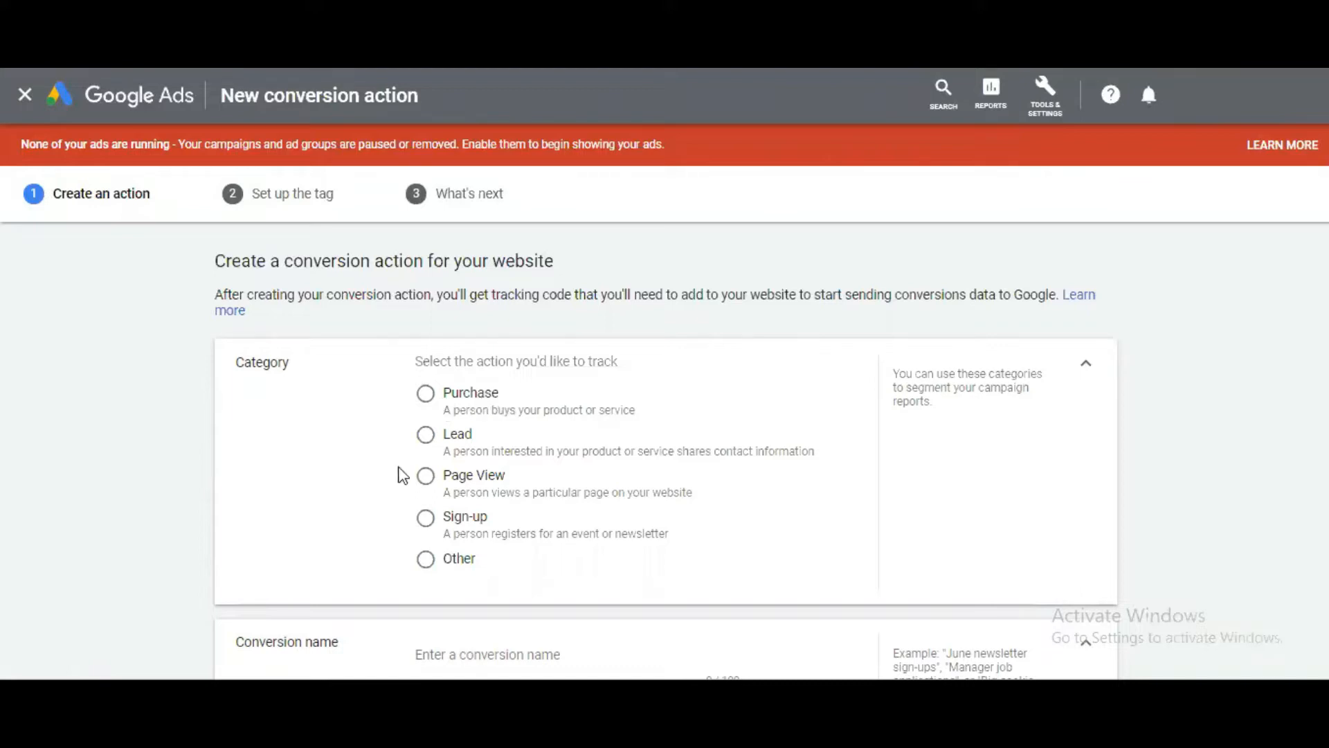
mouse_move(506, 480)
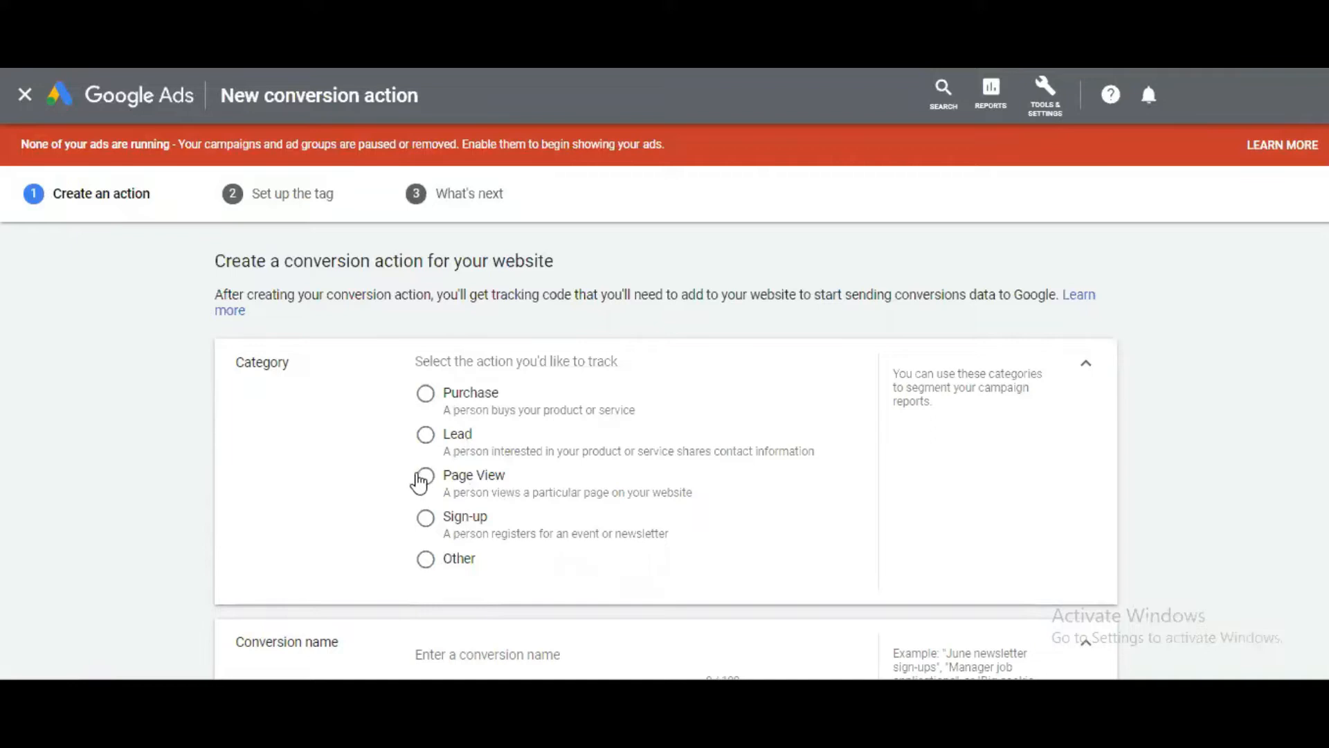
click(425, 475)
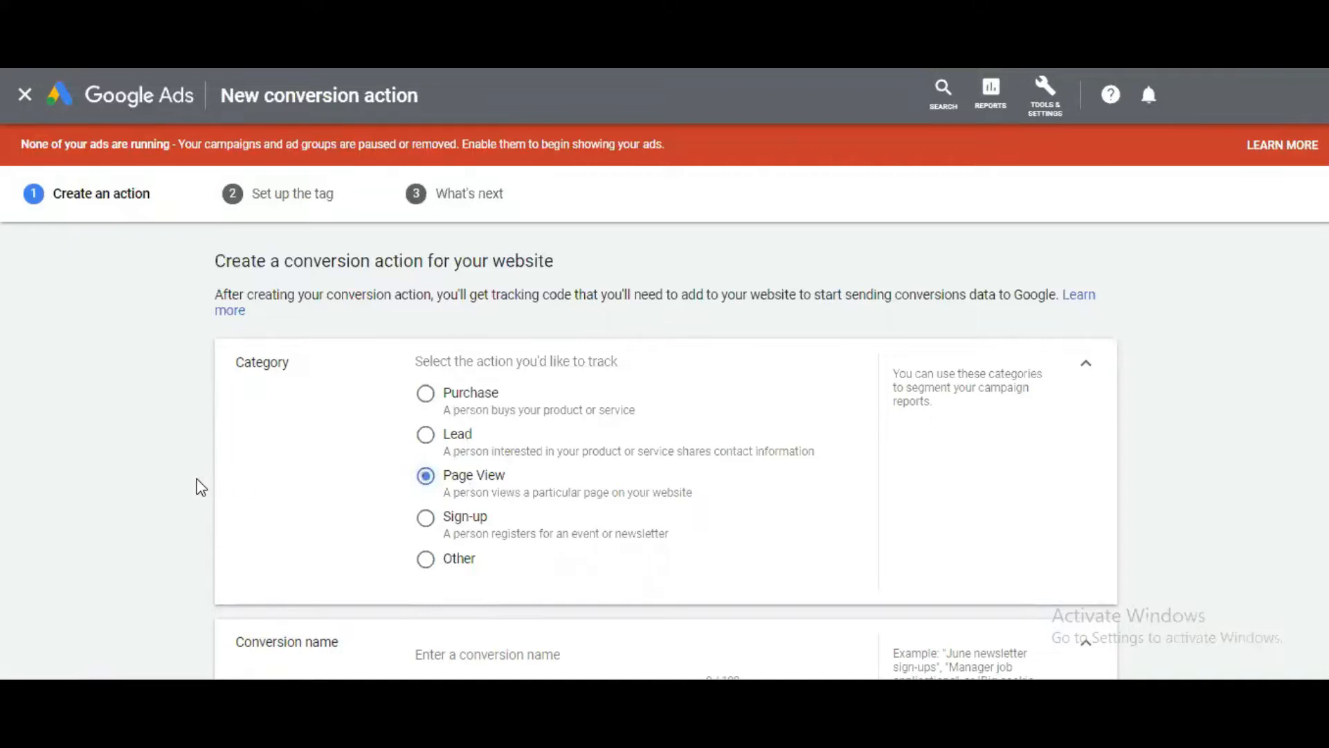
scroll(down, 3)
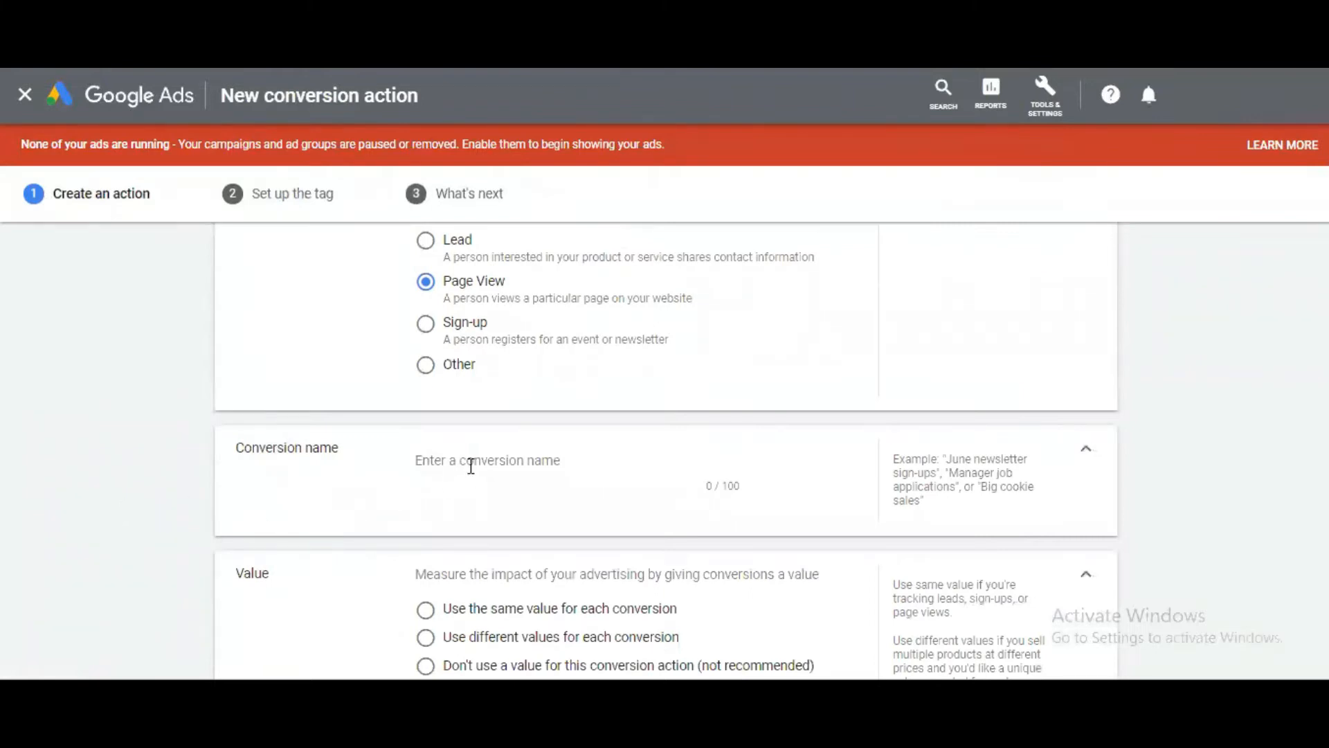
- Enter 'Website Page Views' as the conversion name
click(509, 461)
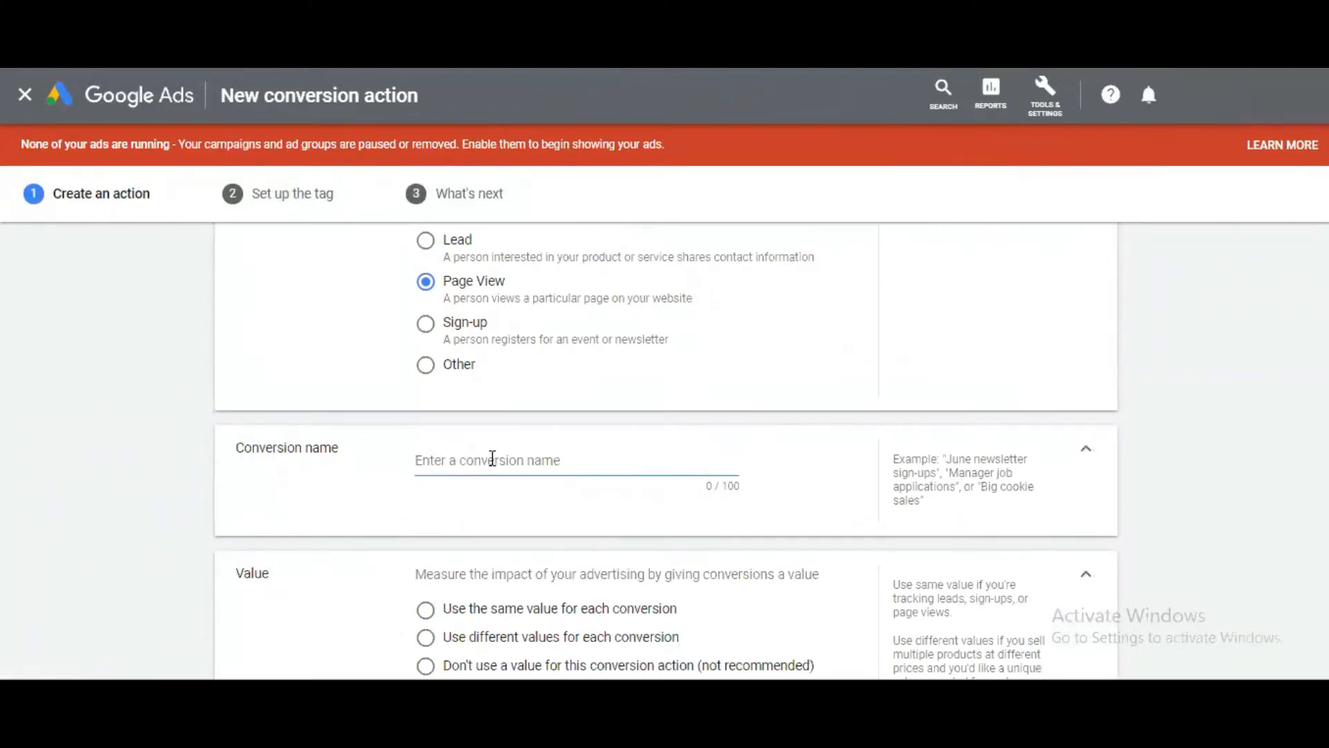
text(Web)
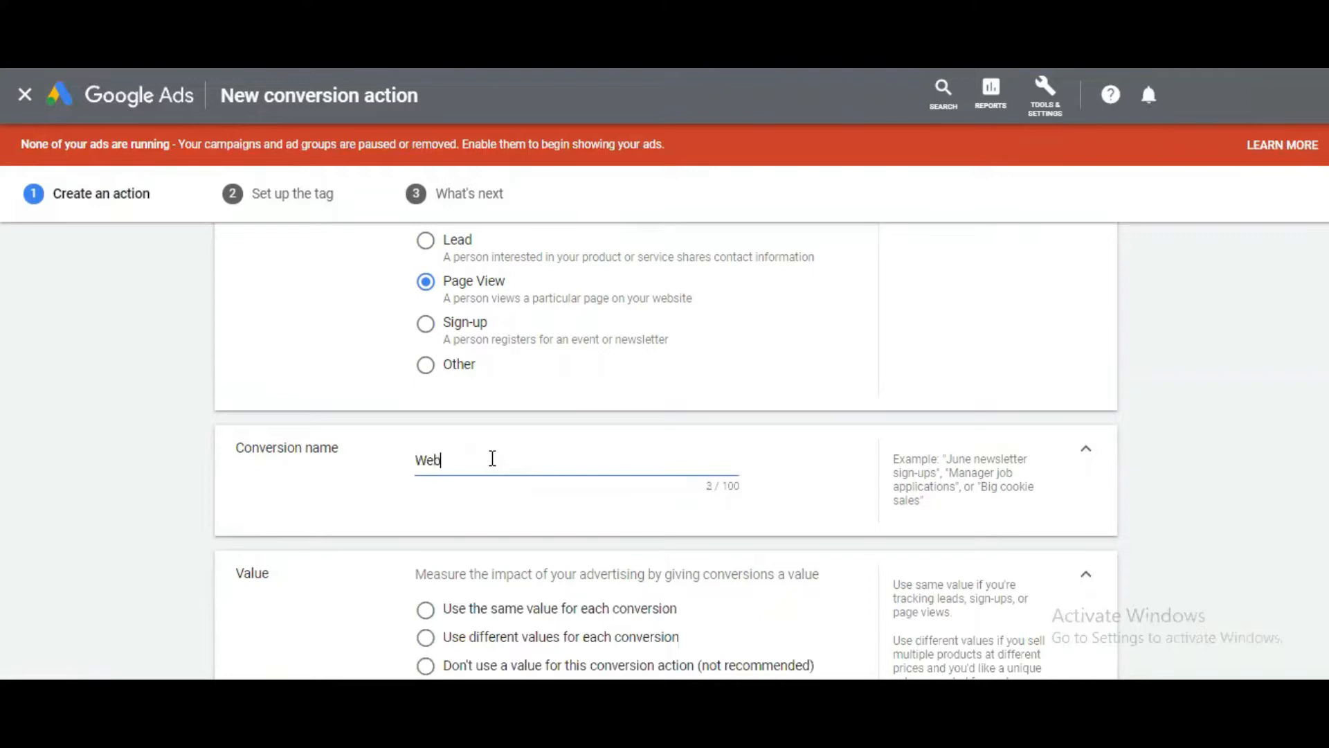
text(site Pae)
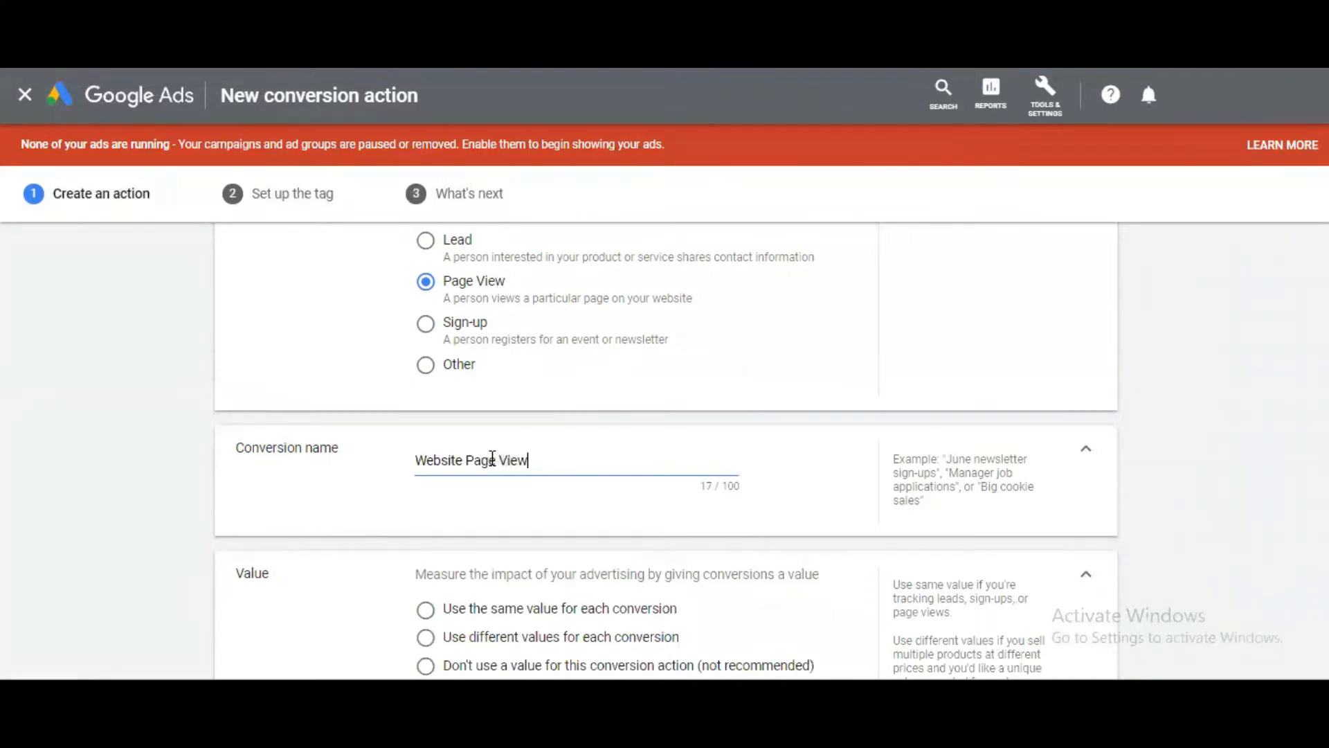
text(s)
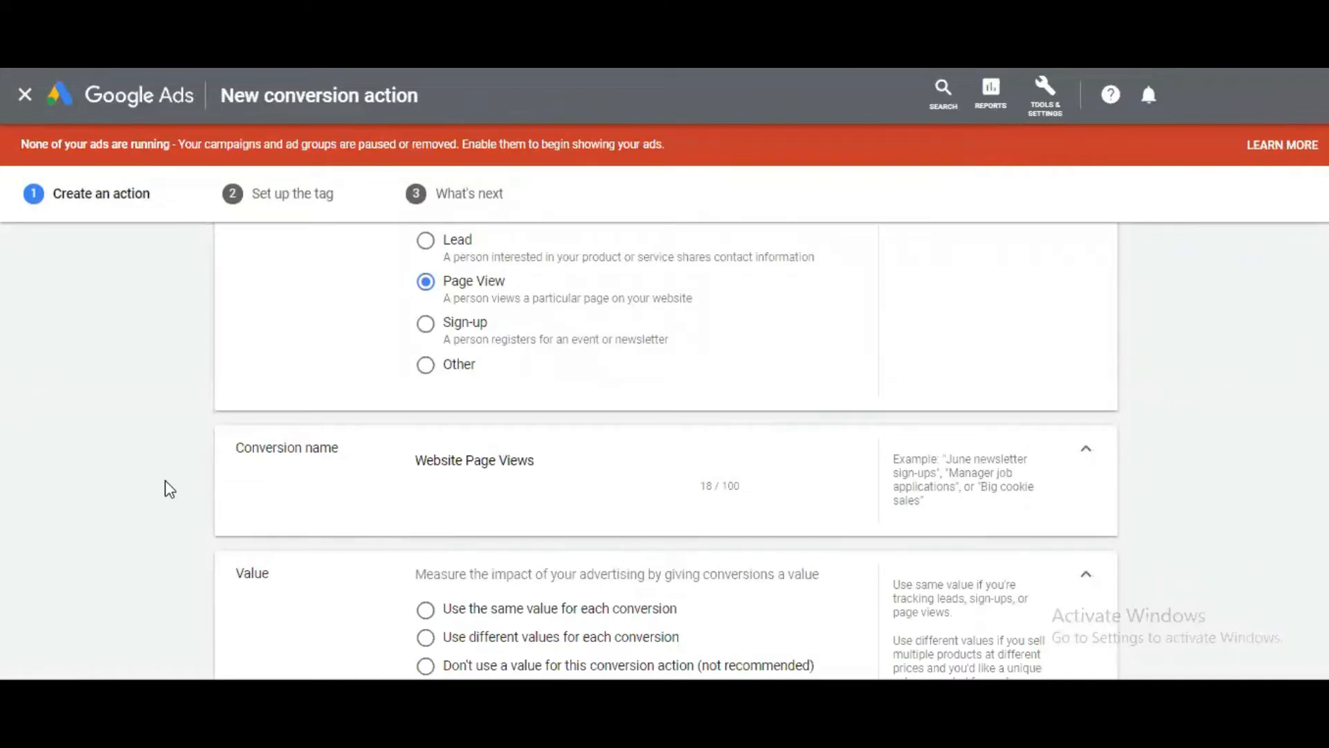
- Select 'Don't use a value for this conversion action' in the Value section
scroll(down, 3)
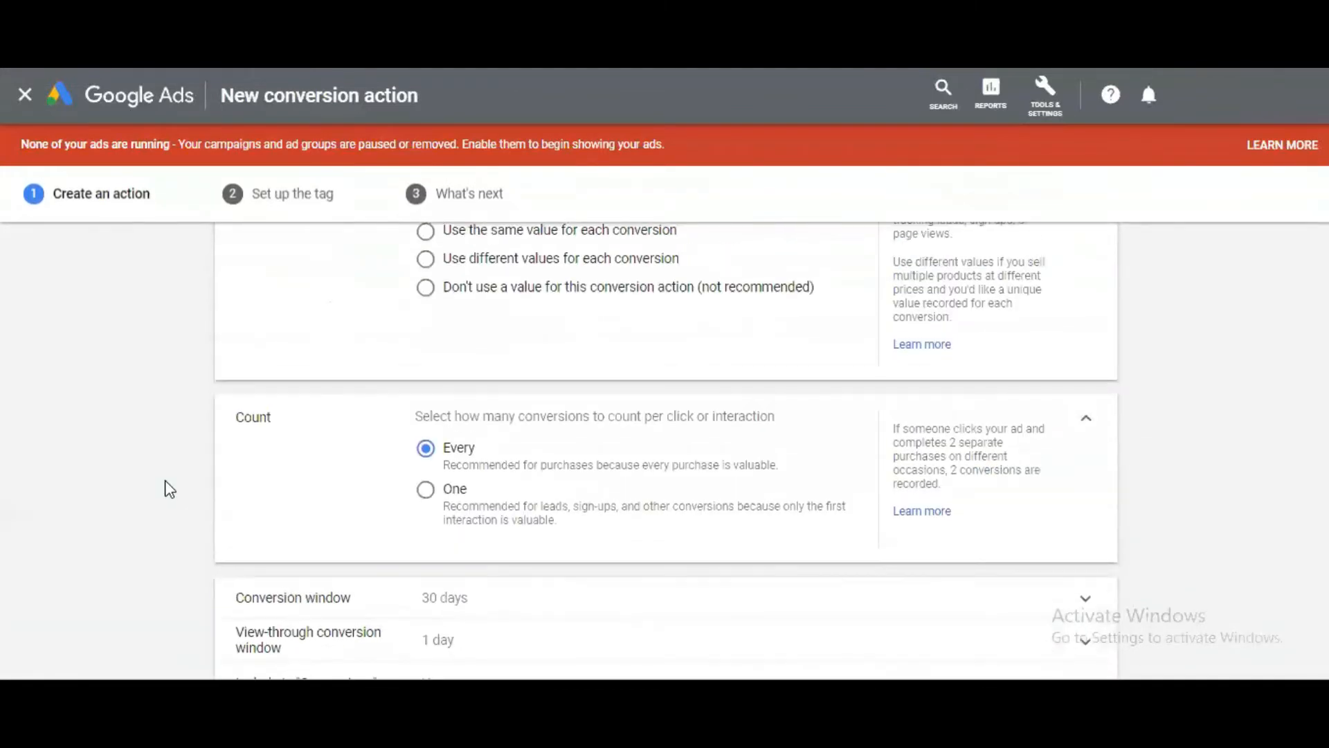
scroll(up, 3)
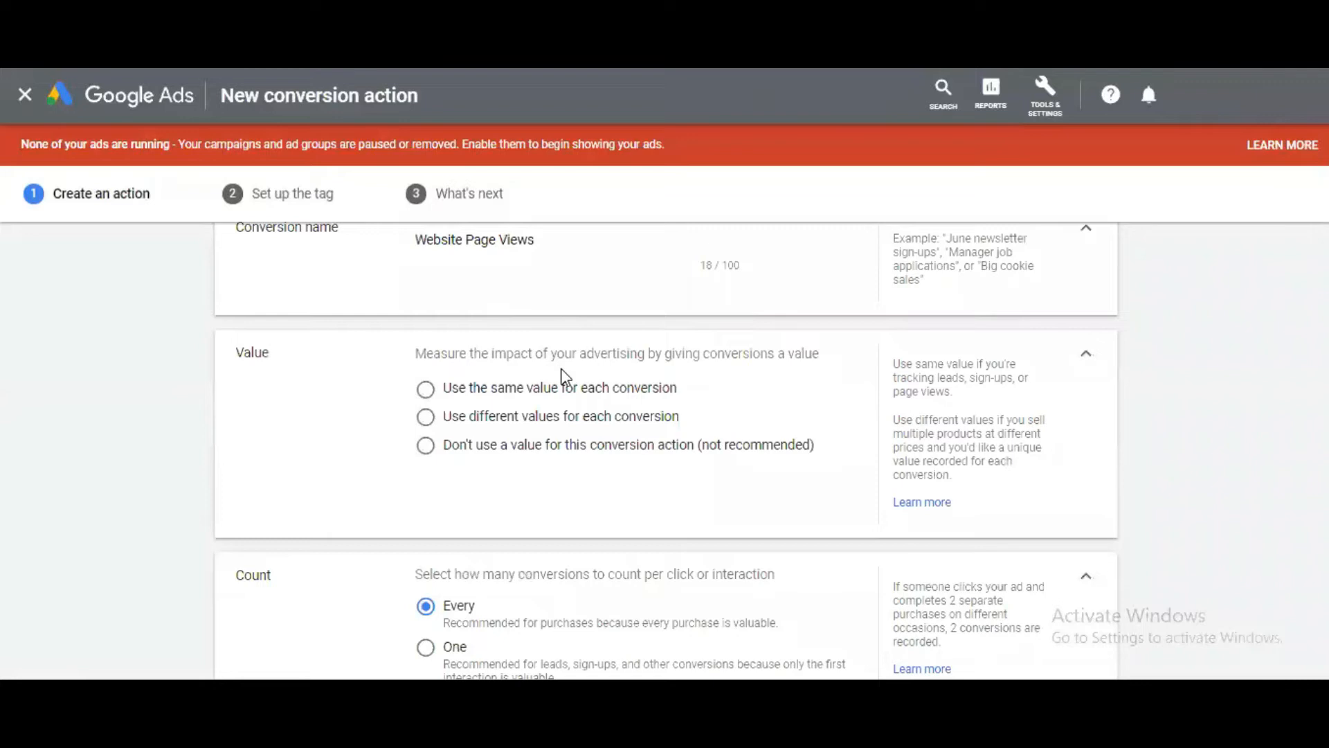
mouse_move(495, 407)
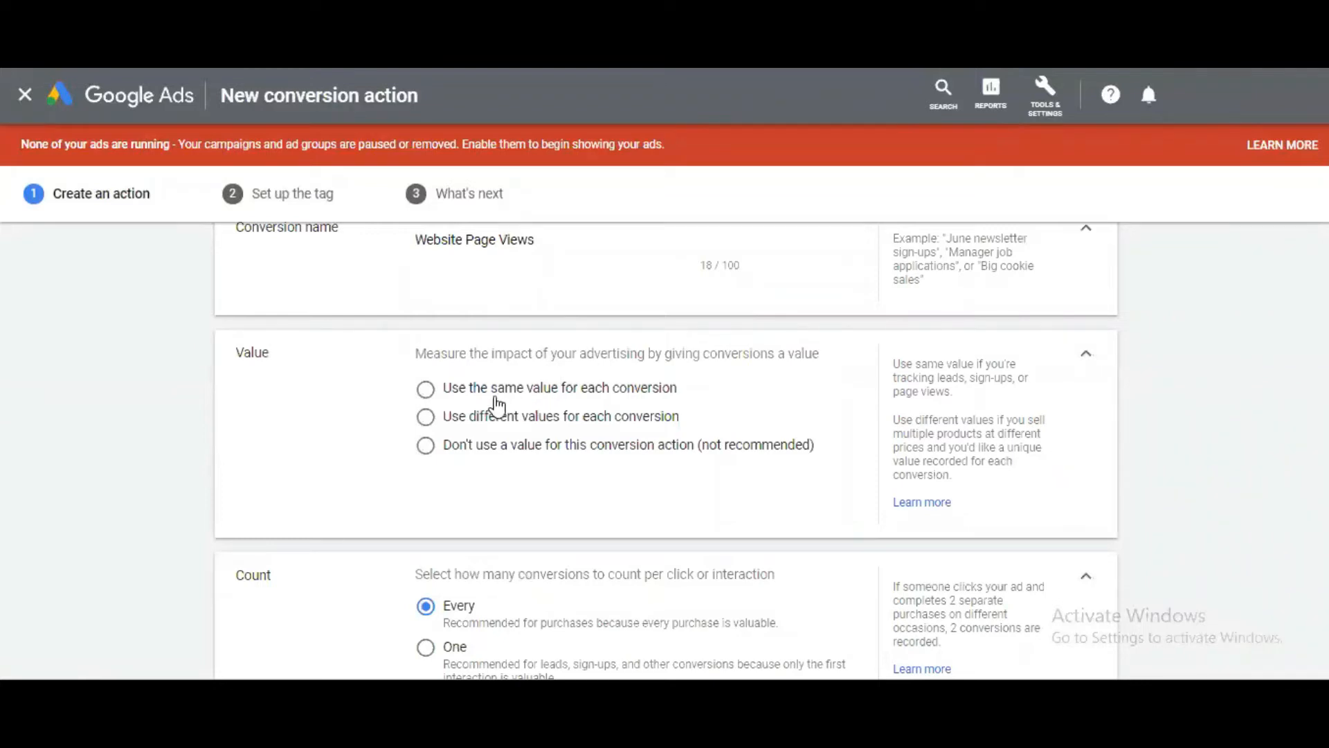
mouse_move(503, 438)
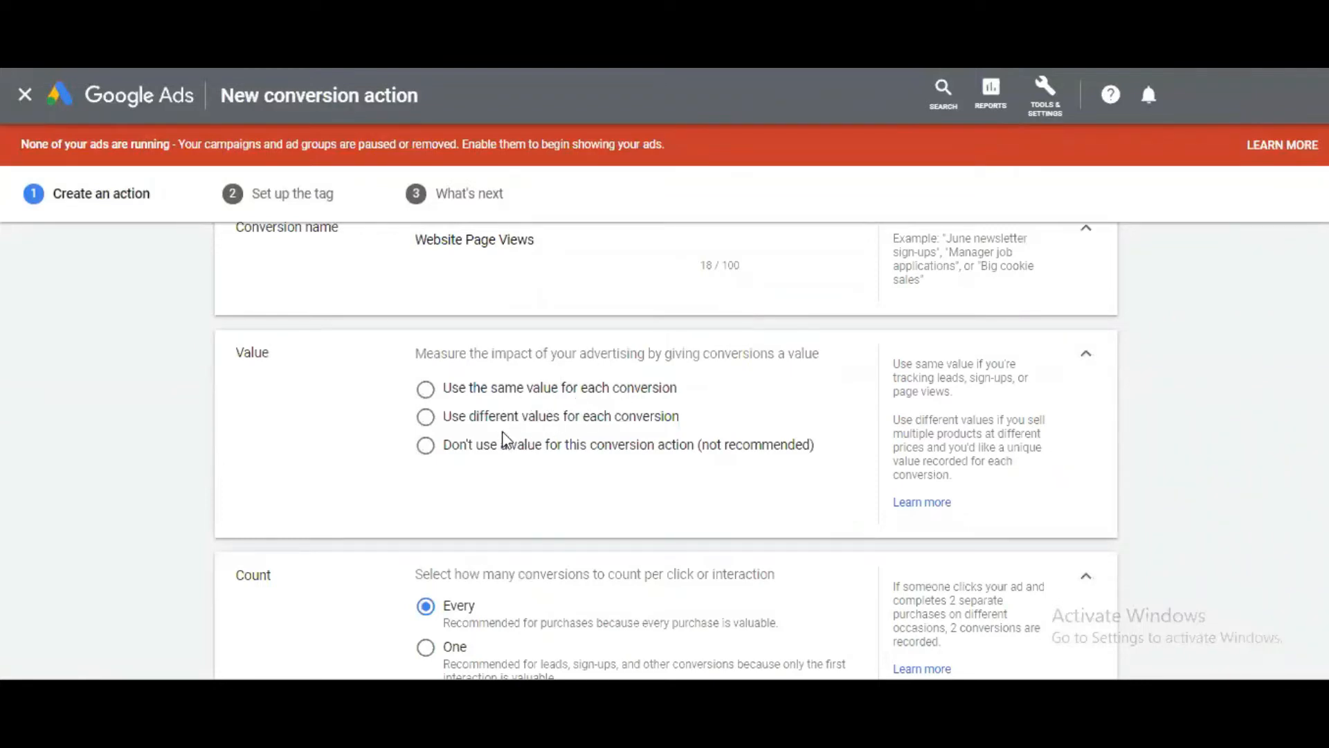
mouse_move(485, 452)
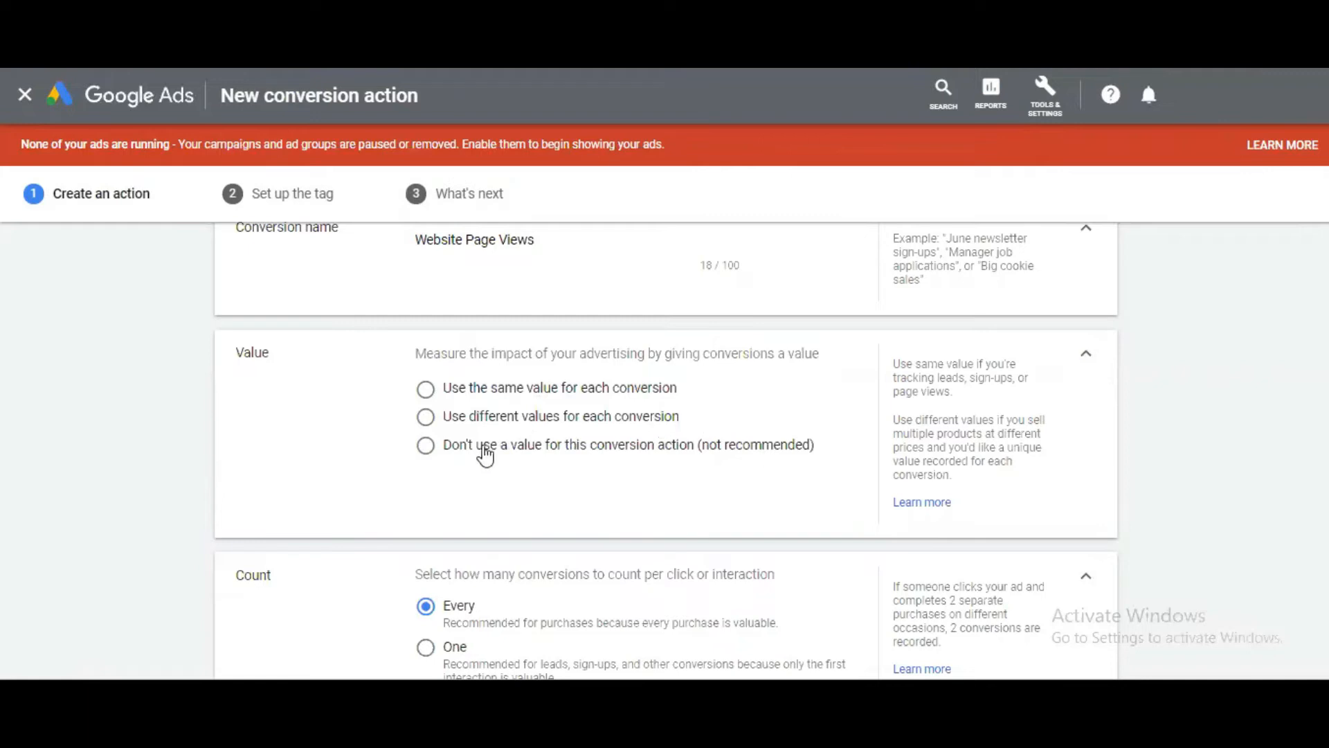
mouse_move(662, 458)
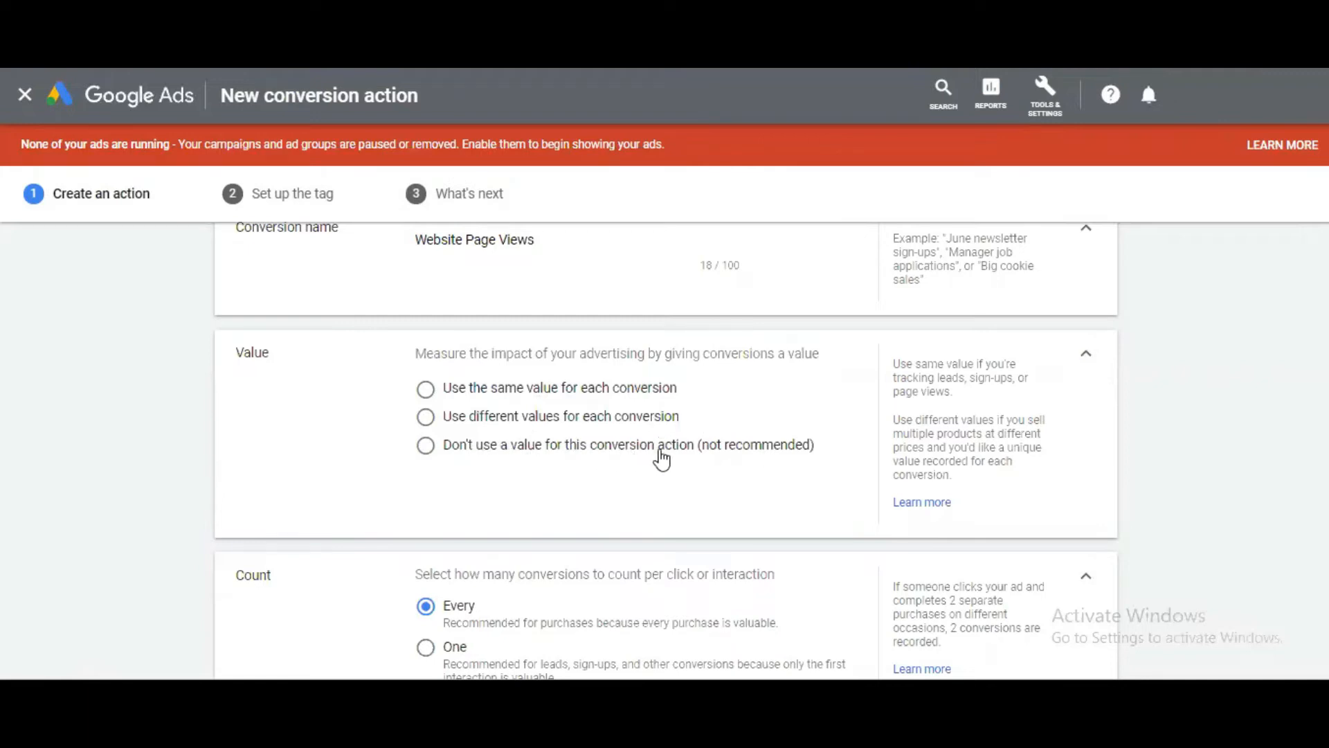
mouse_move(615, 382)
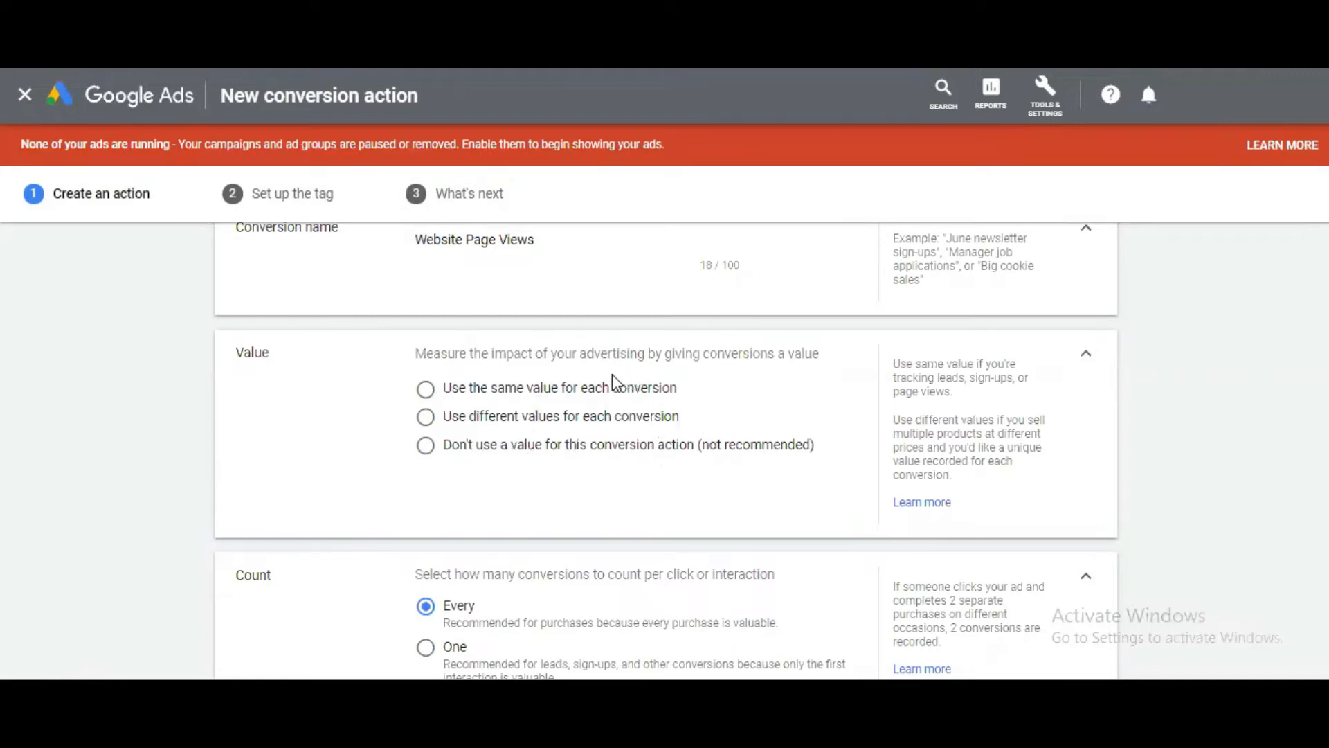
mouse_move(518, 261)
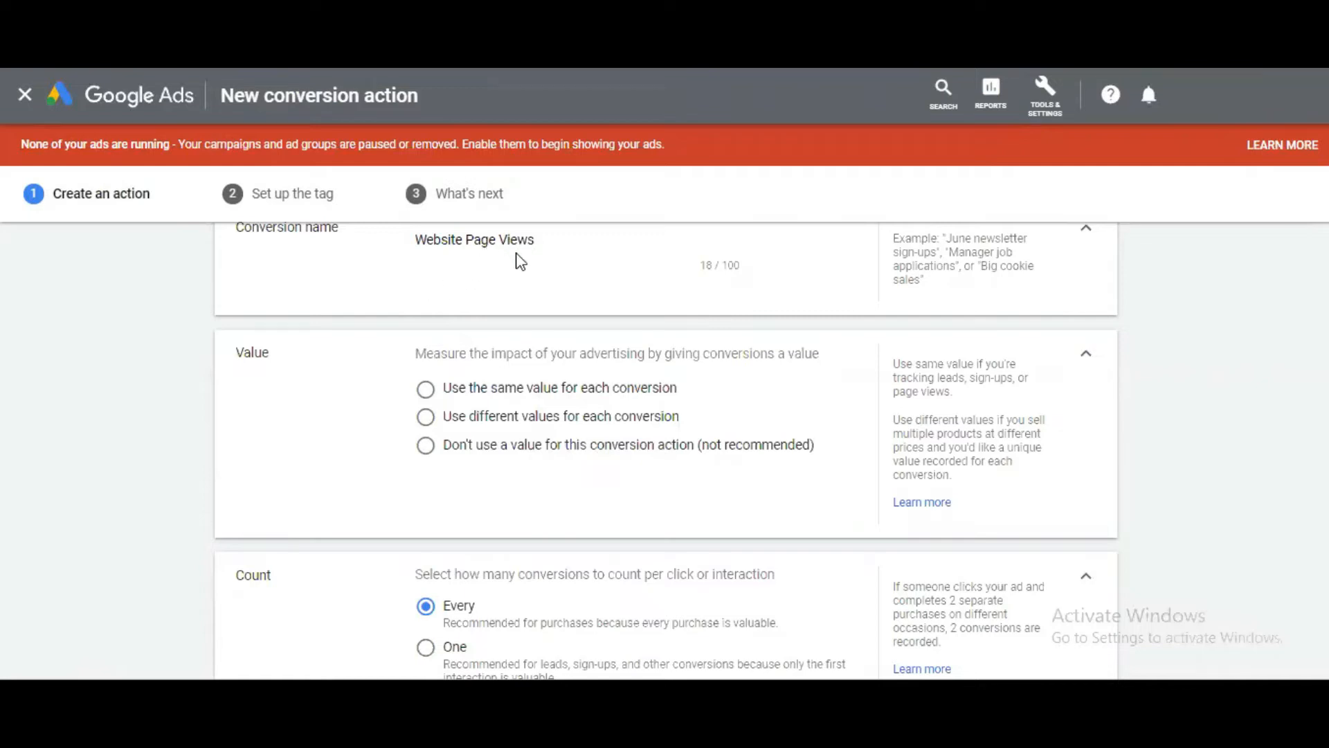
click(426, 444)
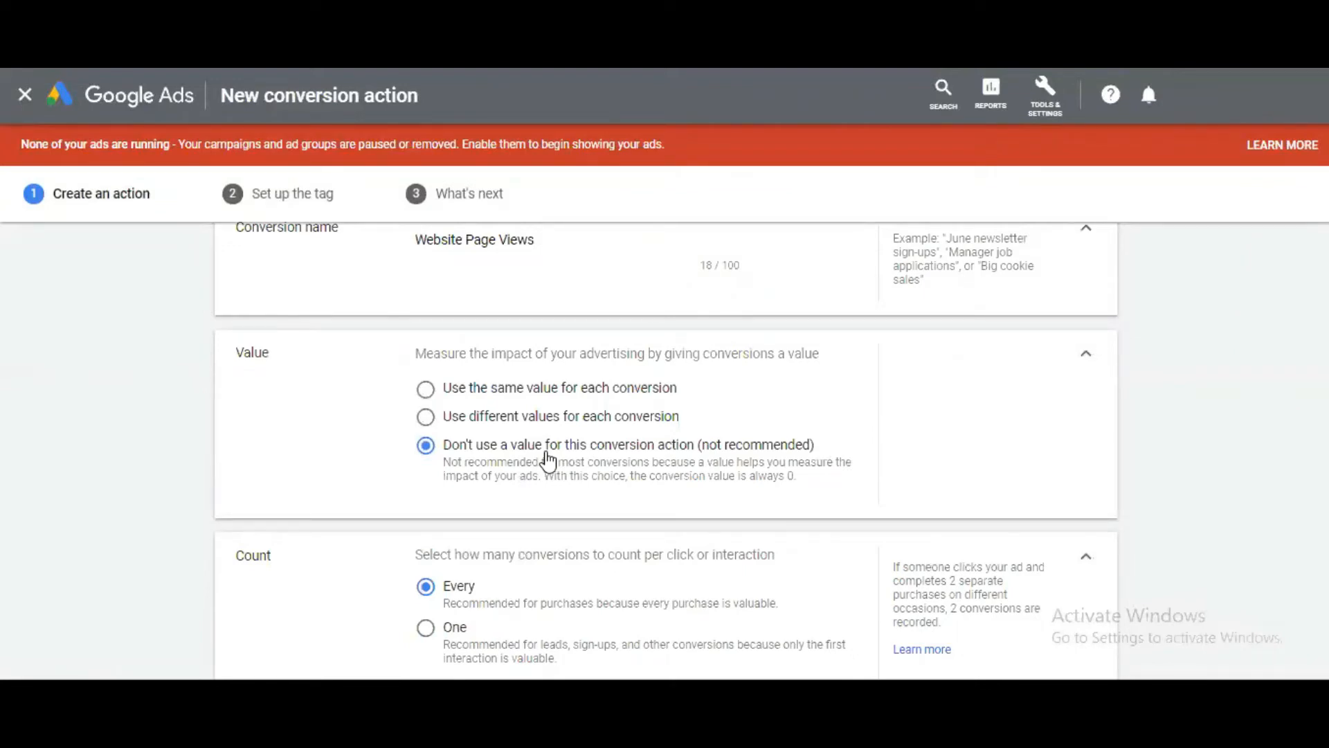
mouse_move(533, 404)
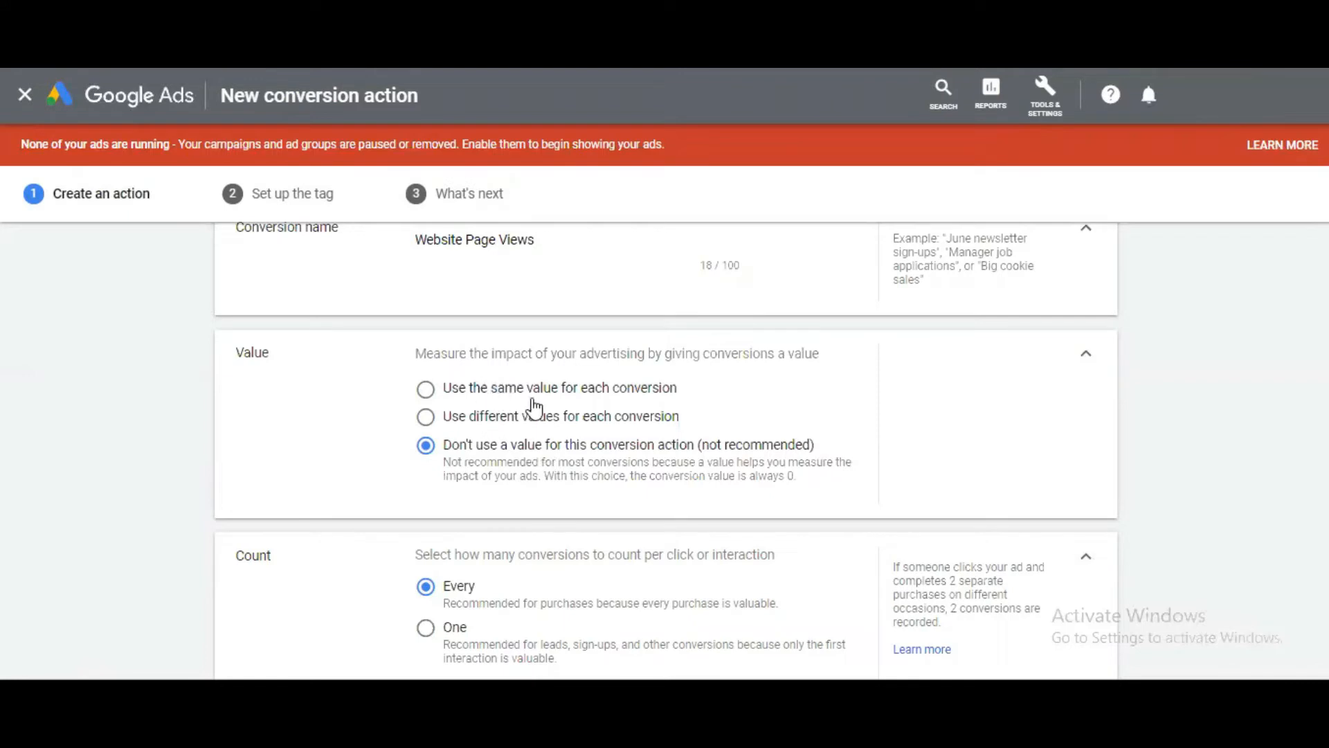
mouse_move(500, 392)
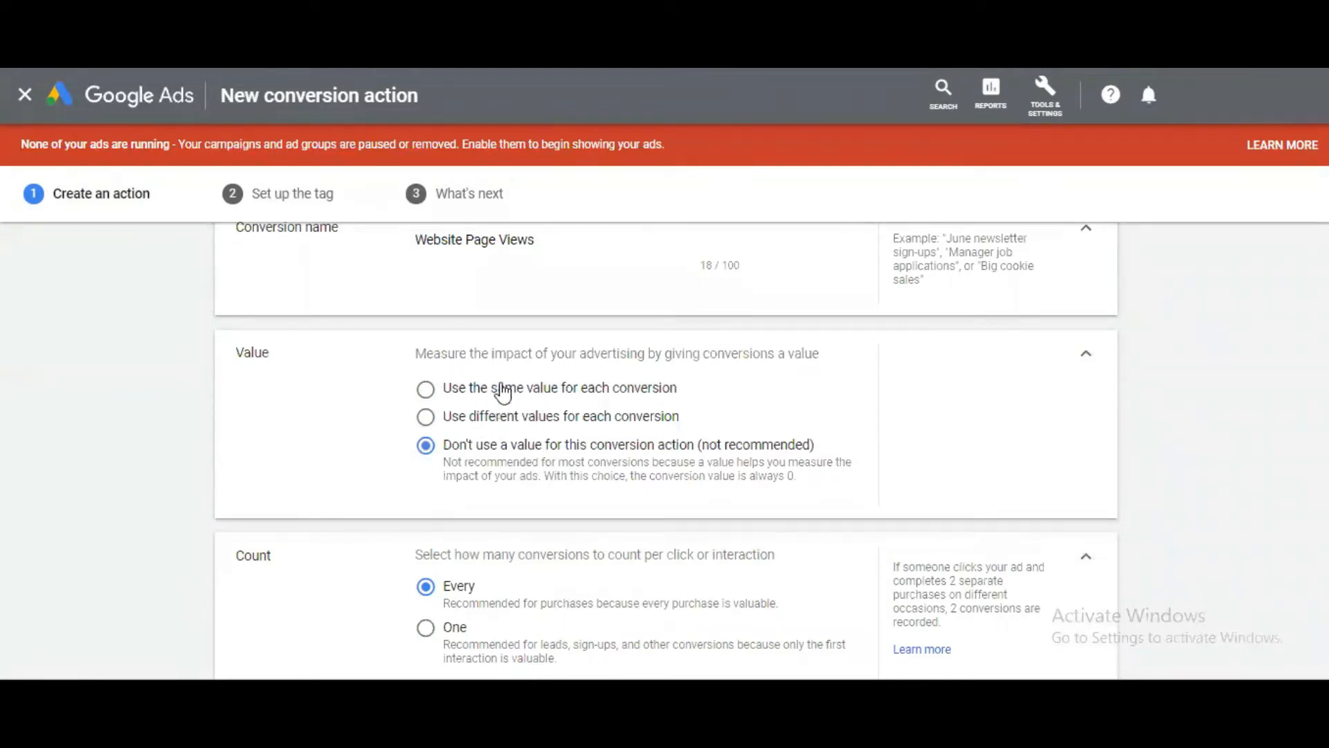
mouse_move(579, 431)
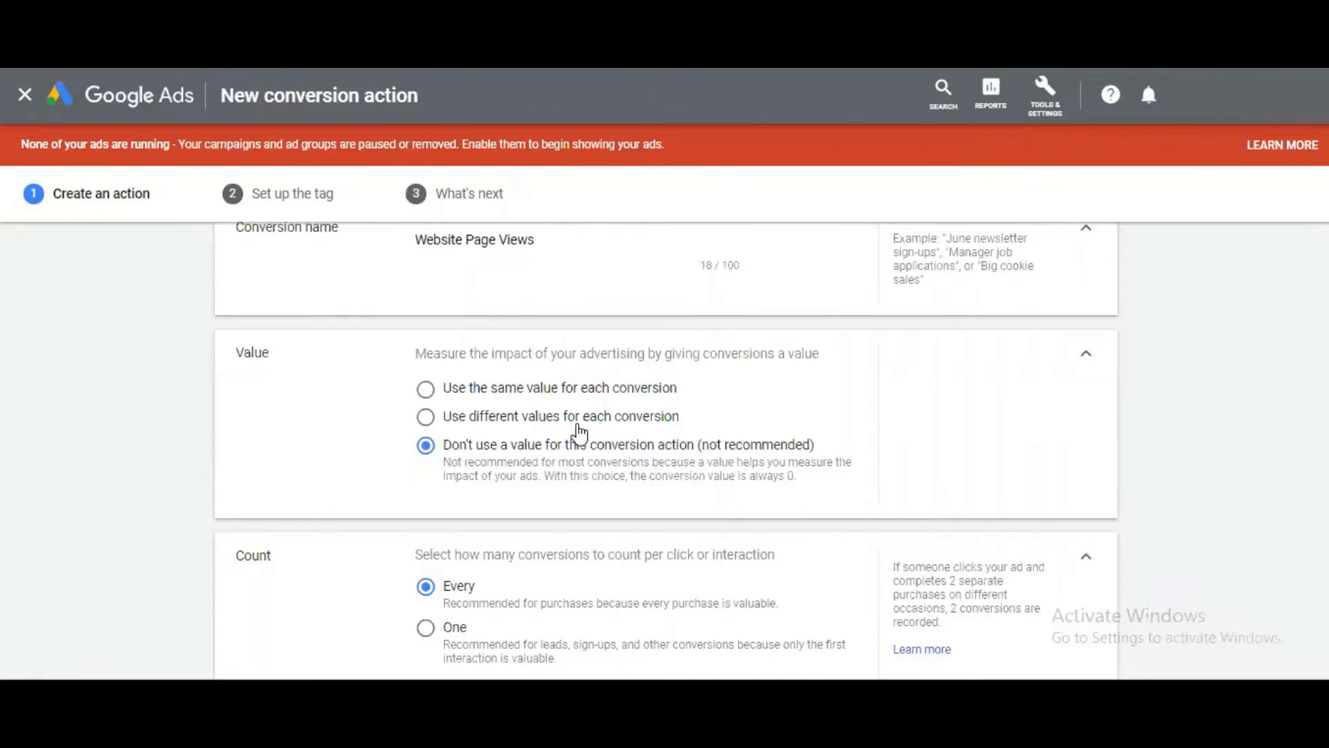
scroll(down, 3)
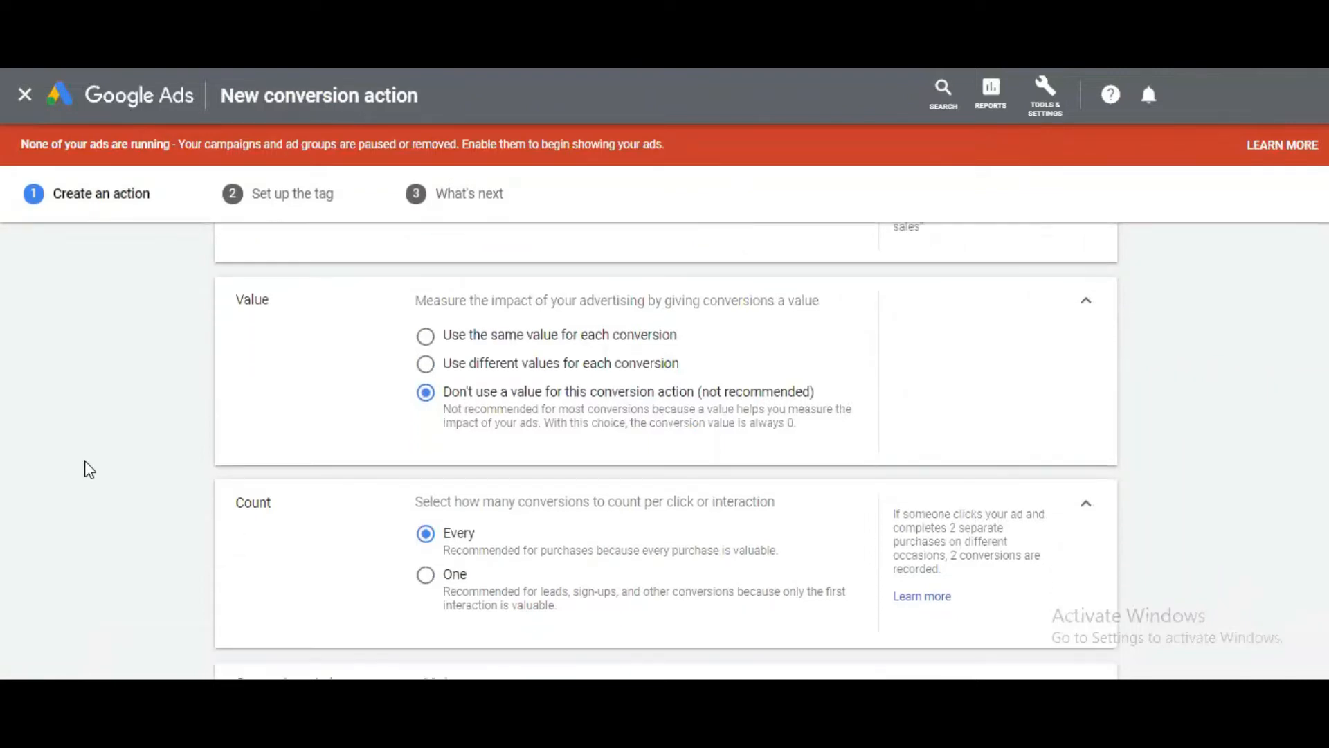
scroll(down, 3)
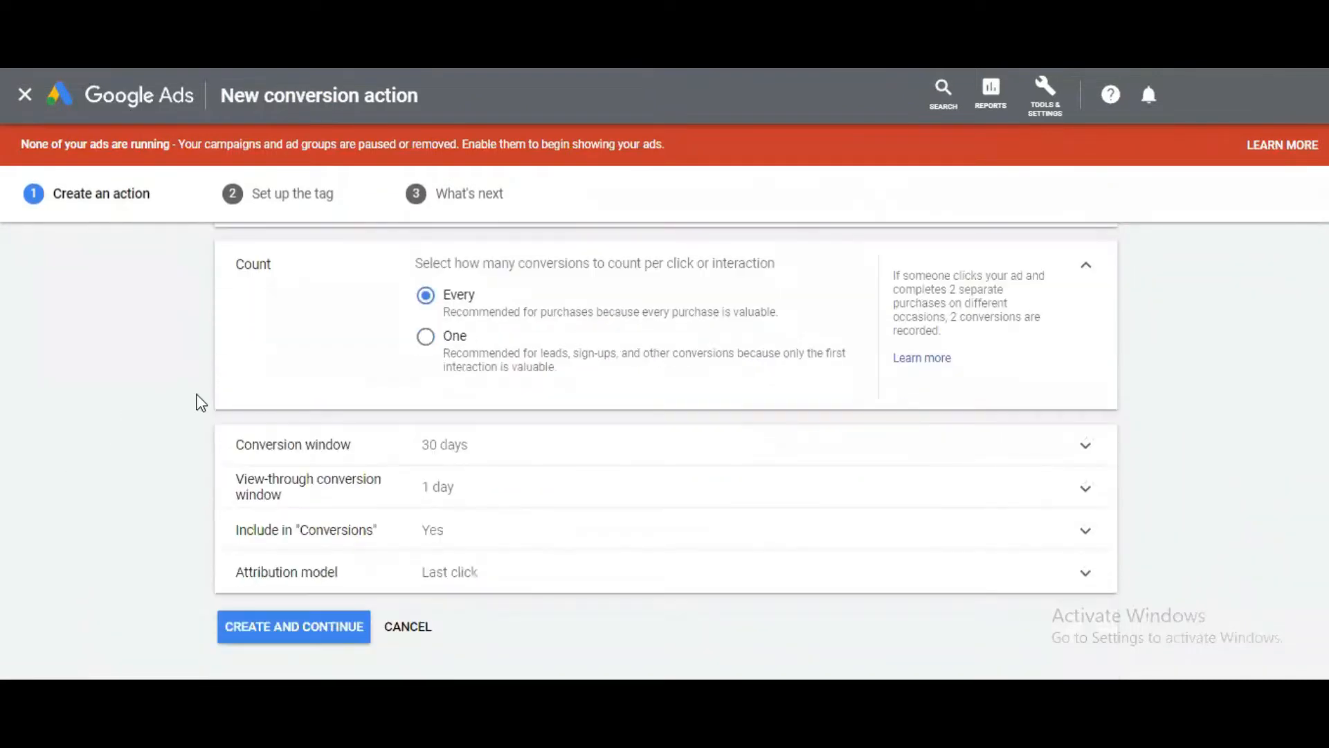
mouse_move(258, 287)
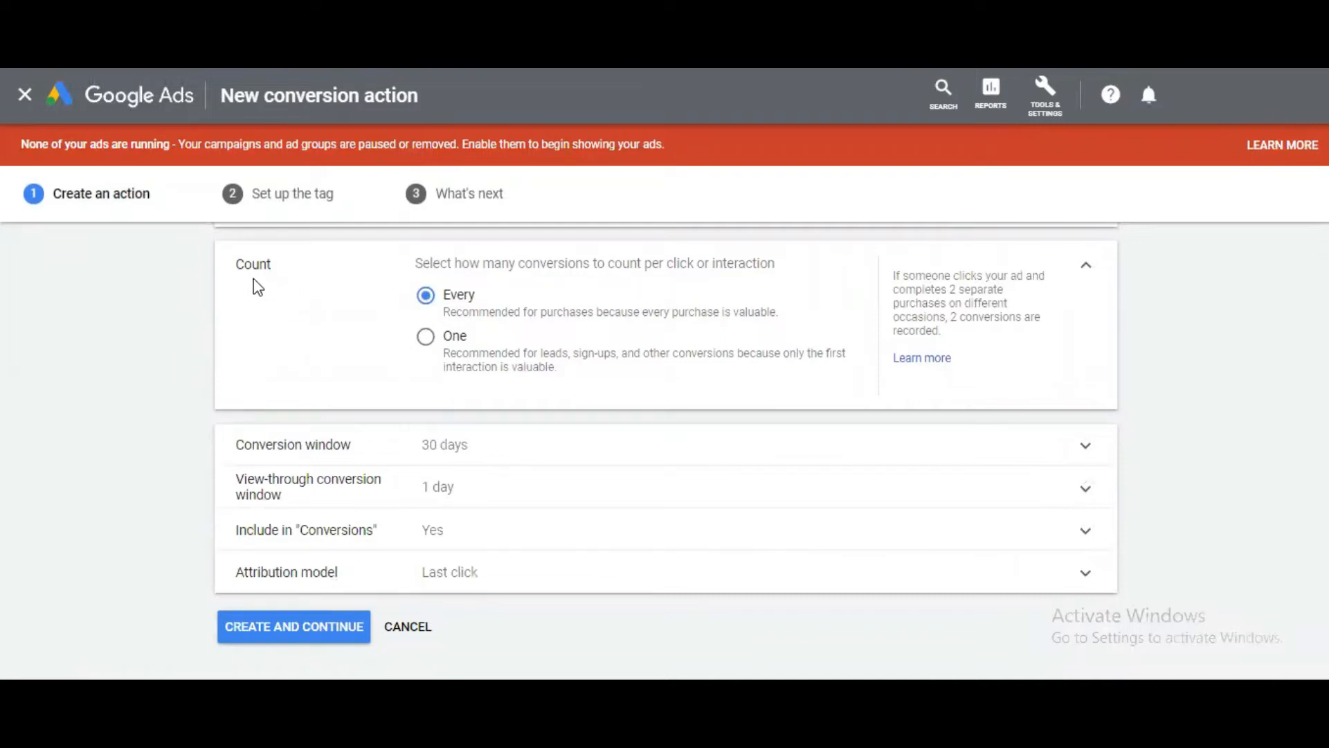
mouse_move(294, 284)
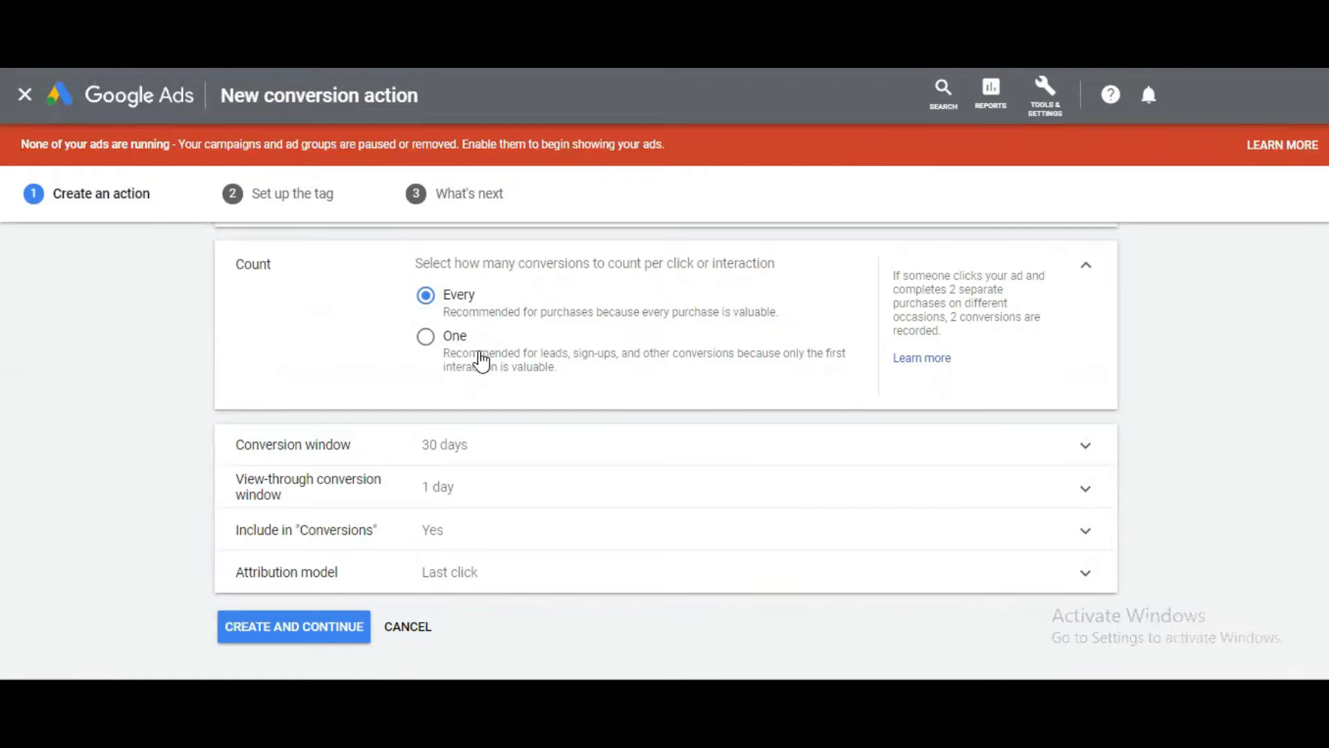
mouse_move(477, 320)
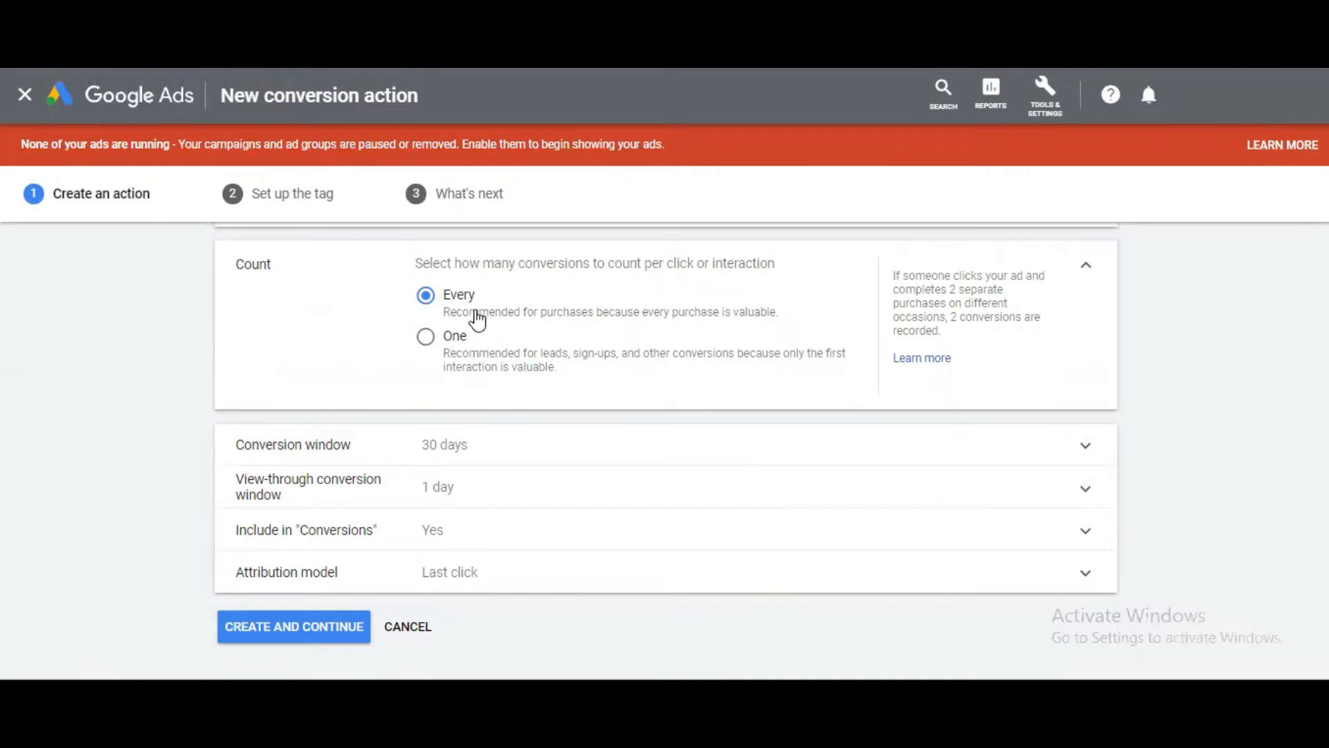
mouse_move(575, 323)
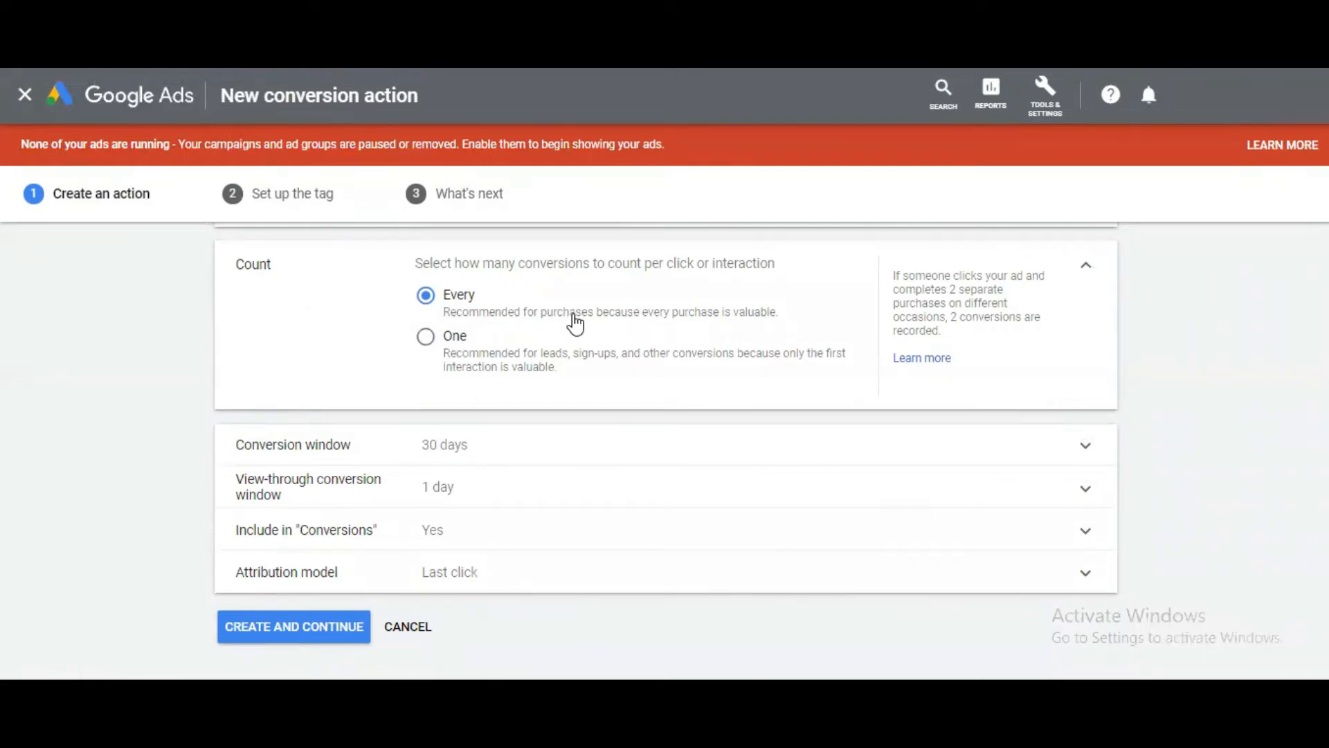
mouse_move(569, 310)
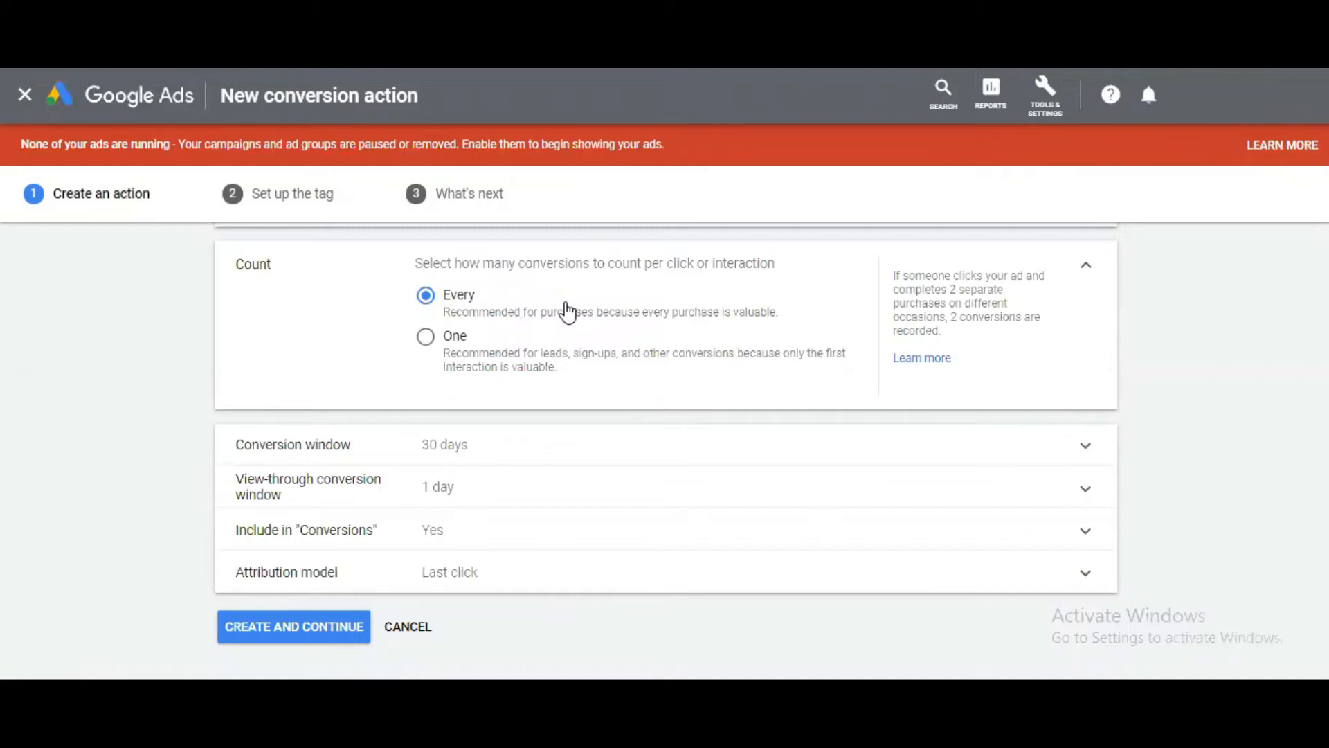
mouse_move(483, 358)
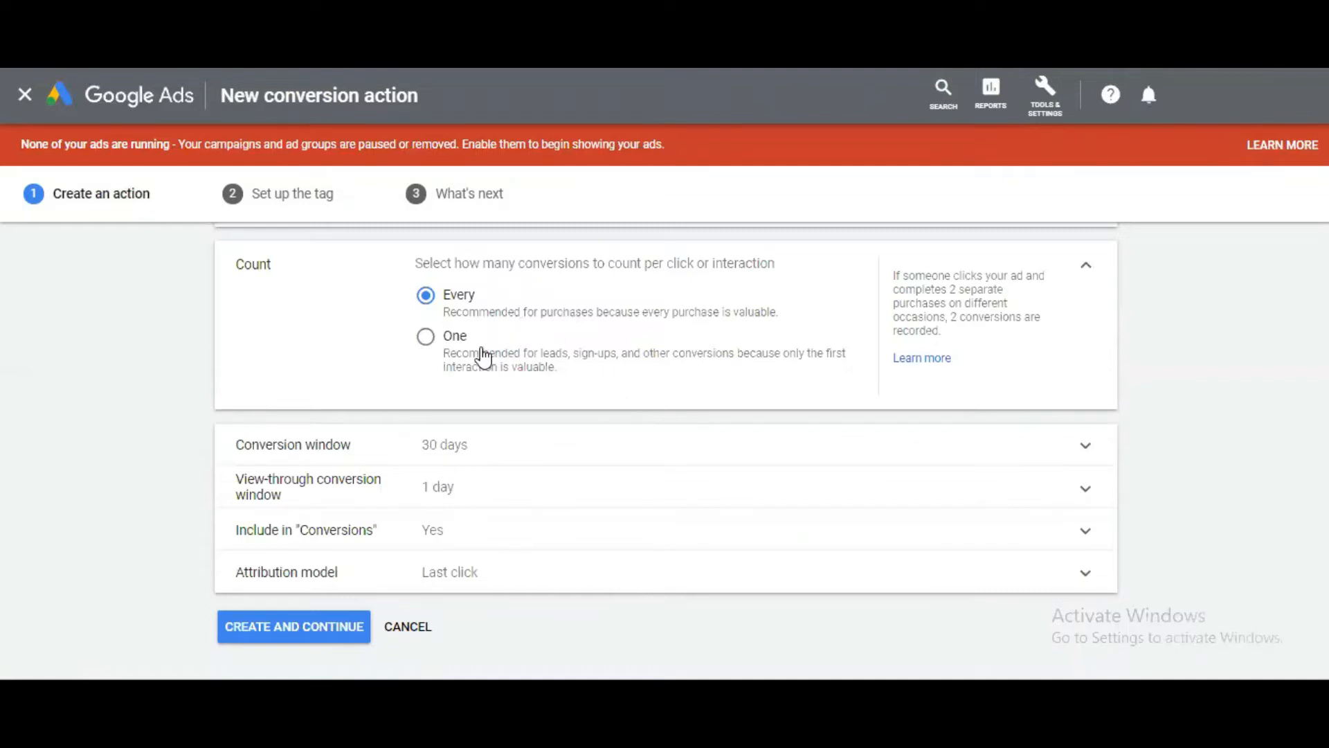
mouse_move(471, 373)
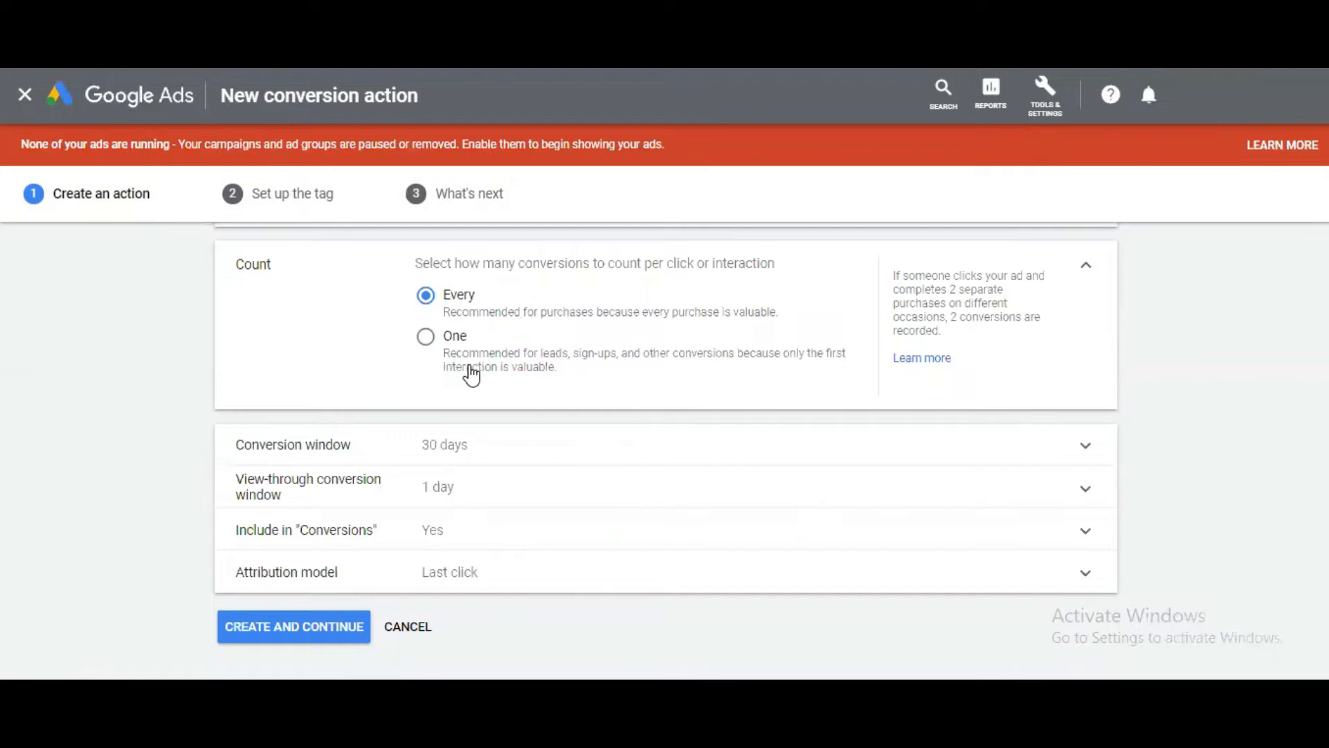
mouse_move(541, 371)
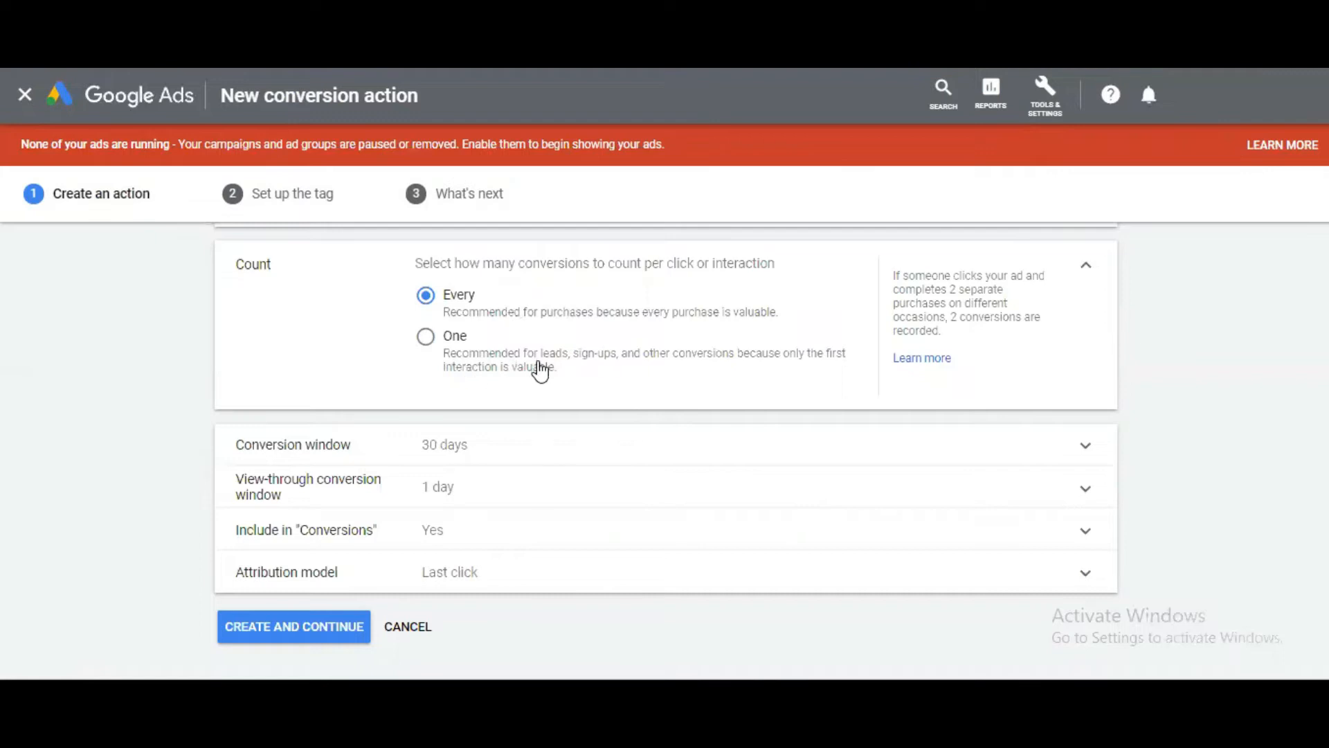
mouse_move(657, 381)
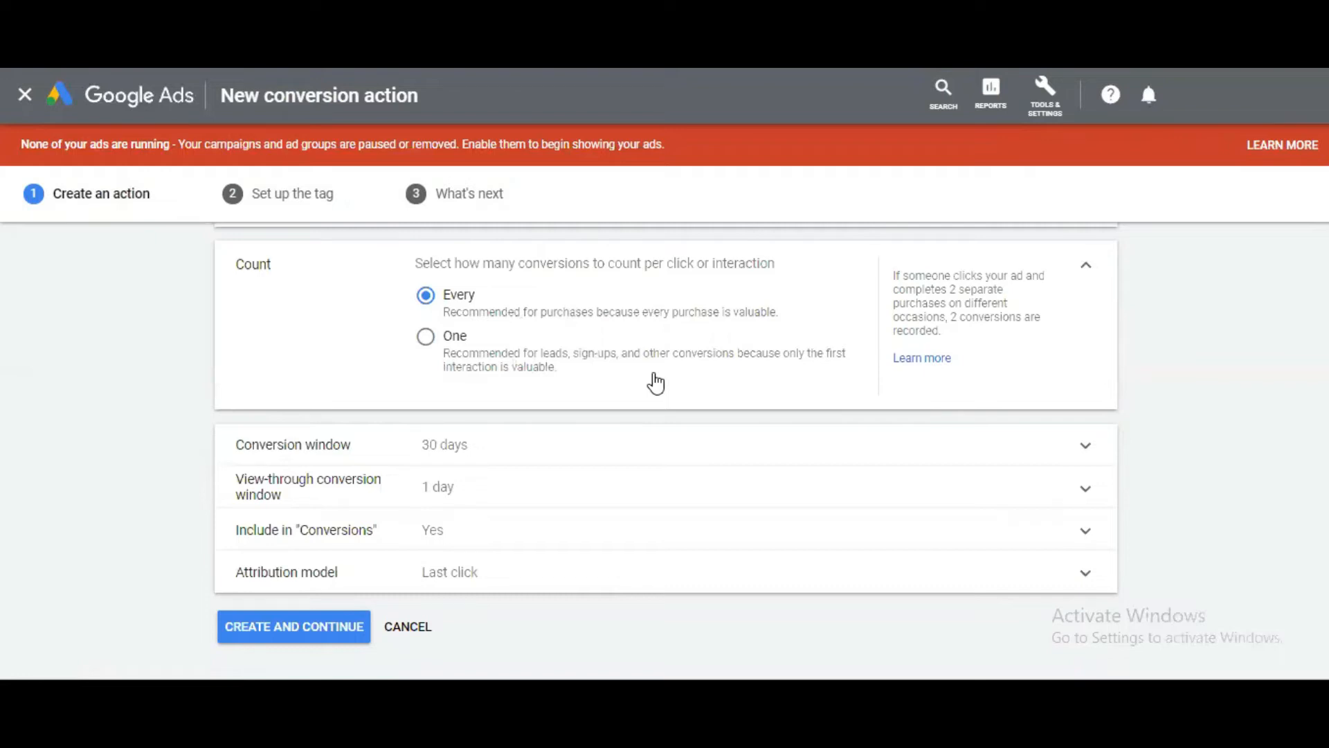
mouse_move(85, 450)
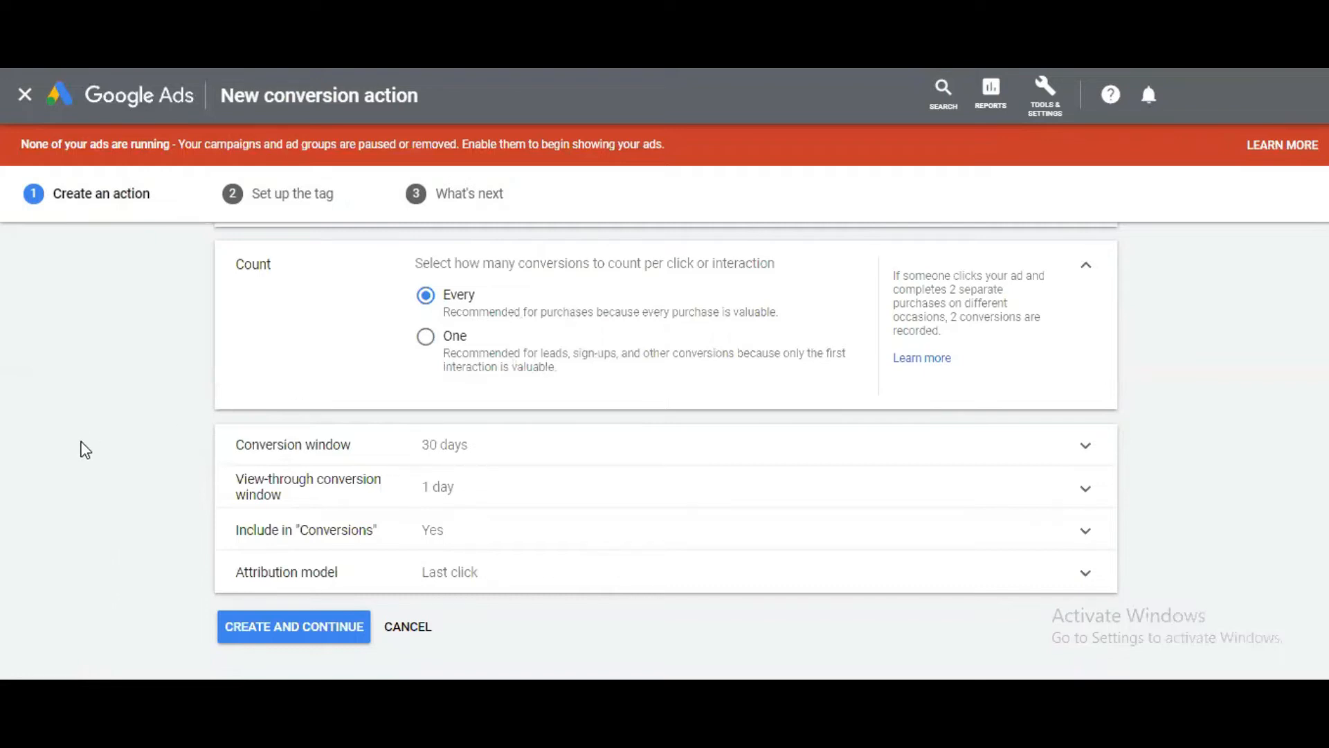
mouse_move(181, 471)
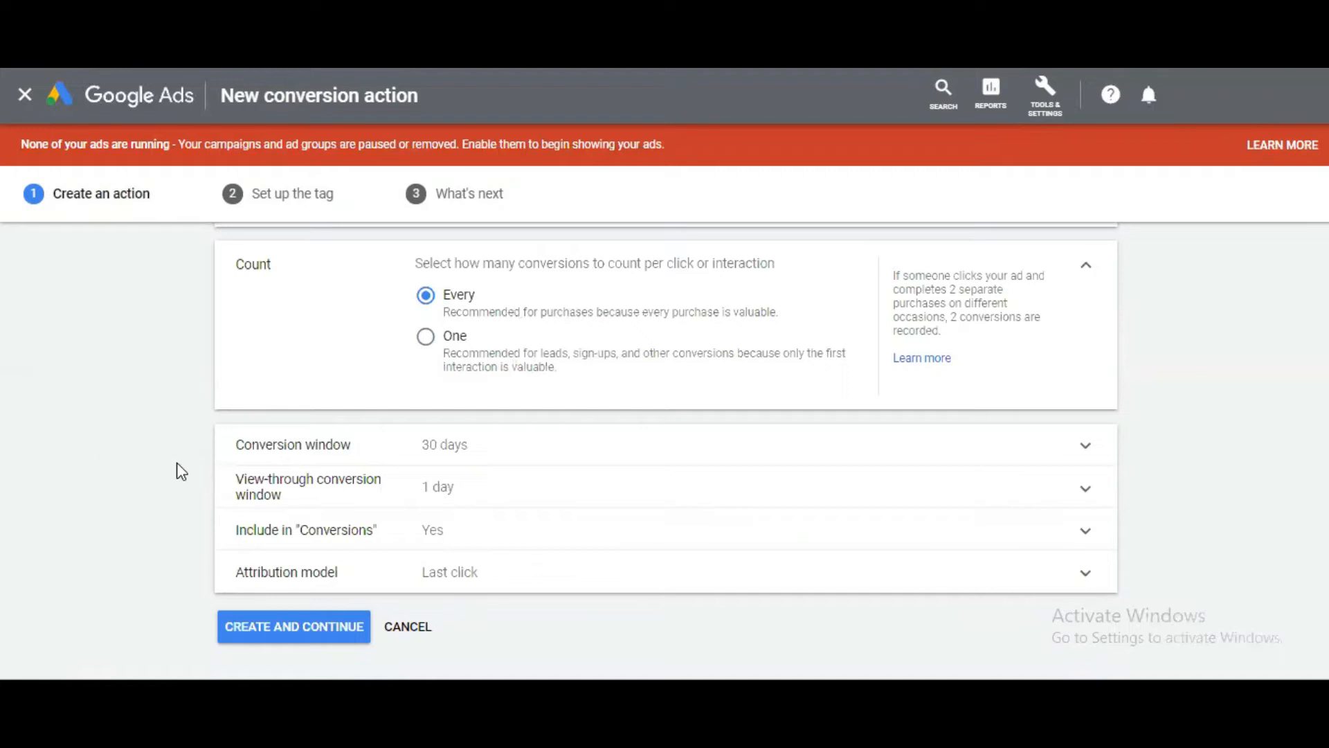
mouse_move(282, 504)
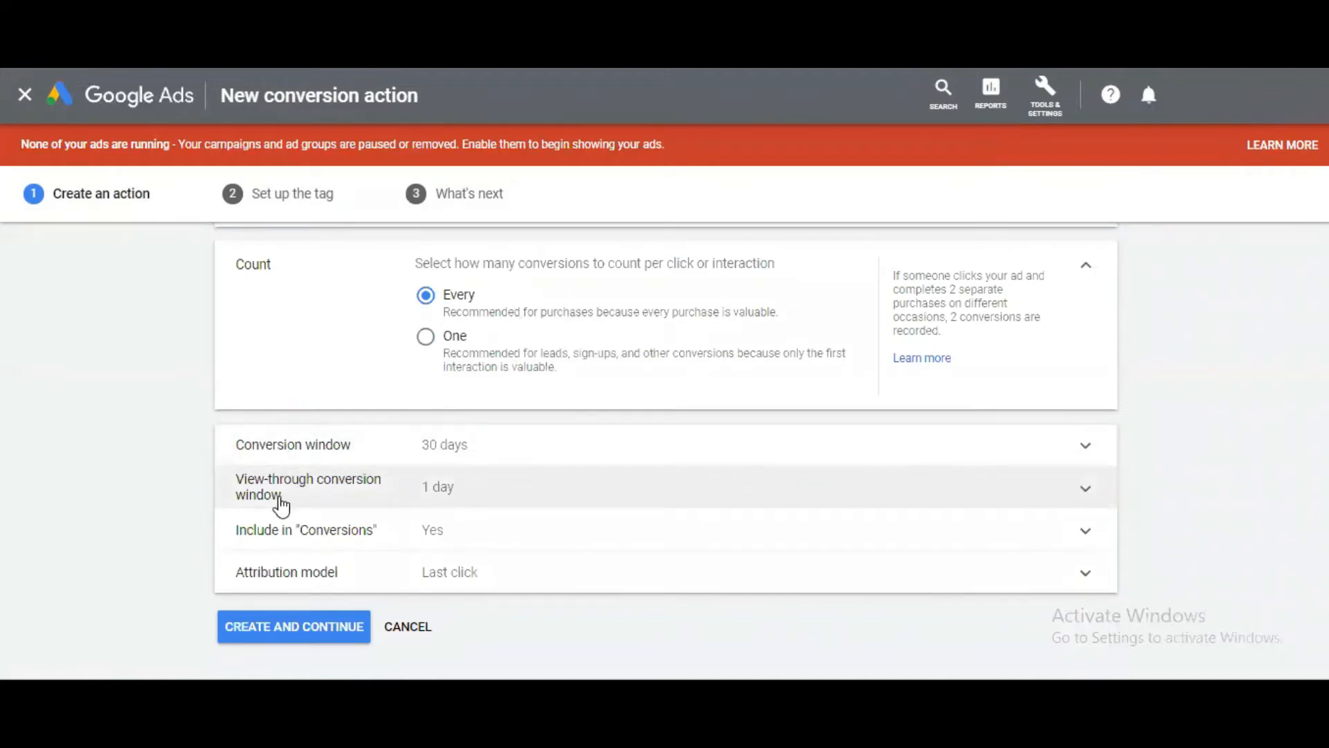
mouse_move(303, 549)
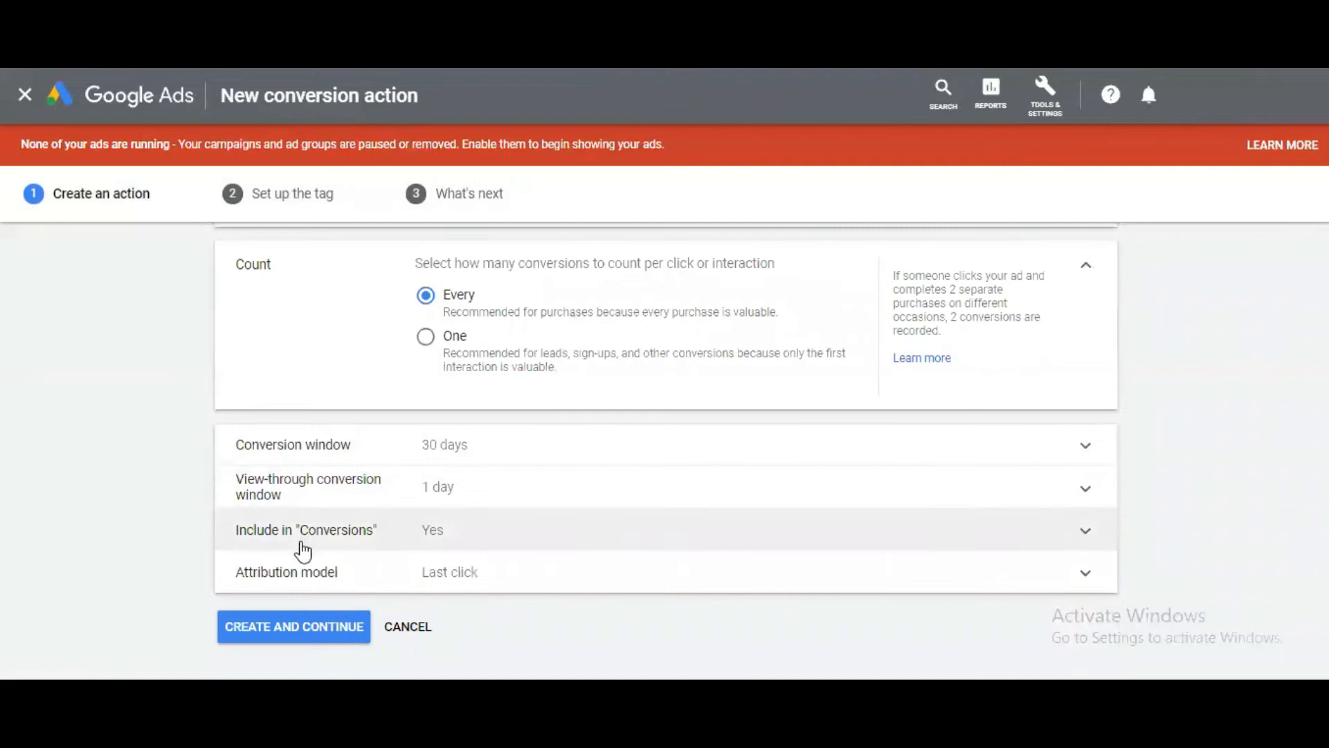
mouse_move(286, 582)
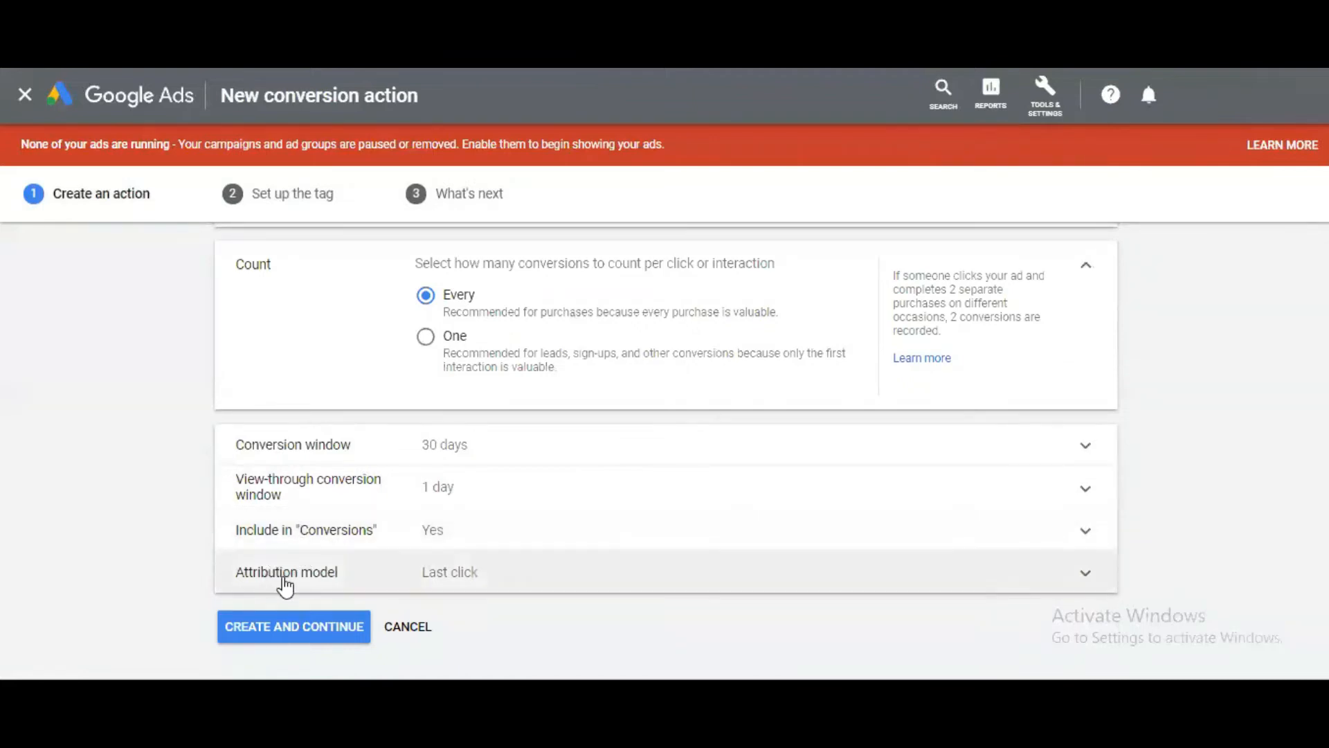
mouse_move(465, 445)
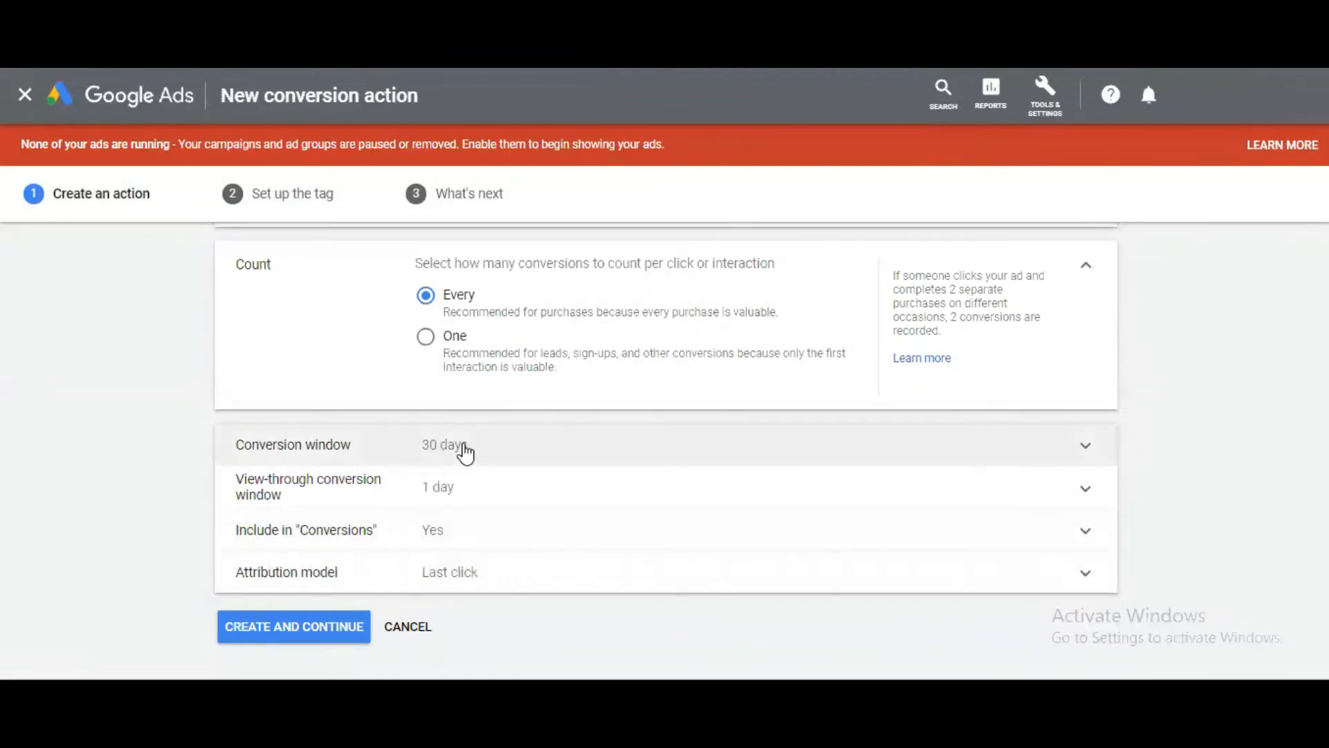
mouse_move(487, 490)
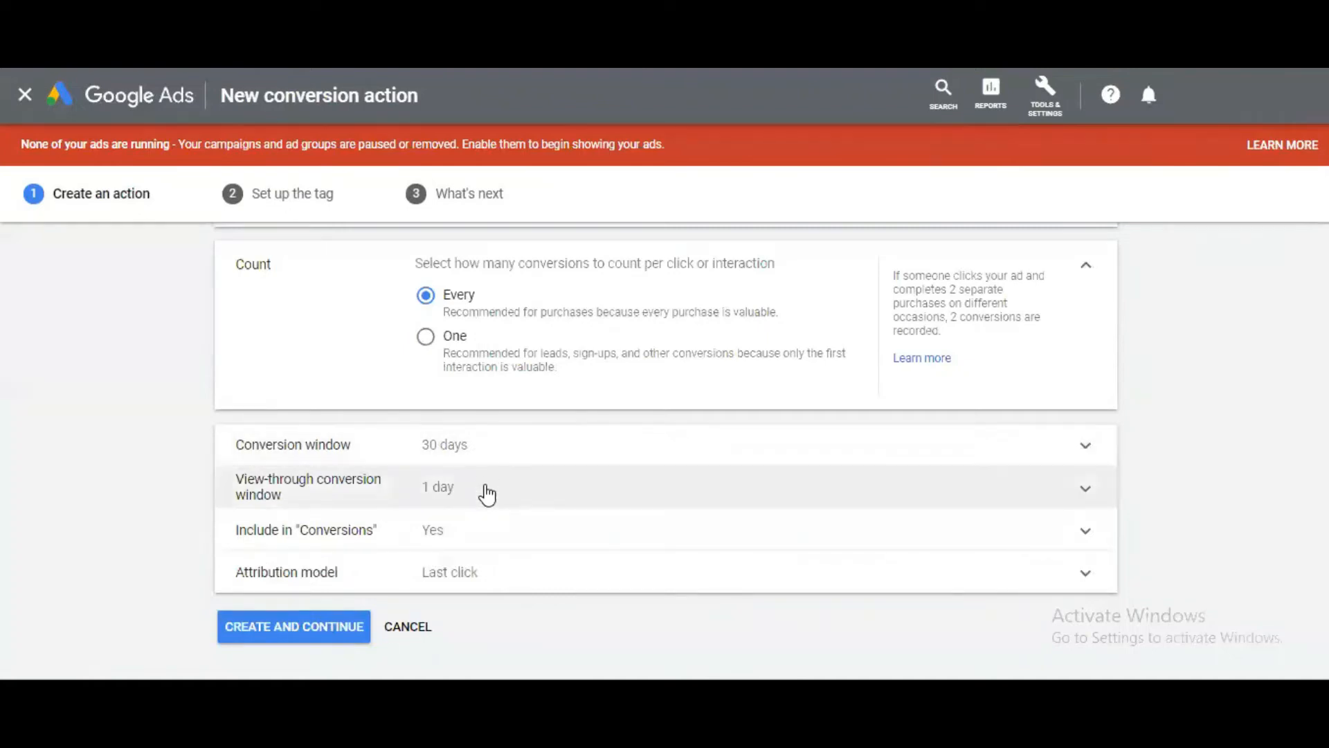
mouse_move(478, 543)
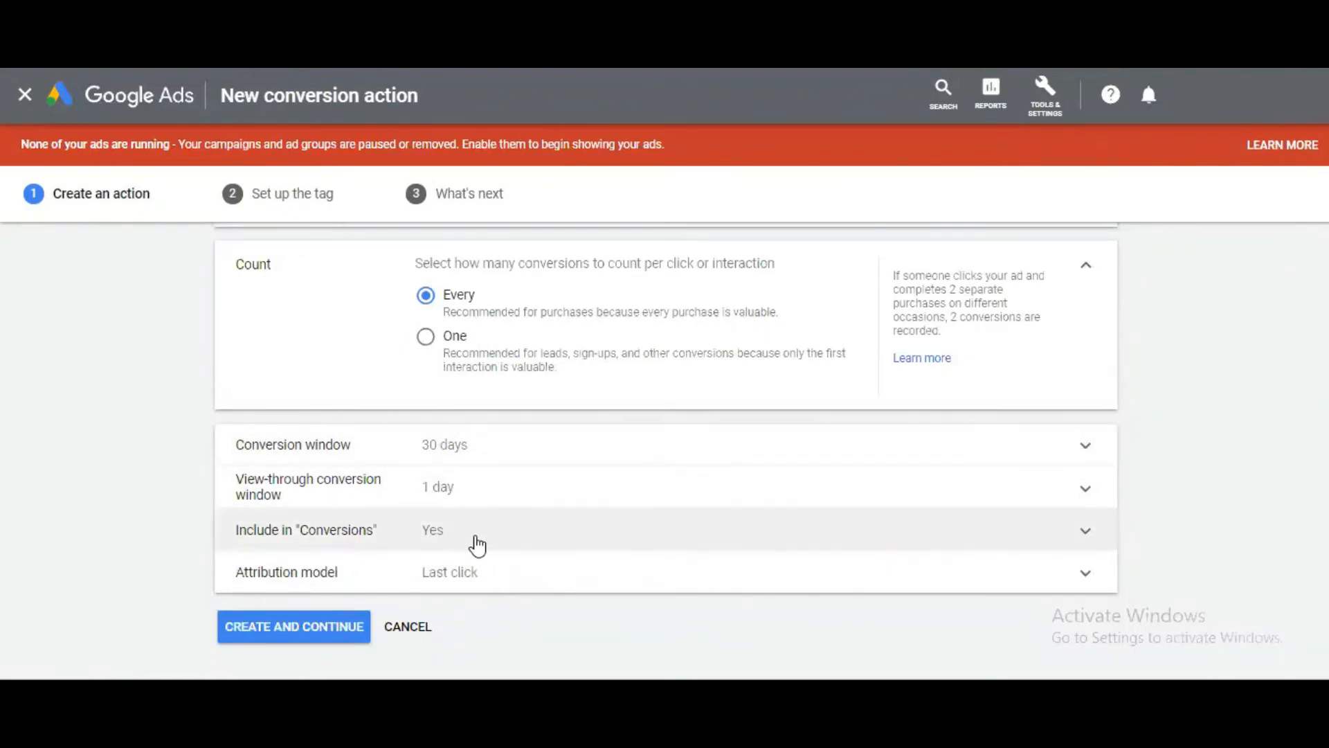
mouse_move(499, 612)
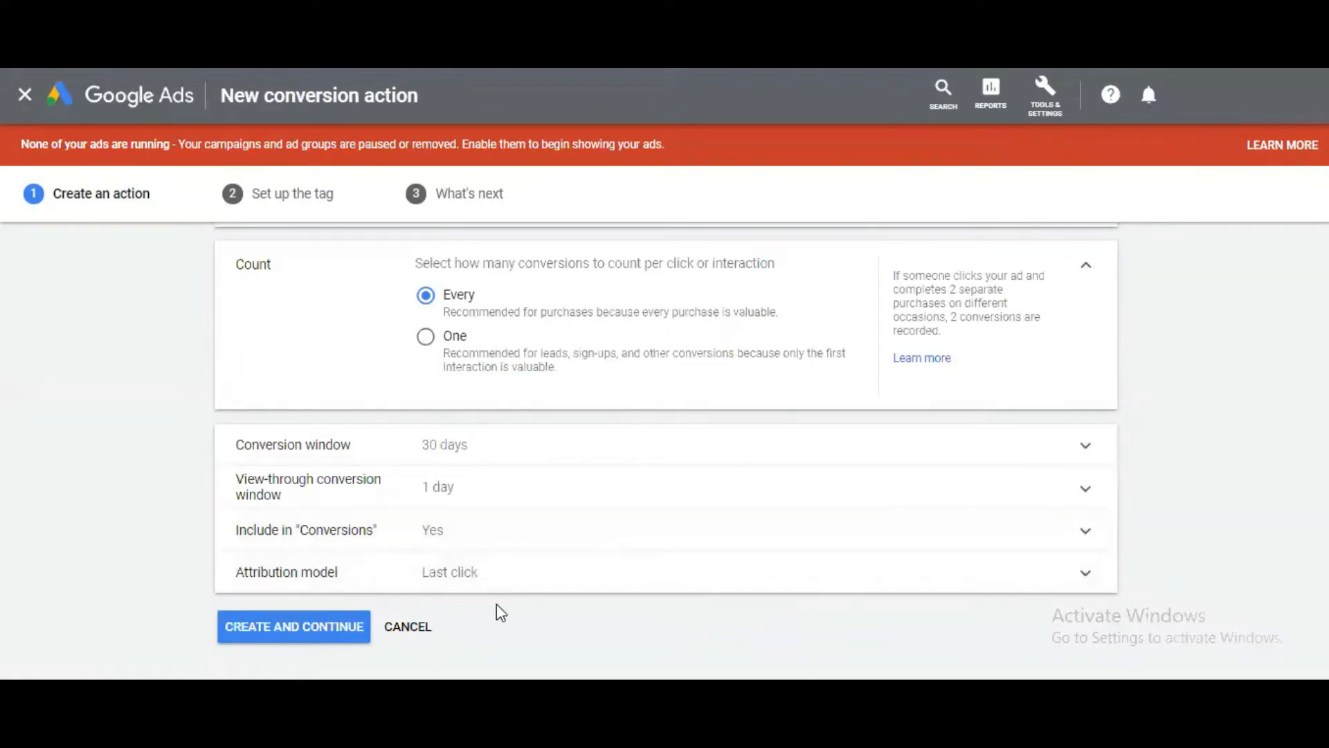
mouse_move(487, 581)
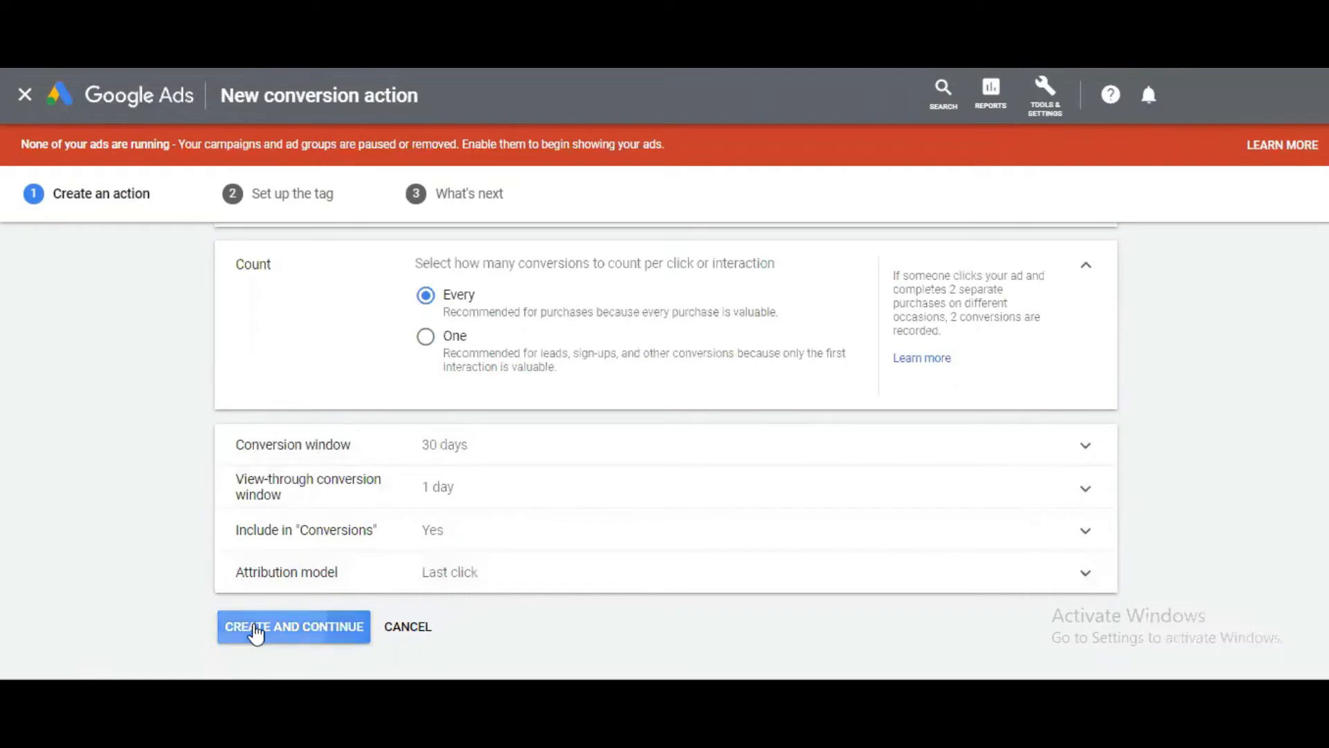
- Save the conversion action with Create and Continue to reach tag setup
click(294, 627)
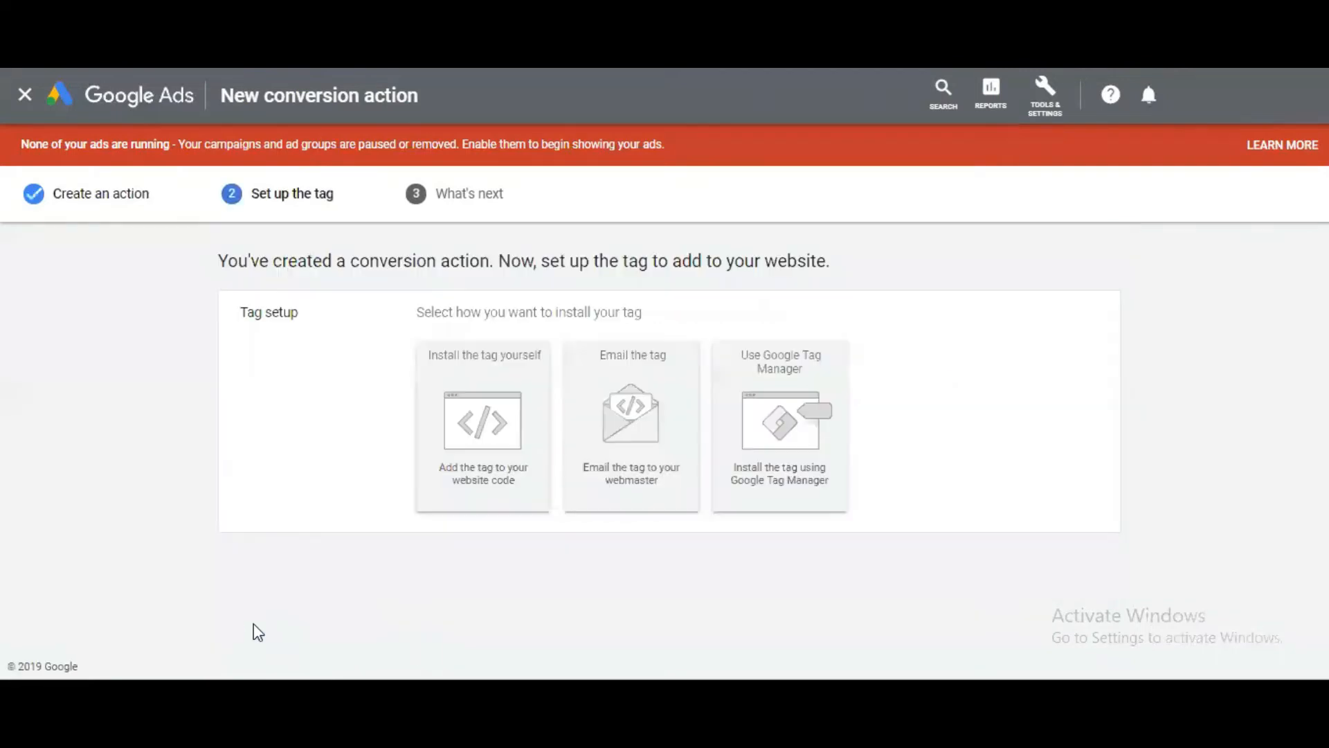
mouse_move(234, 547)
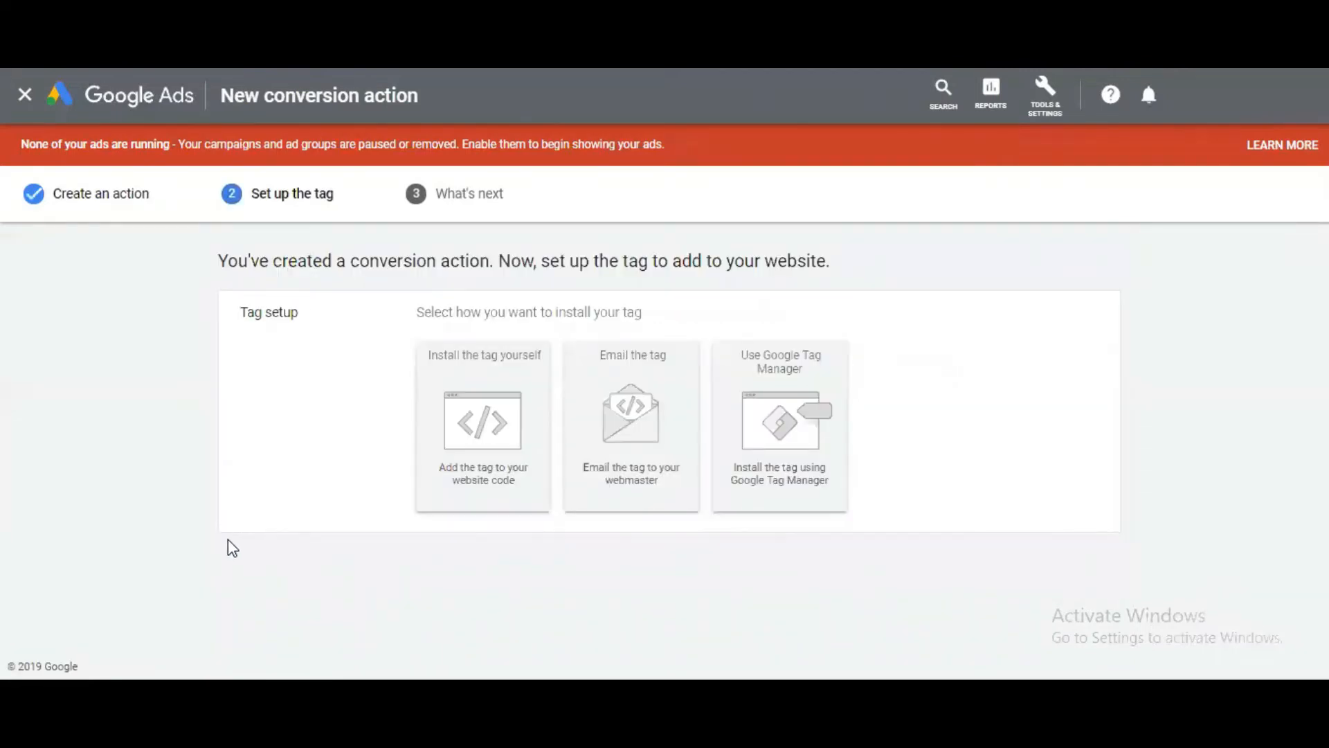
mouse_move(487, 370)
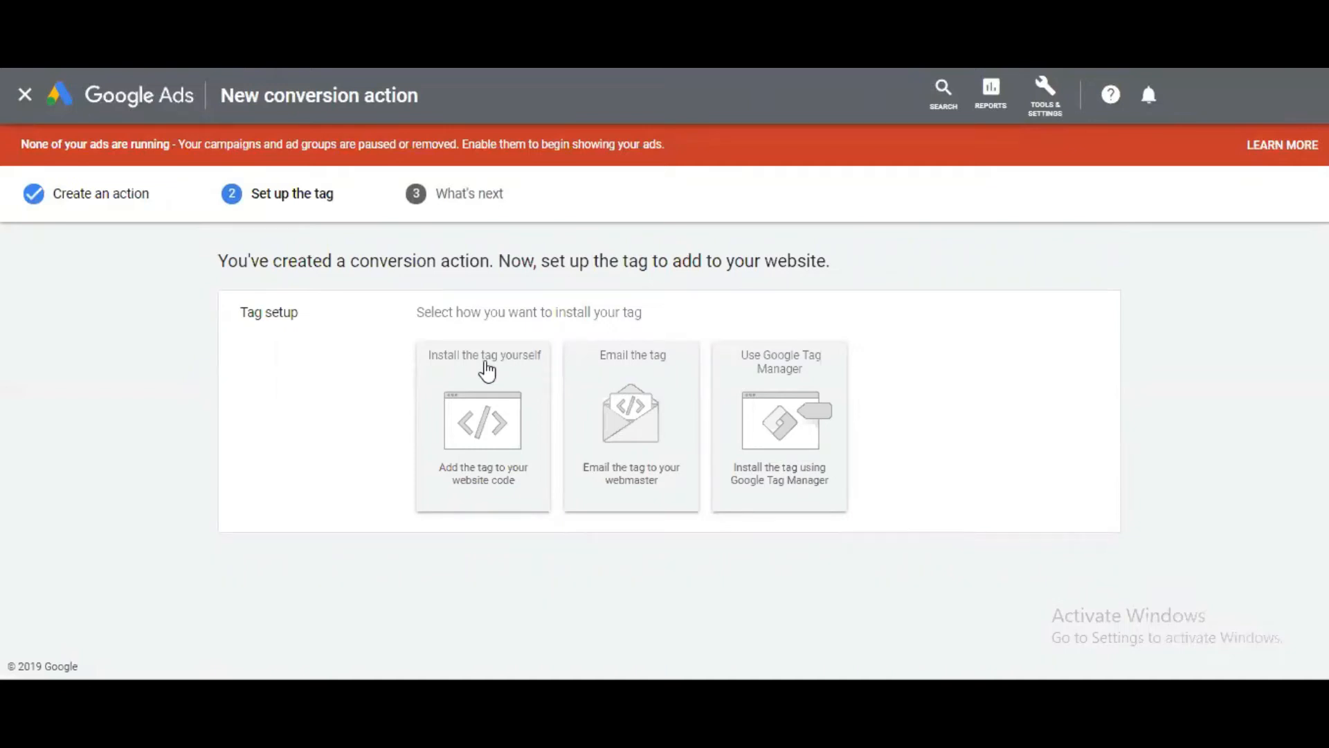
mouse_move(849, 370)
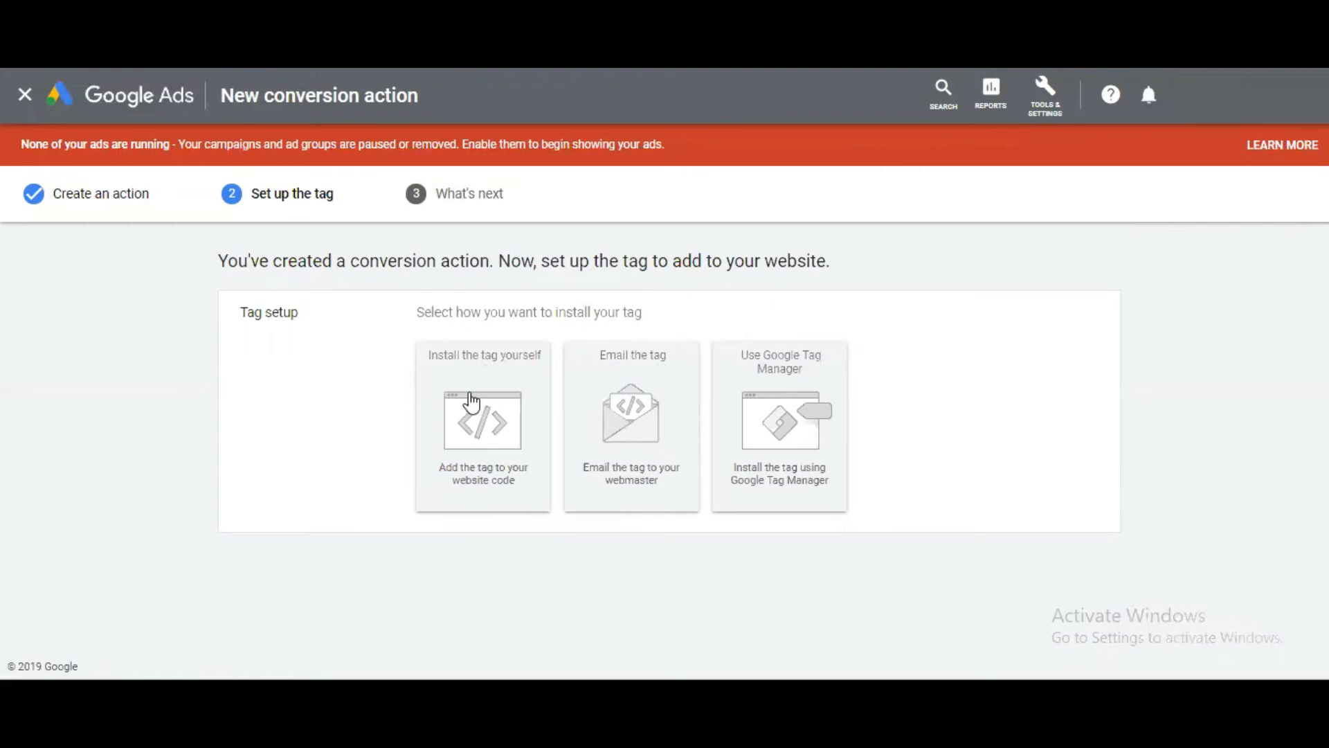
- Choose to install the tag yourself and keep HTML as the code format
click(482, 424)
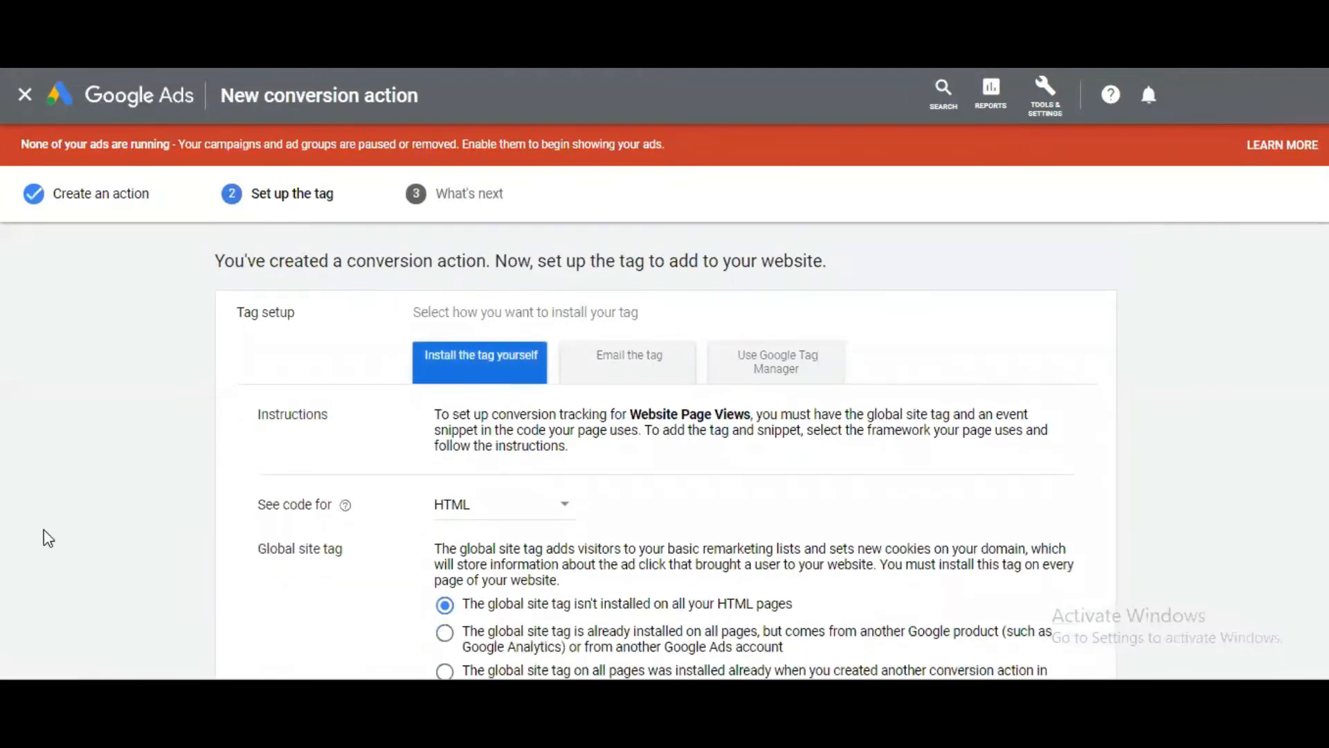
scroll(down, 3)
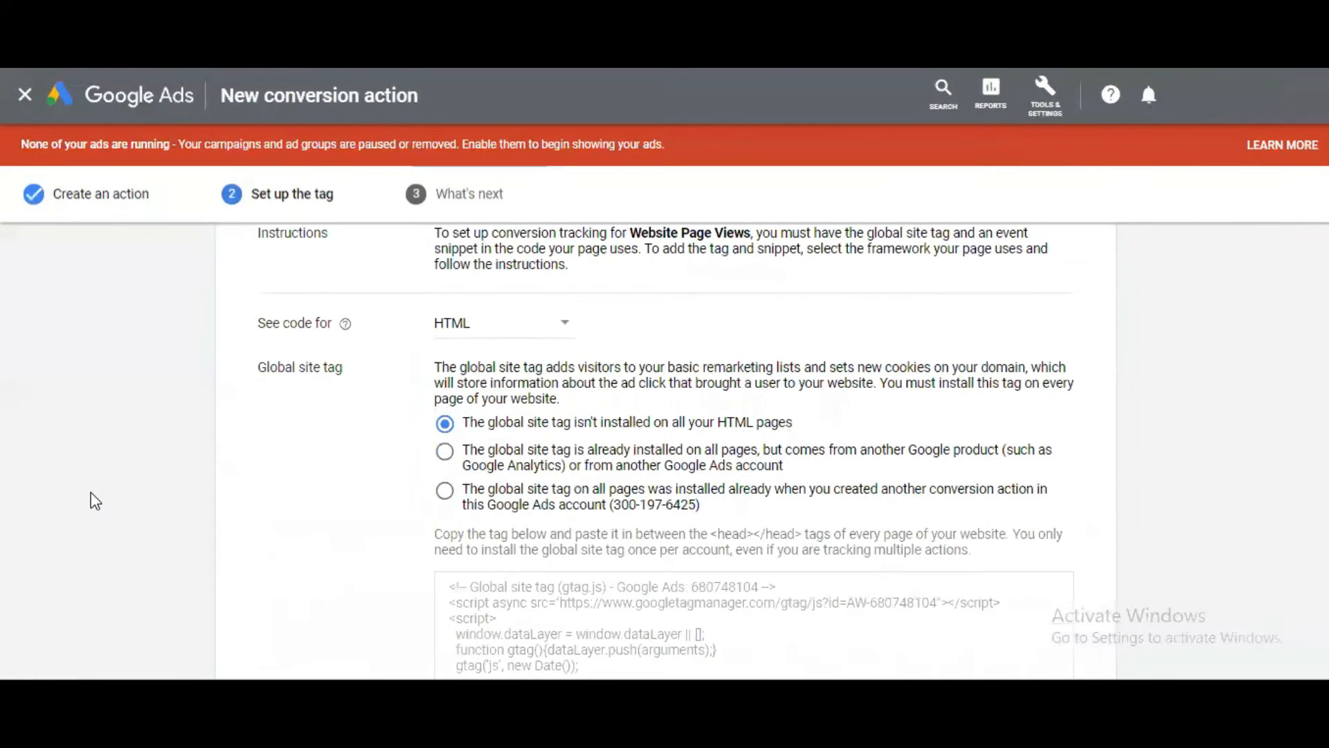
mouse_move(502, 317)
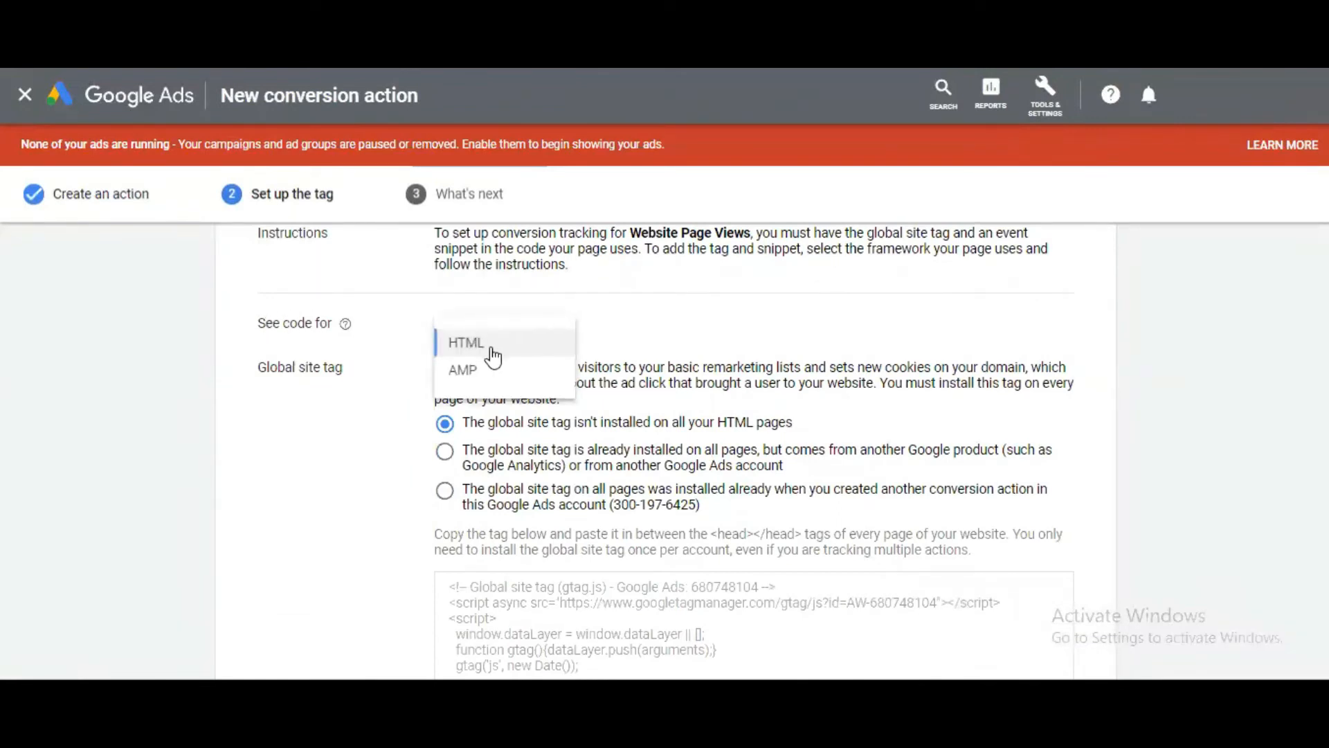
mouse_move(168, 498)
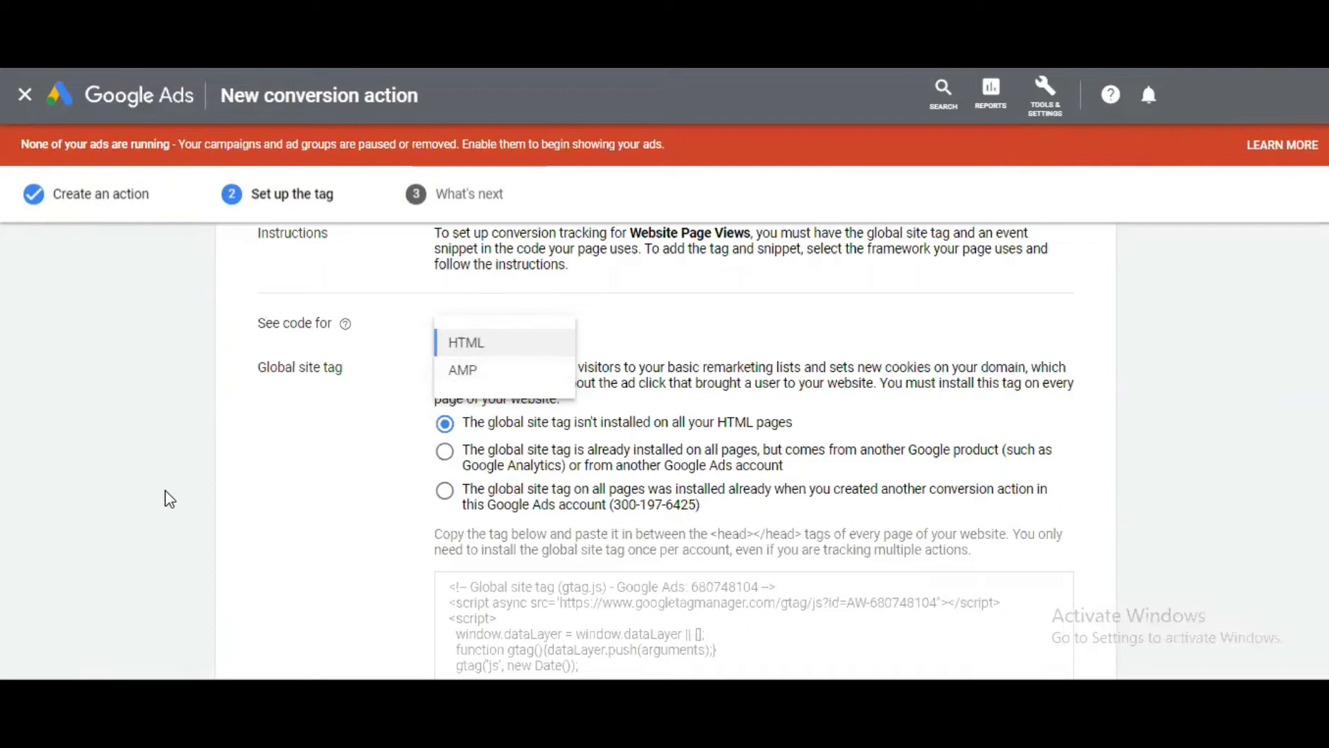
click(465, 342)
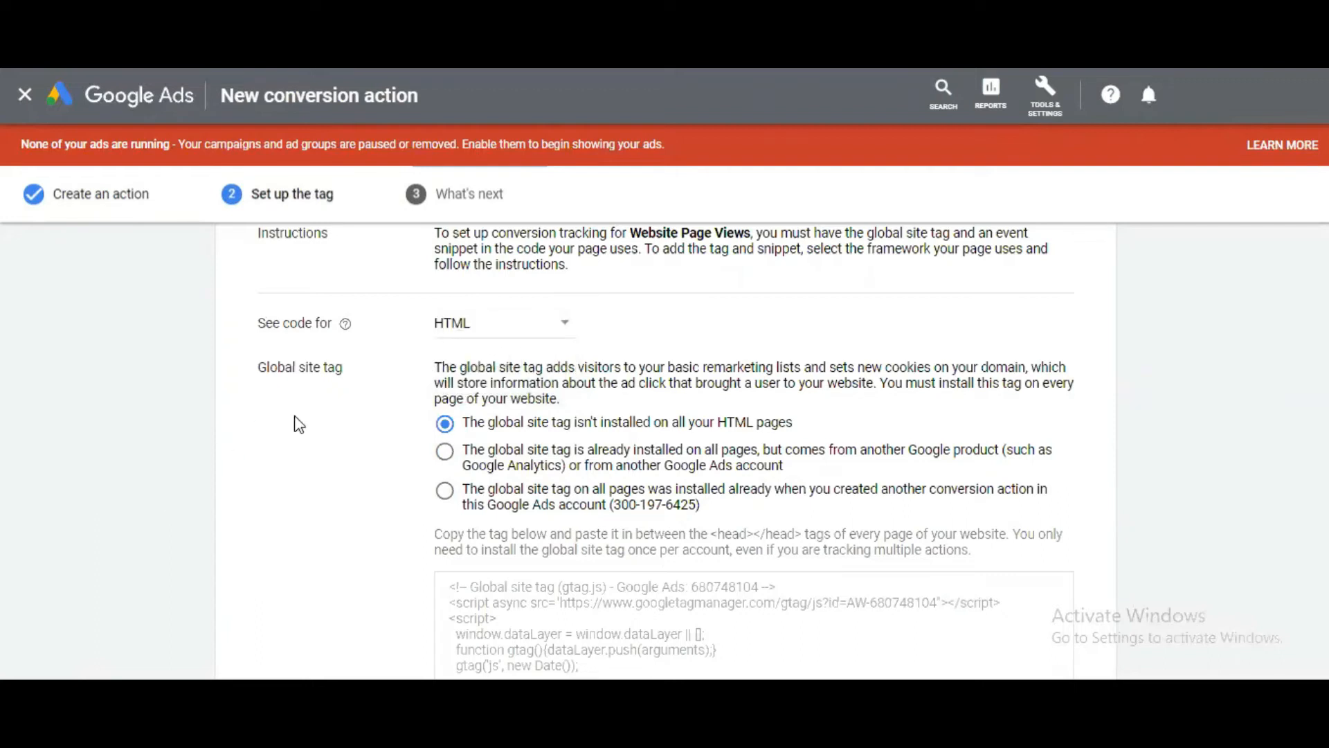
mouse_move(56, 492)
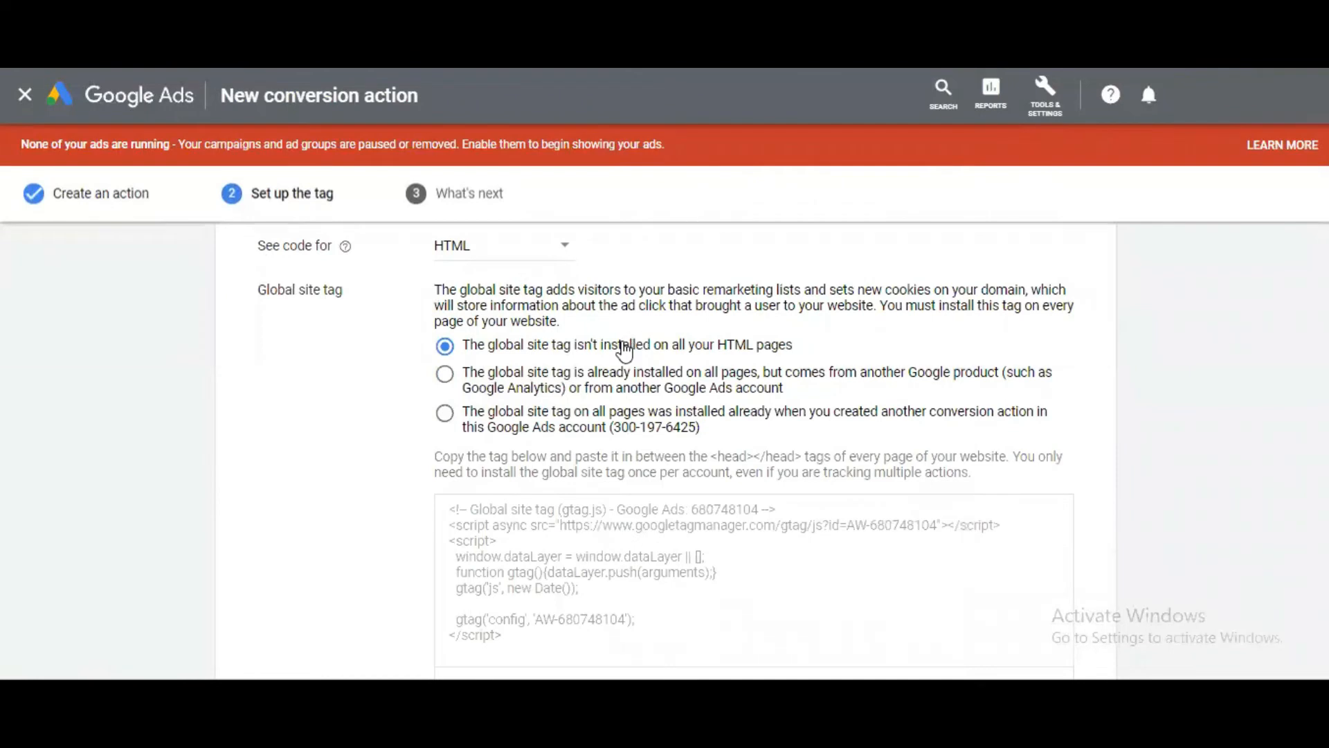
mouse_move(536, 362)
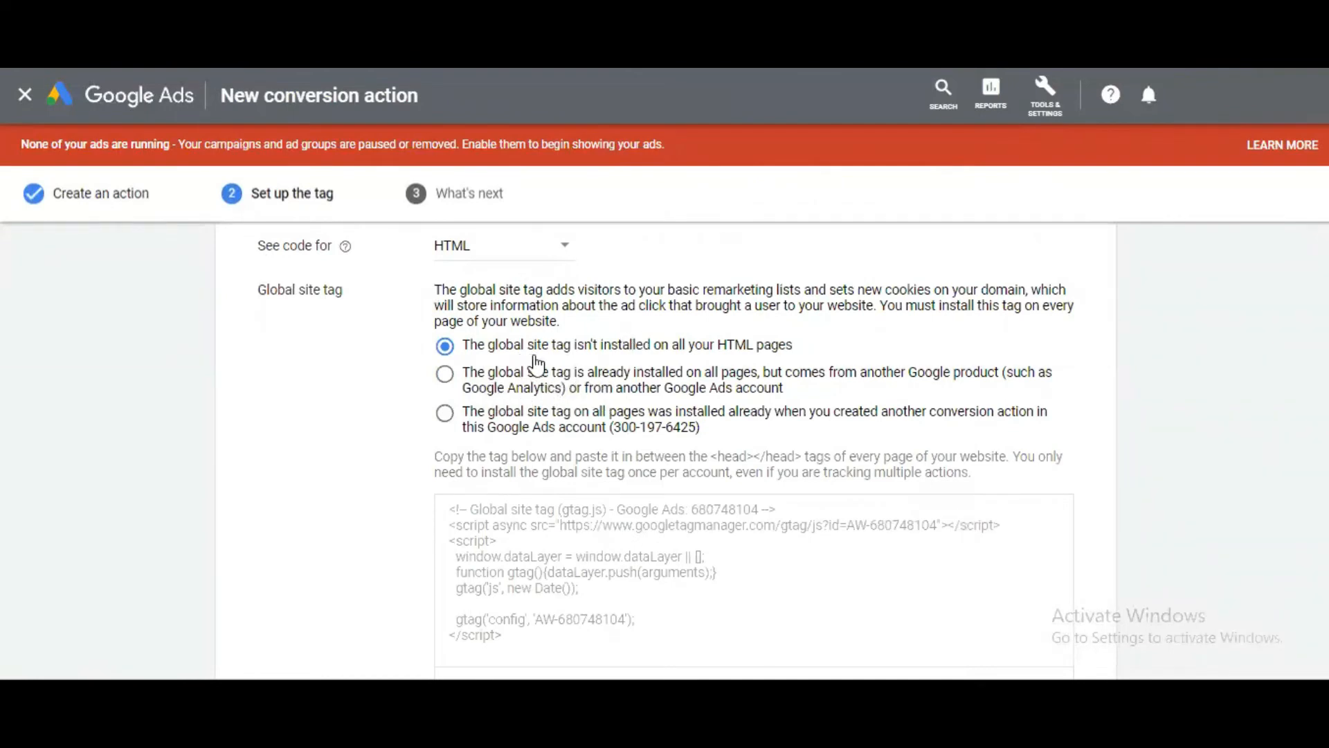
mouse_move(638, 354)
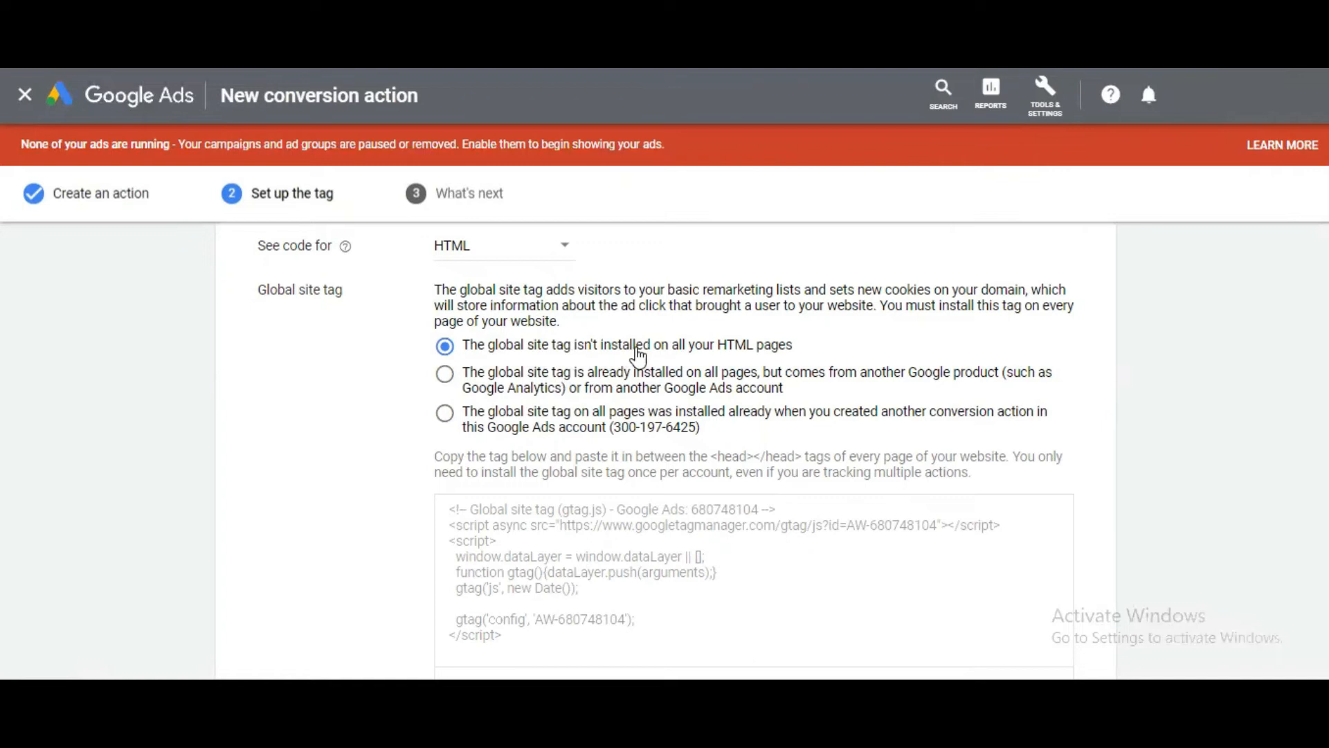
mouse_move(755, 355)
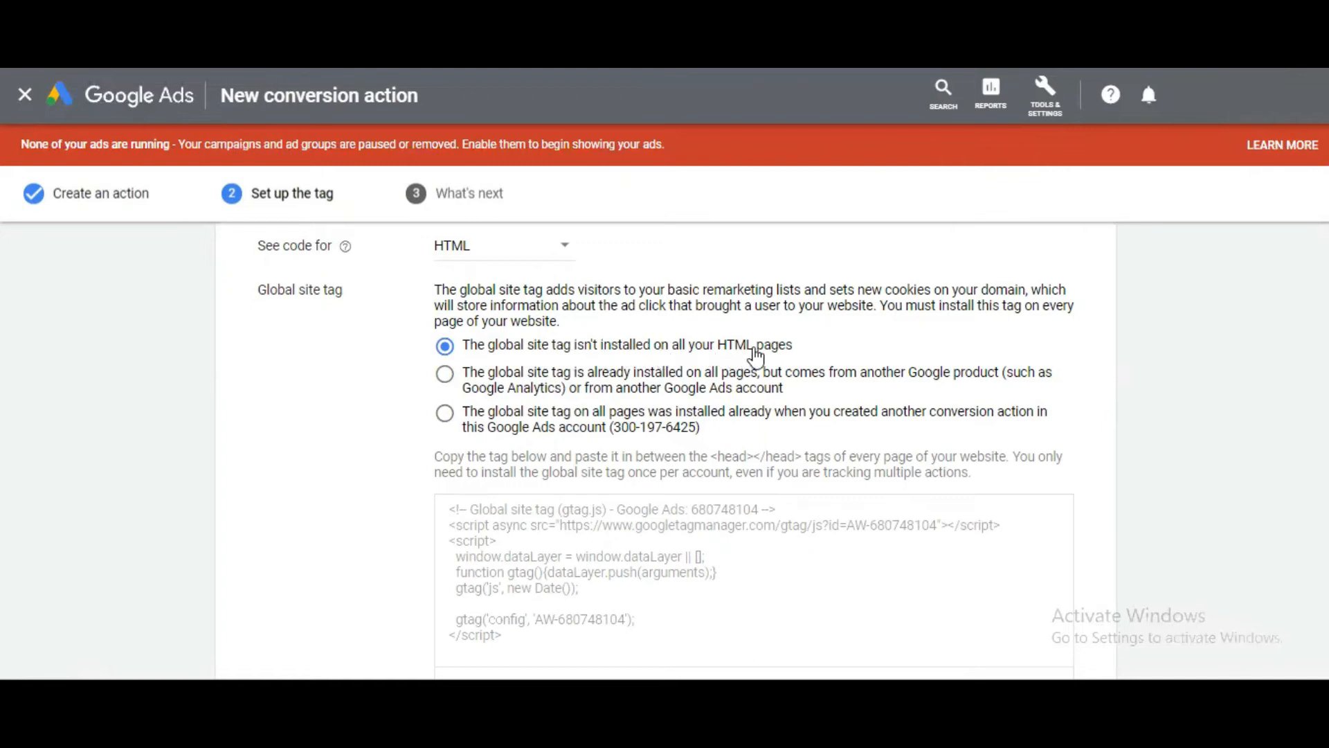
mouse_move(571, 501)
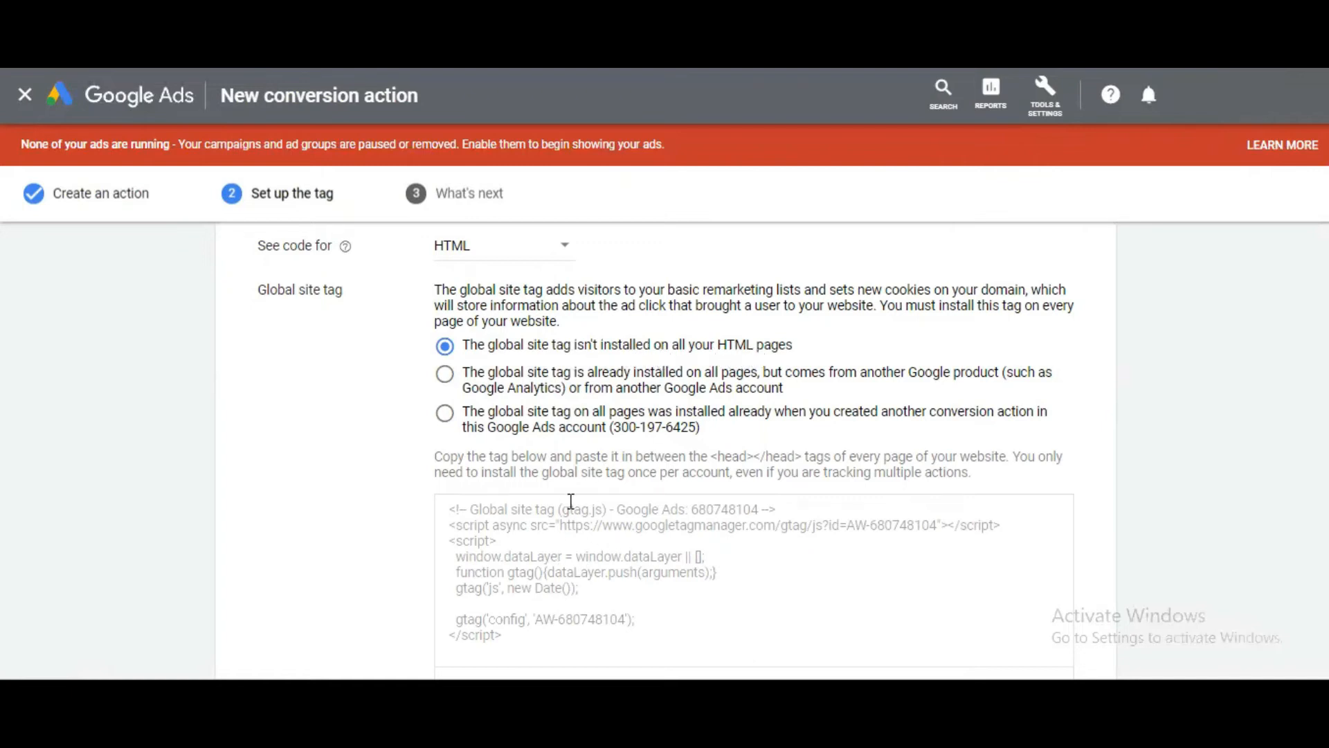
mouse_move(553, 381)
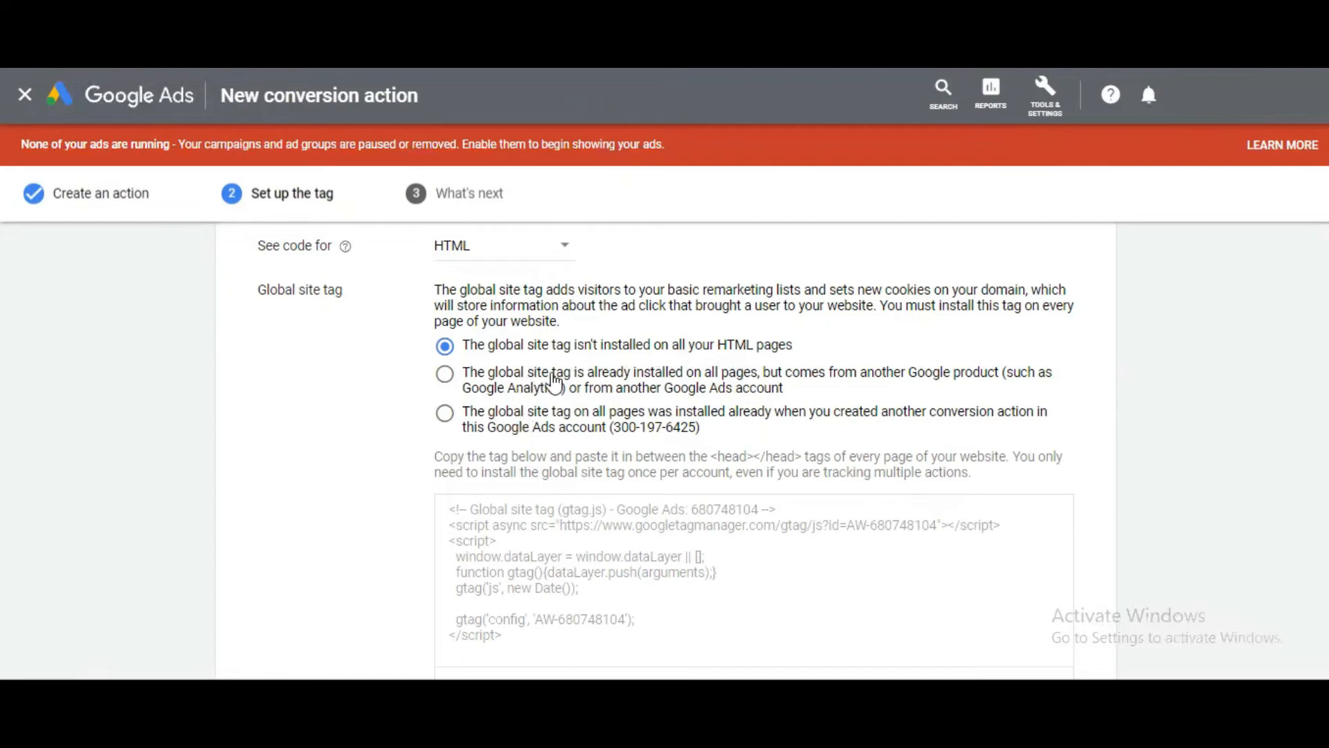
mouse_move(834, 378)
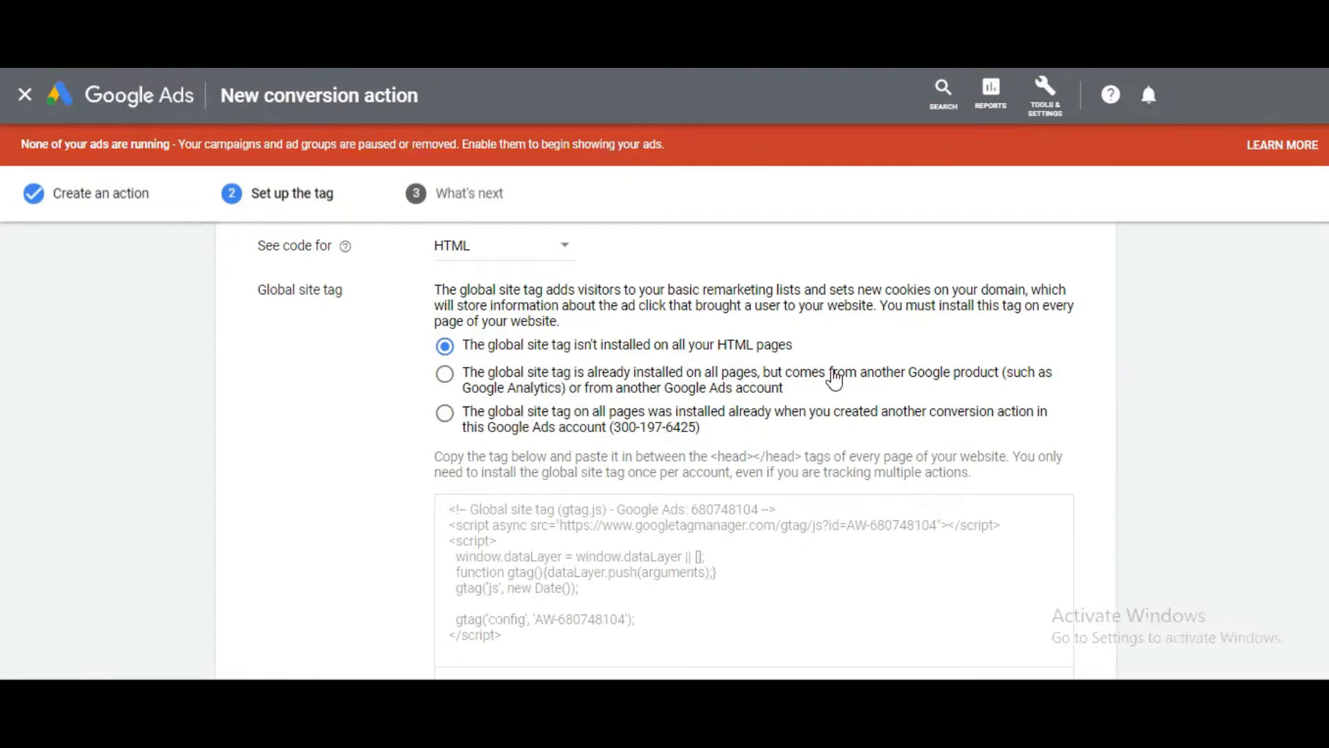
mouse_move(870, 389)
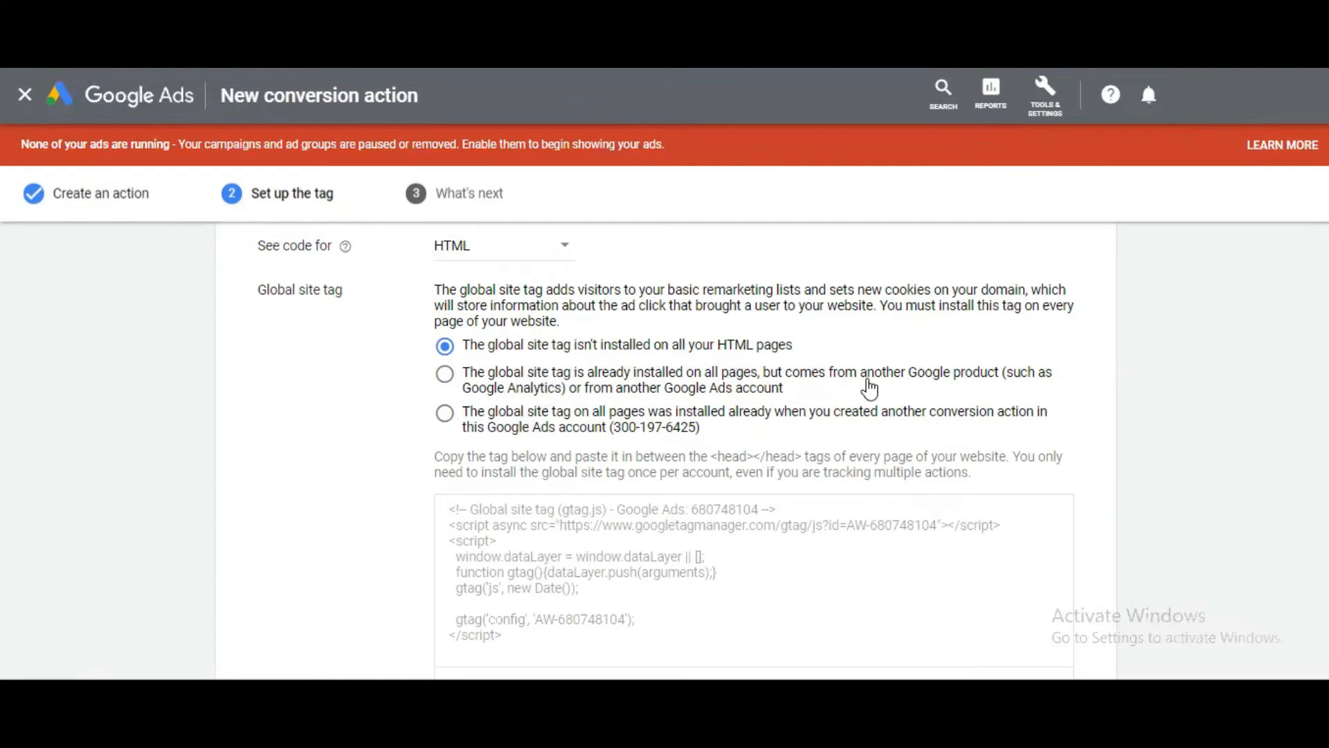
mouse_move(441, 415)
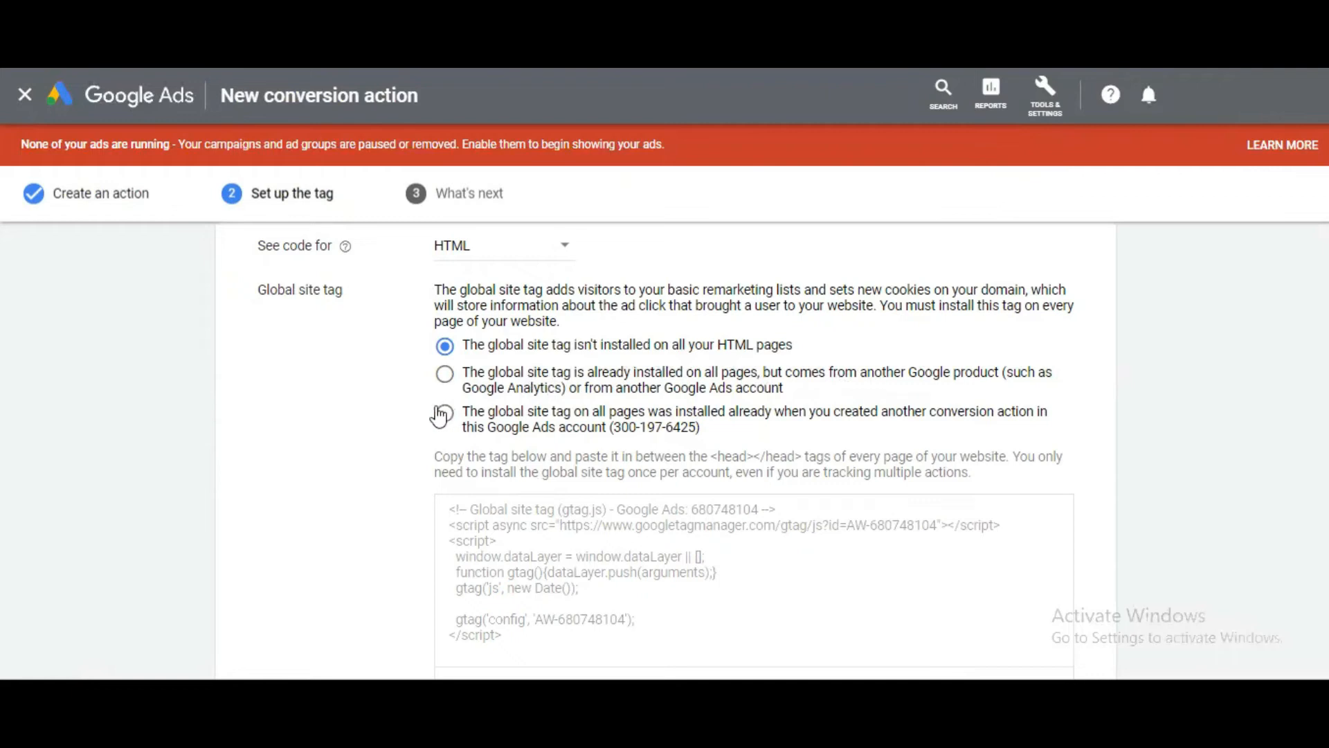
mouse_move(672, 403)
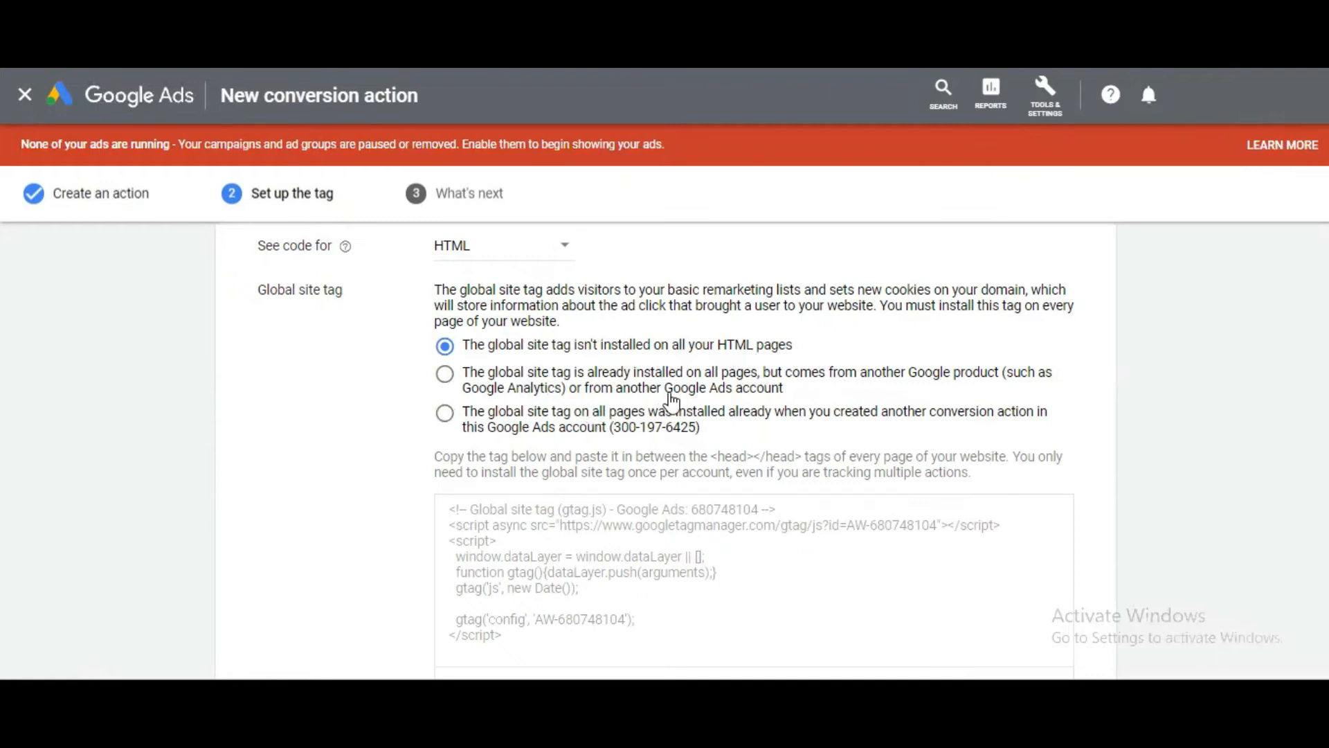
mouse_move(660, 369)
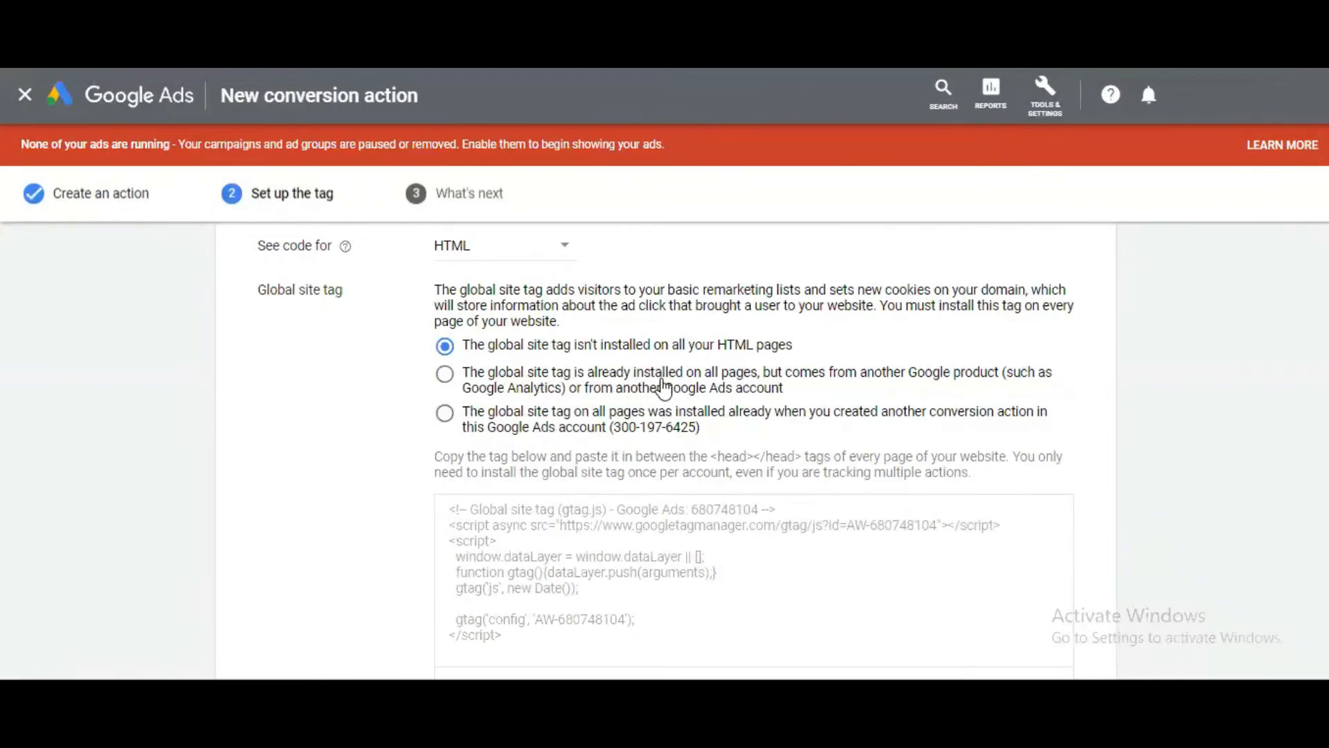
mouse_move(585, 432)
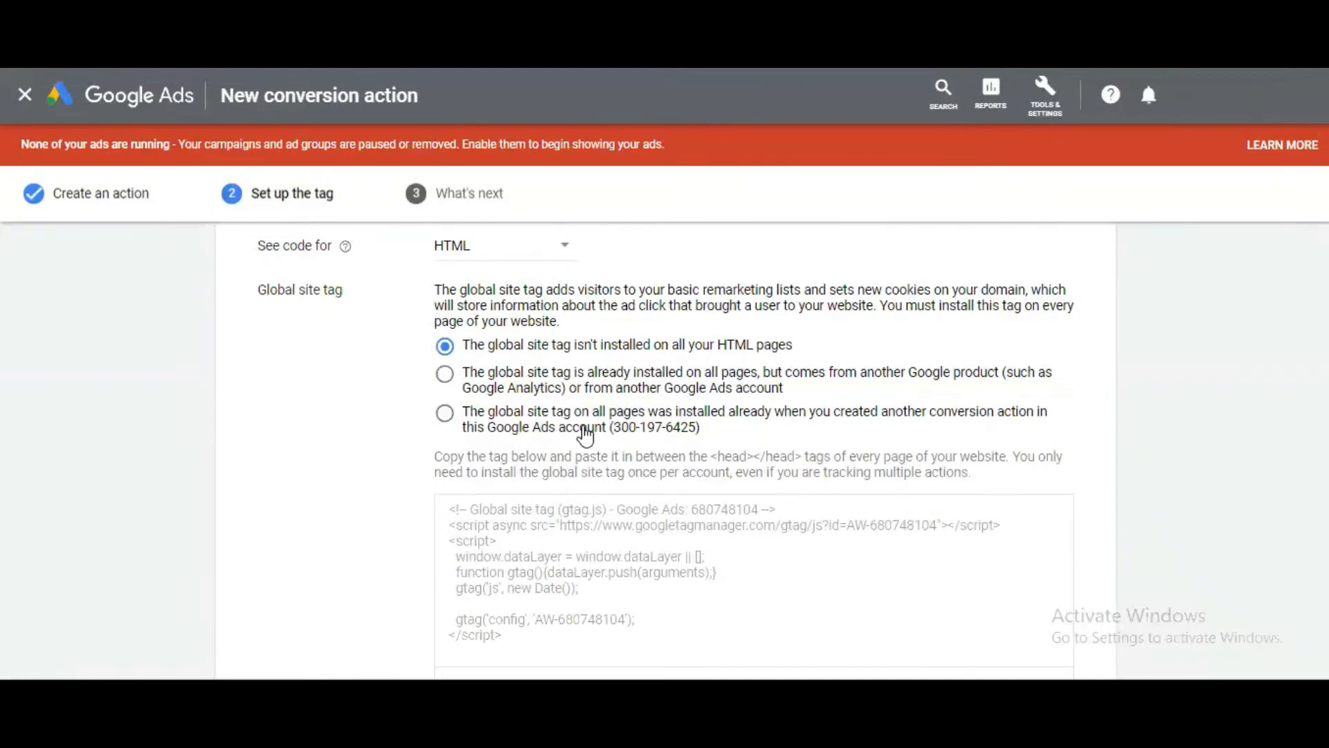
mouse_move(598, 419)
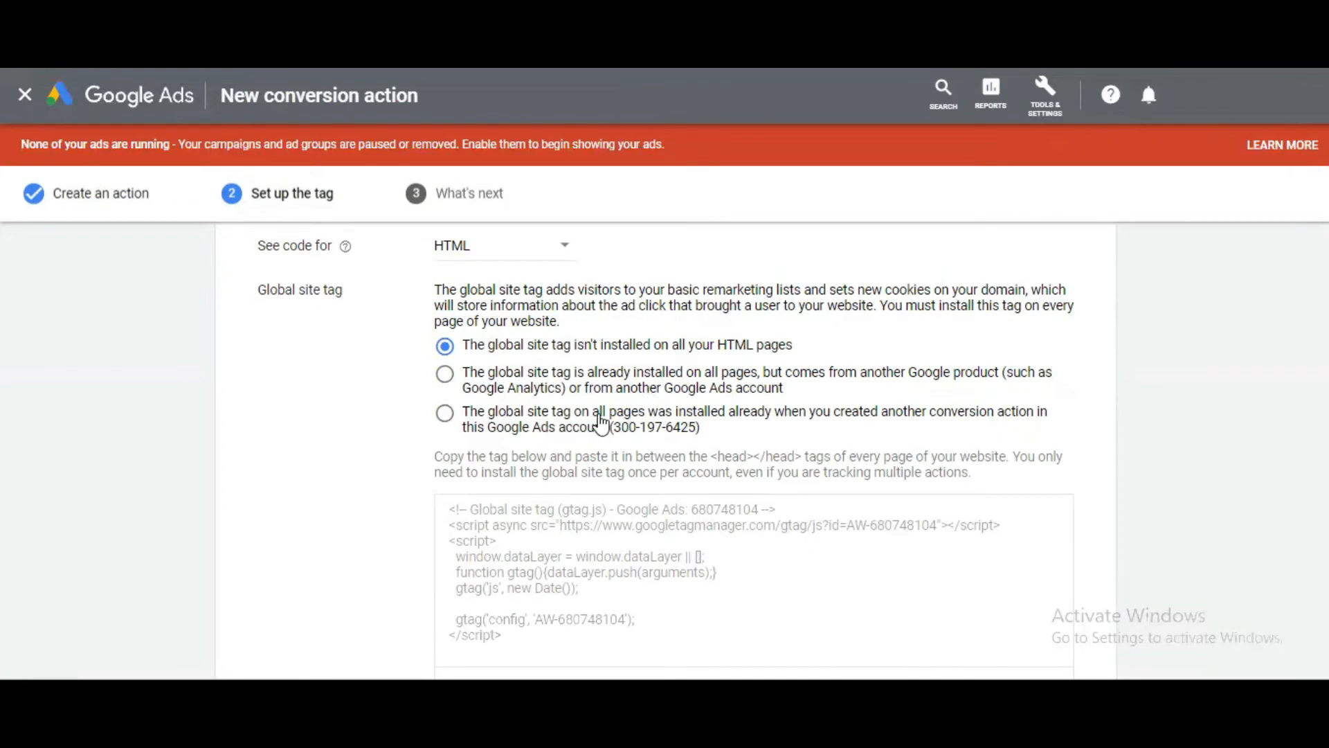
mouse_move(903, 421)
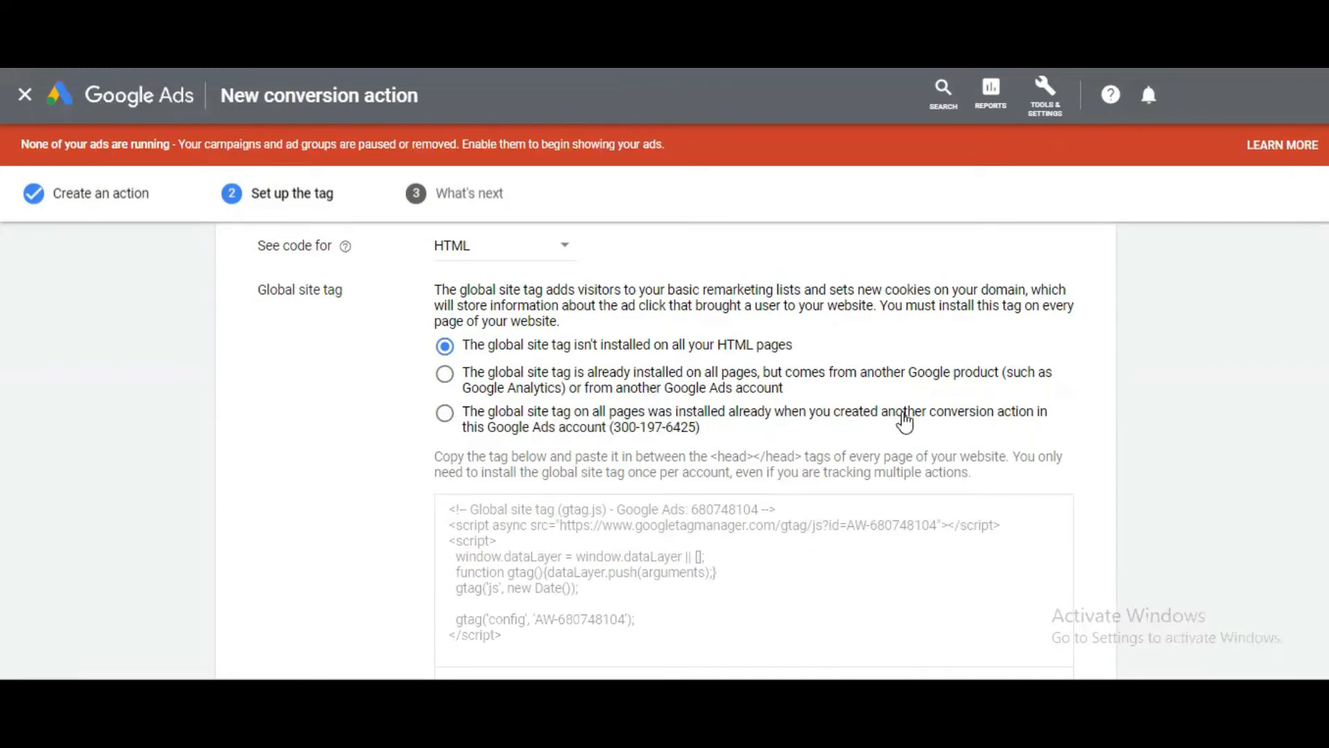
mouse_move(579, 441)
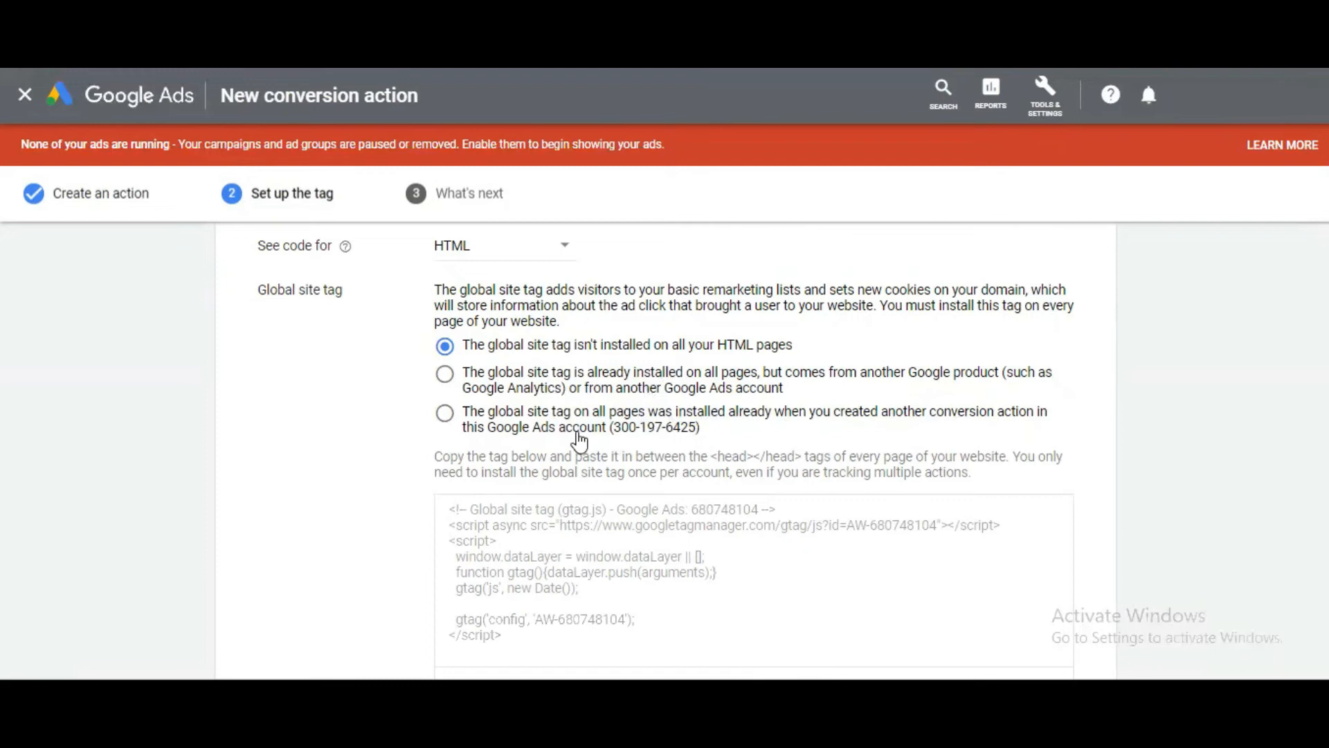
mouse_move(551, 435)
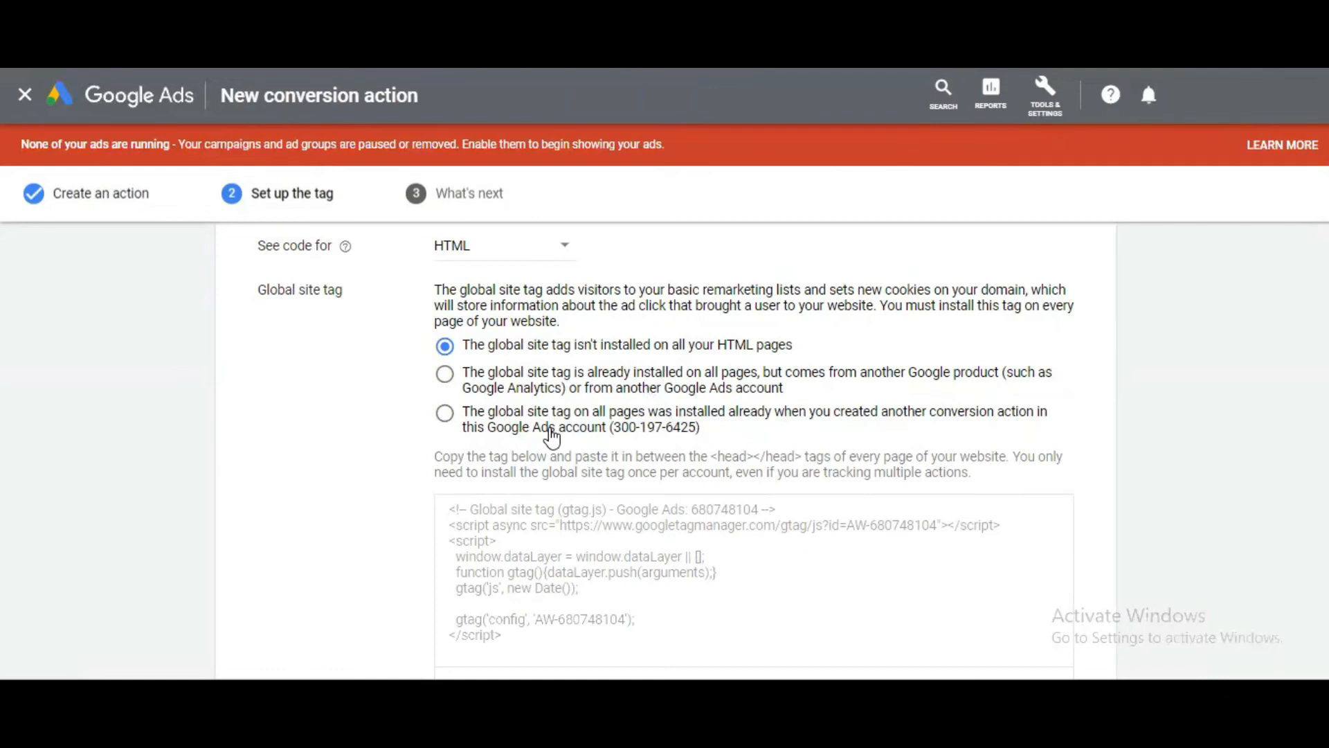
mouse_move(582, 365)
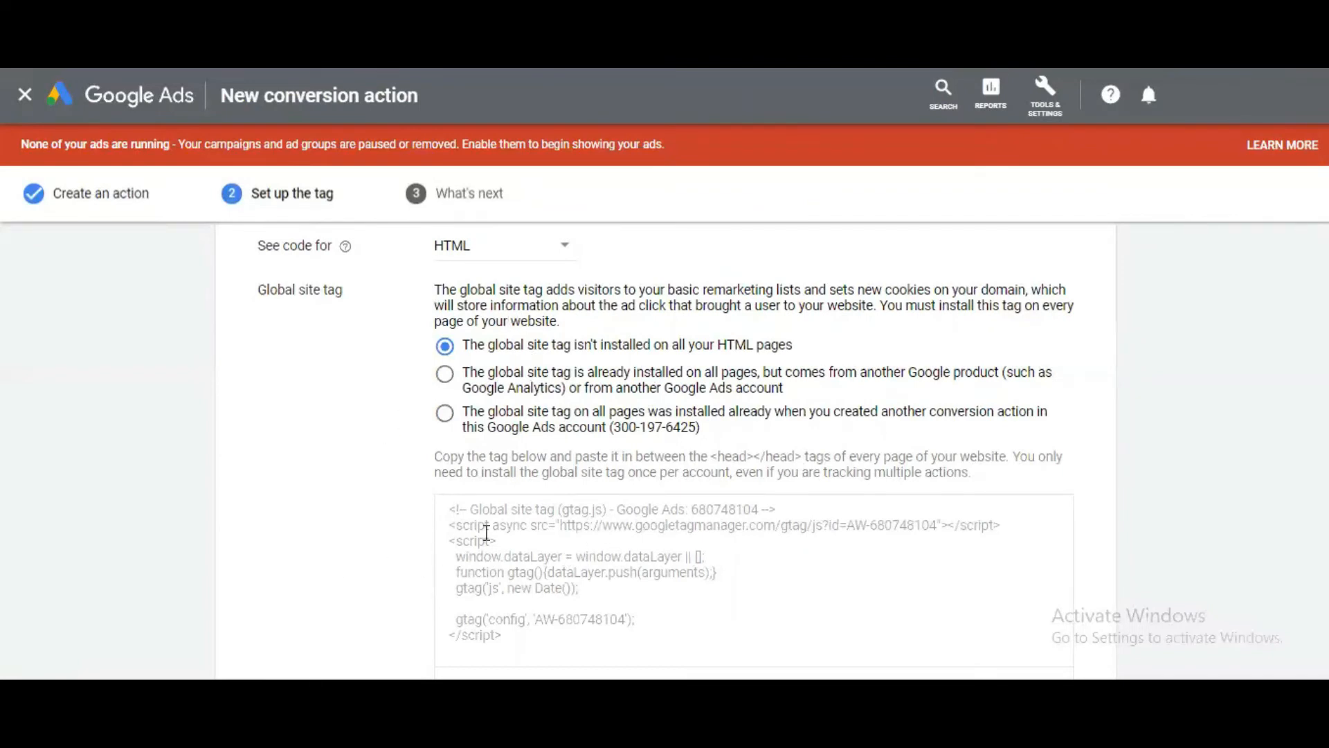
- Scroll down to the global site tag code box
scroll(down, 3)
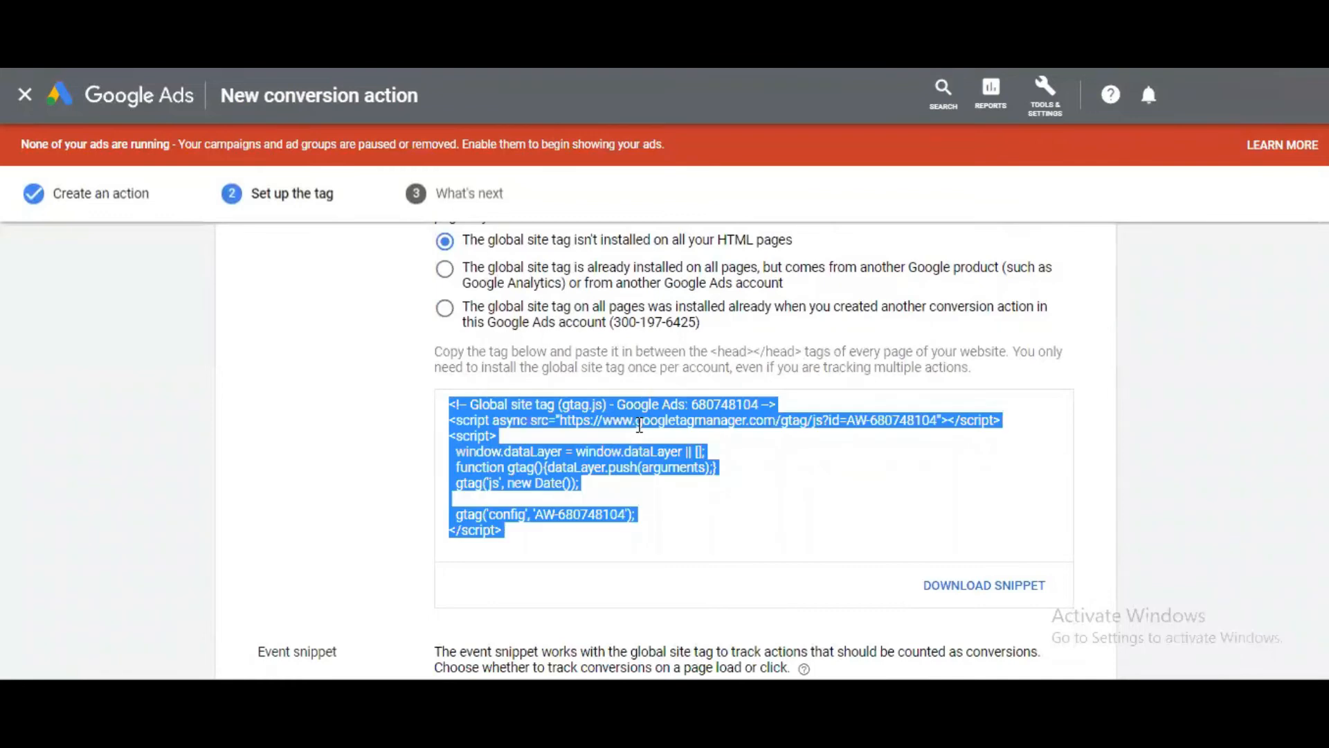
mouse_move(423, 491)
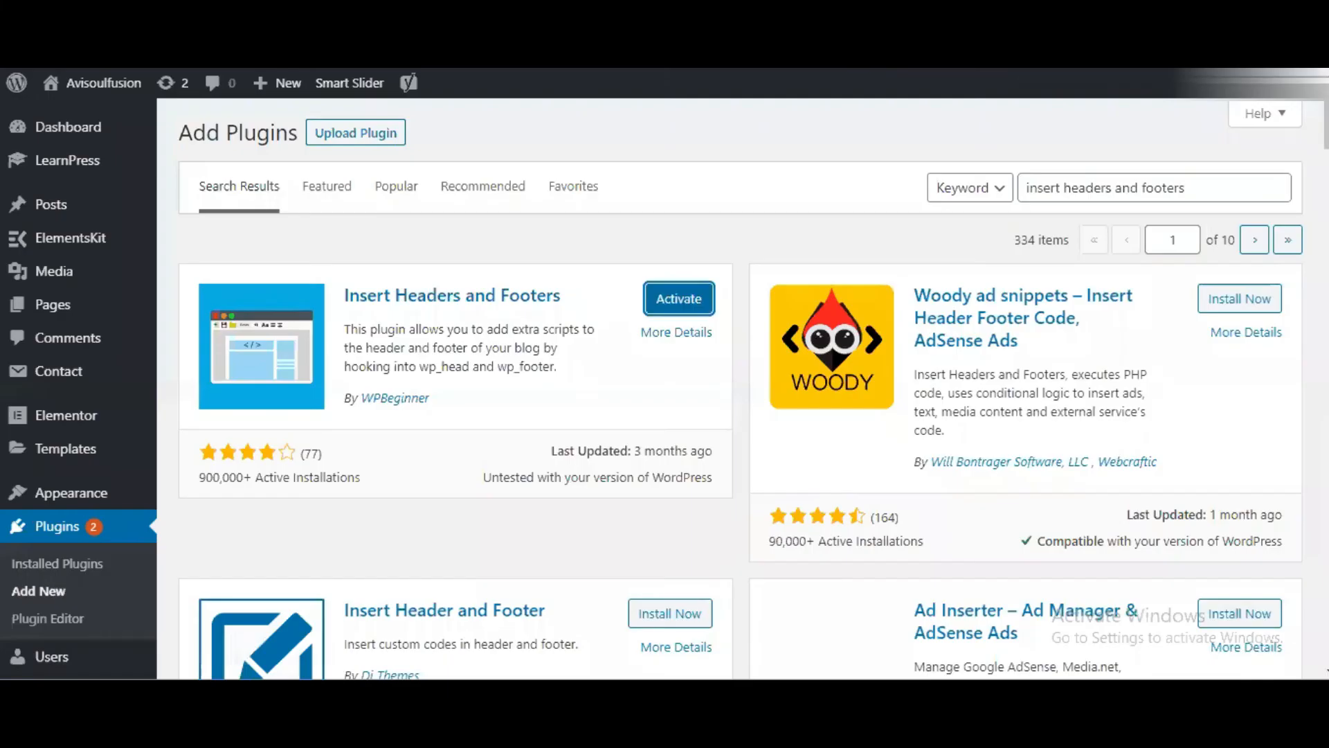
mouse_move(559, 251)
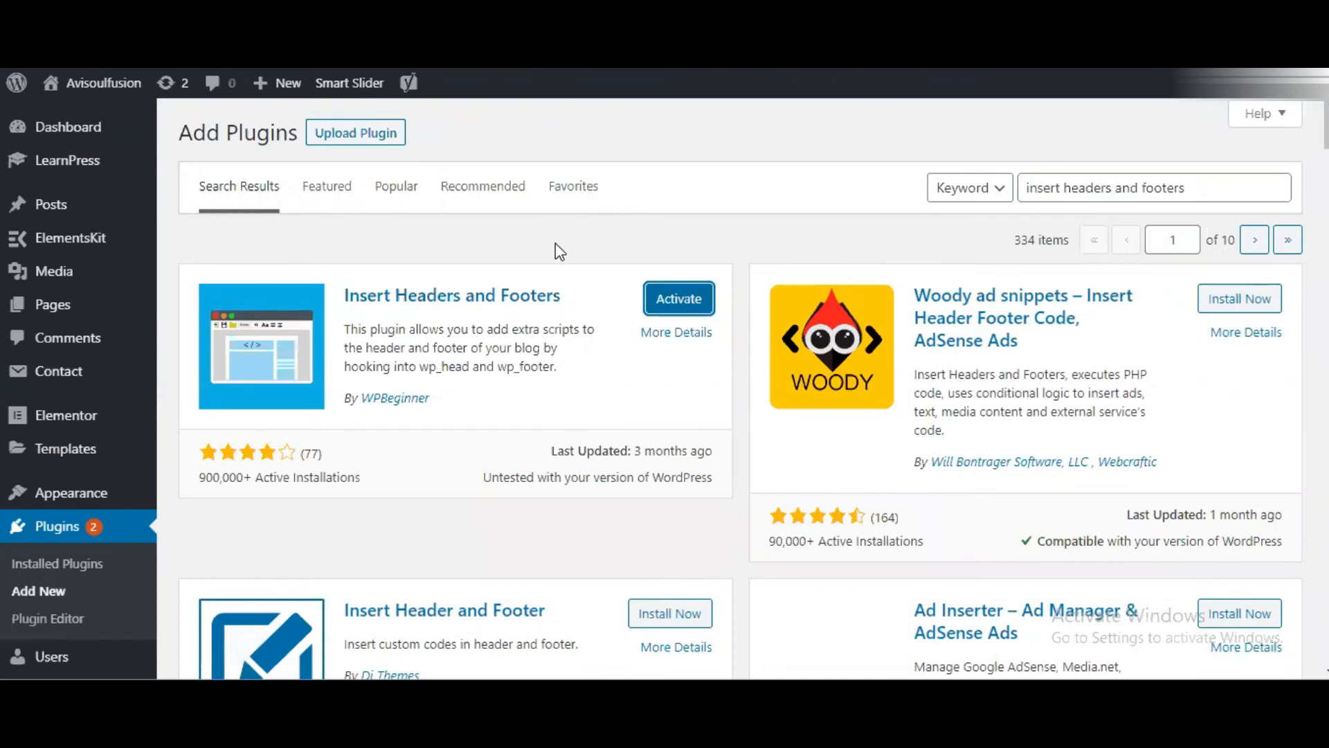
mouse_move(597, 303)
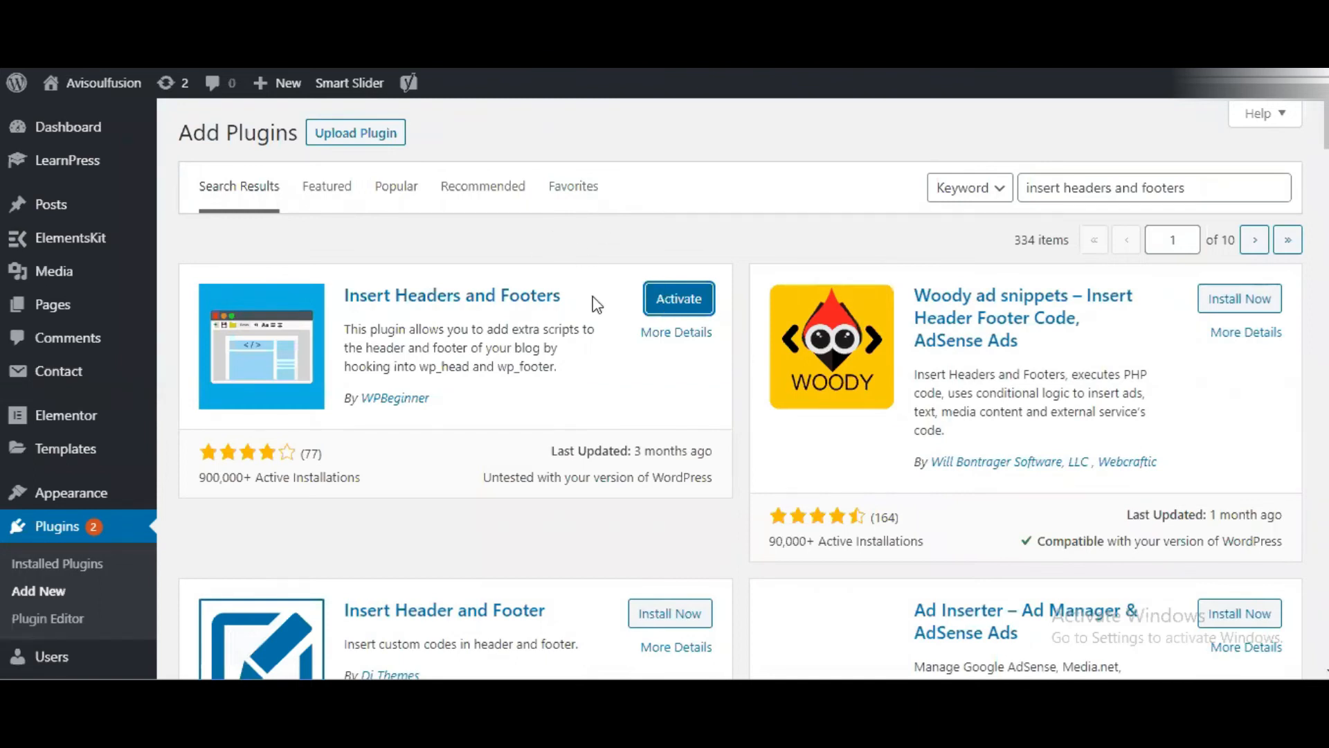
mouse_move(404, 371)
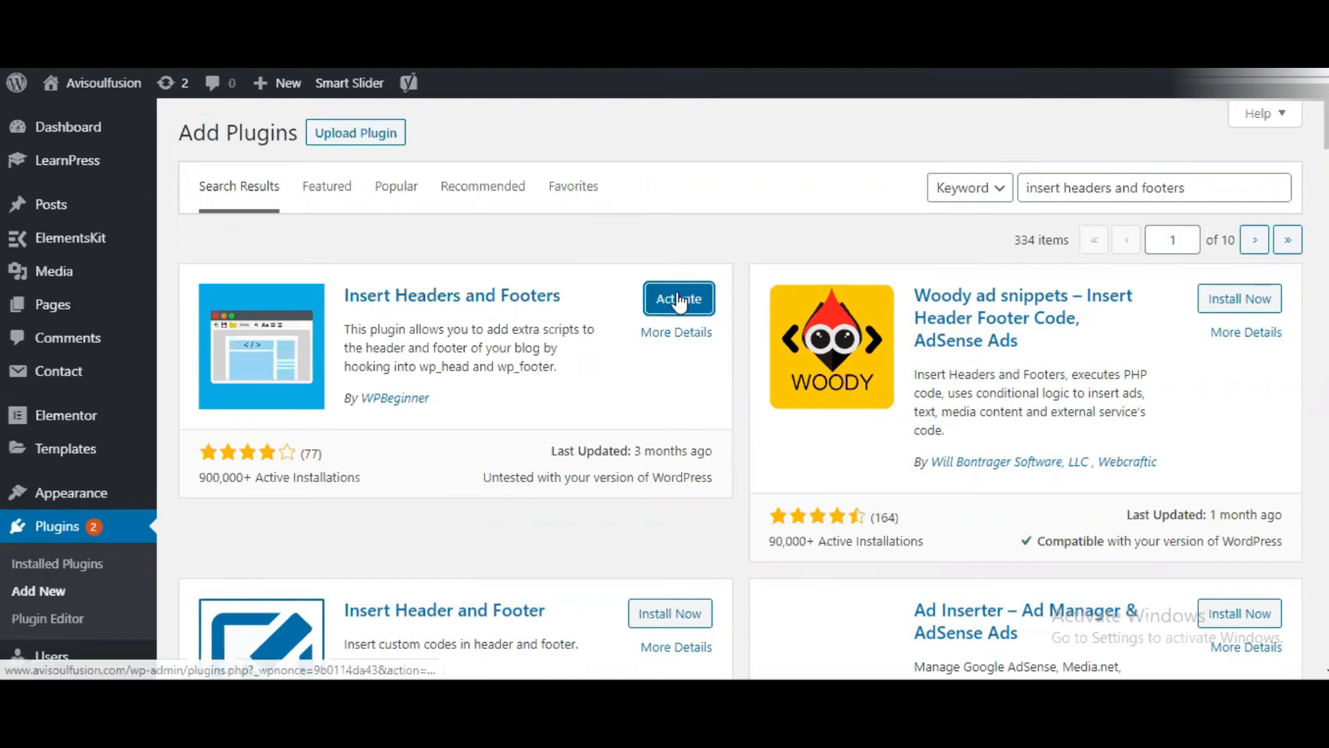
- Activate the Insert Headers and Footers plugin from the search results
click(679, 299)
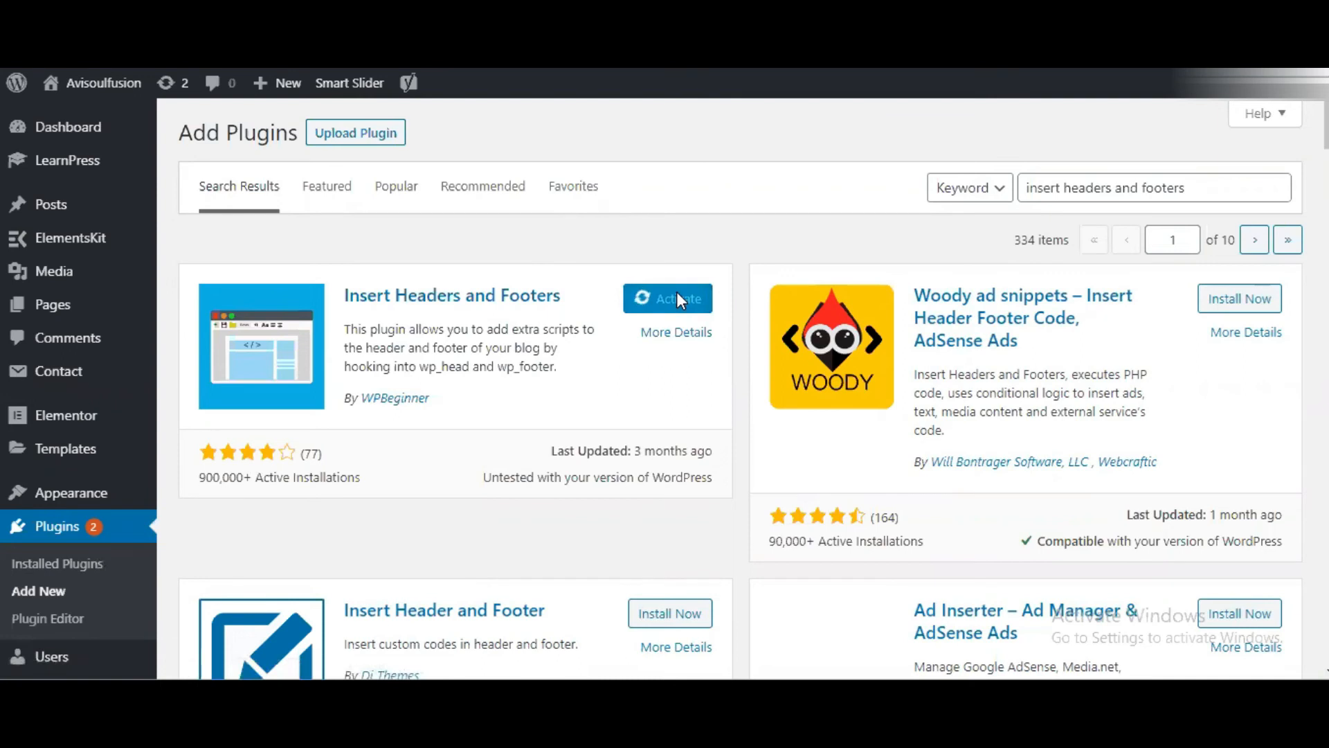
mouse_move(677, 317)
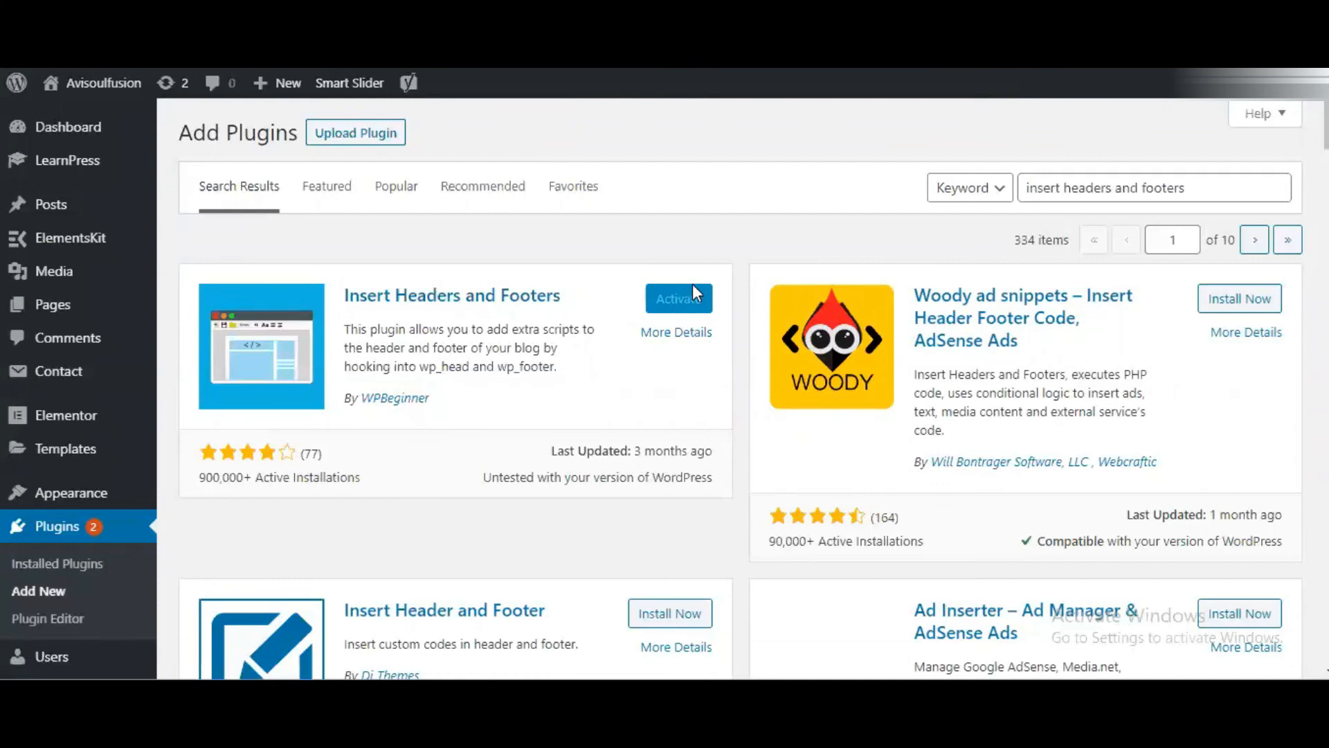
mouse_move(275, 421)
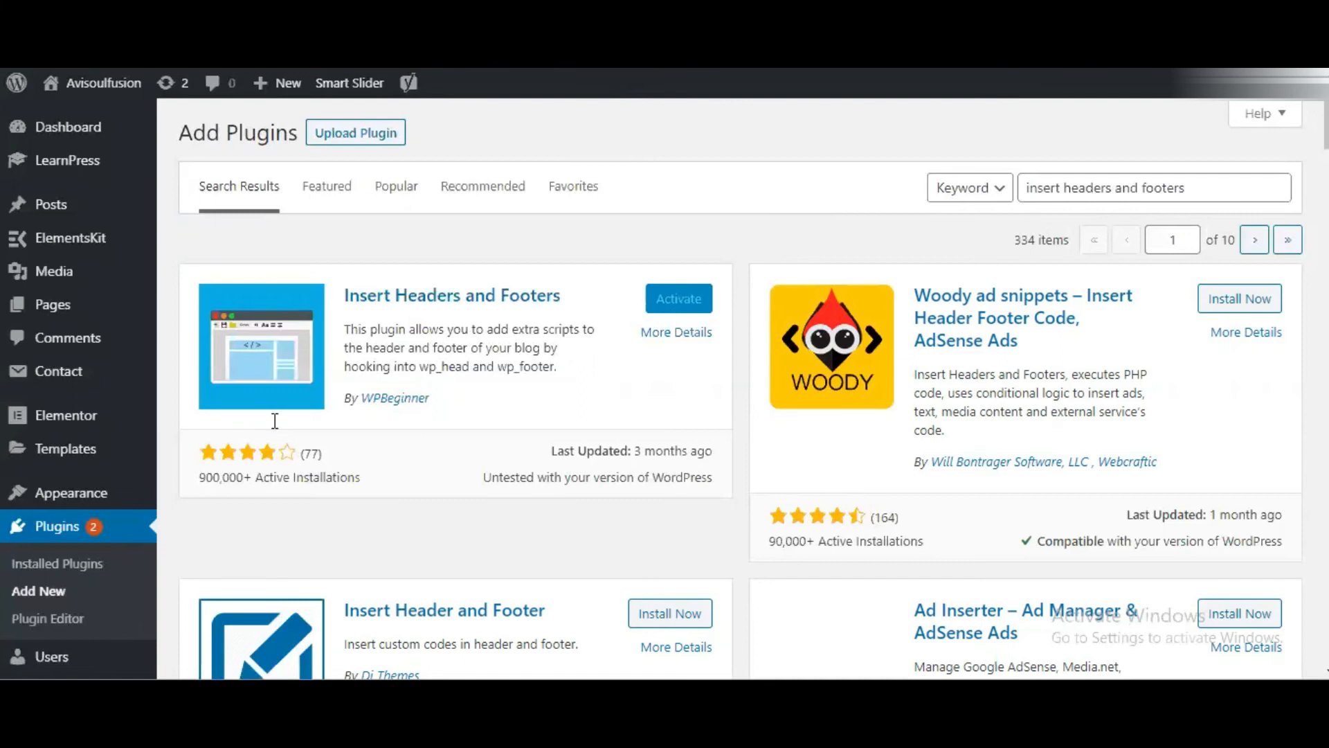
scroll(down, 3)
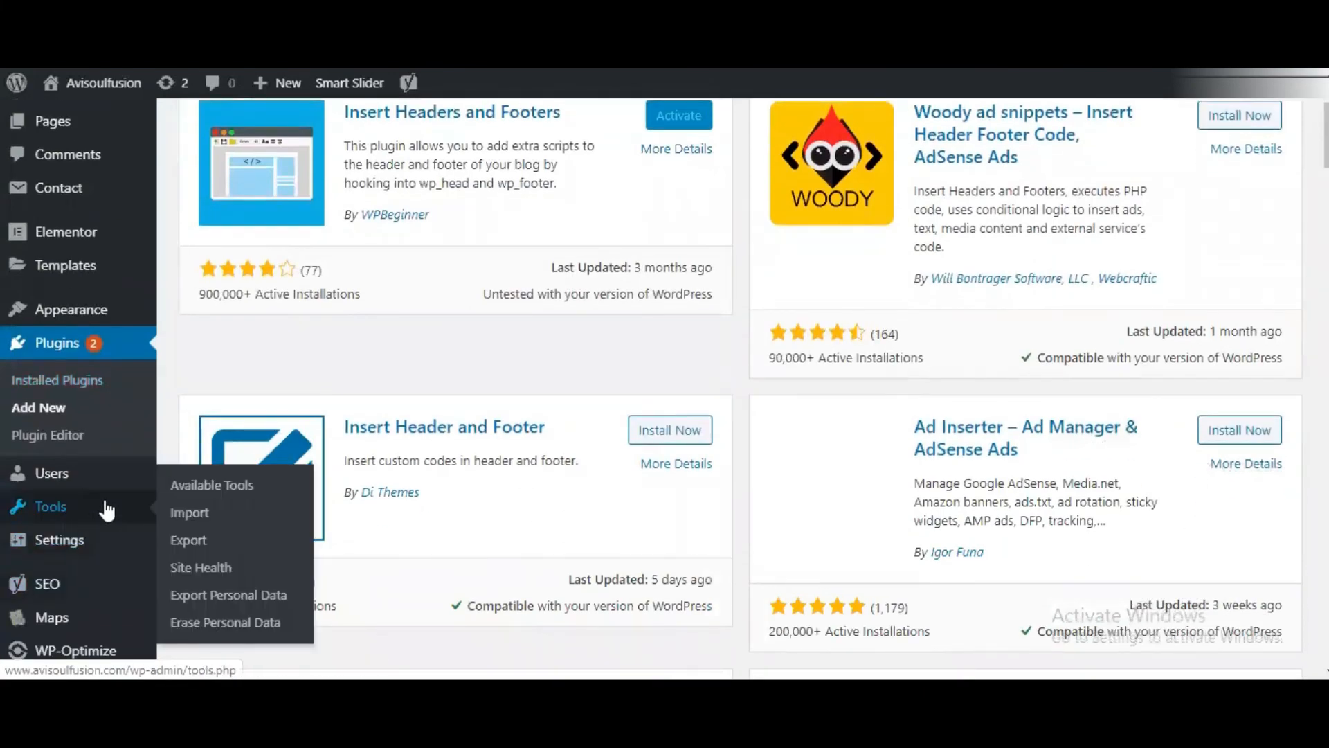
mouse_move(268, 326)
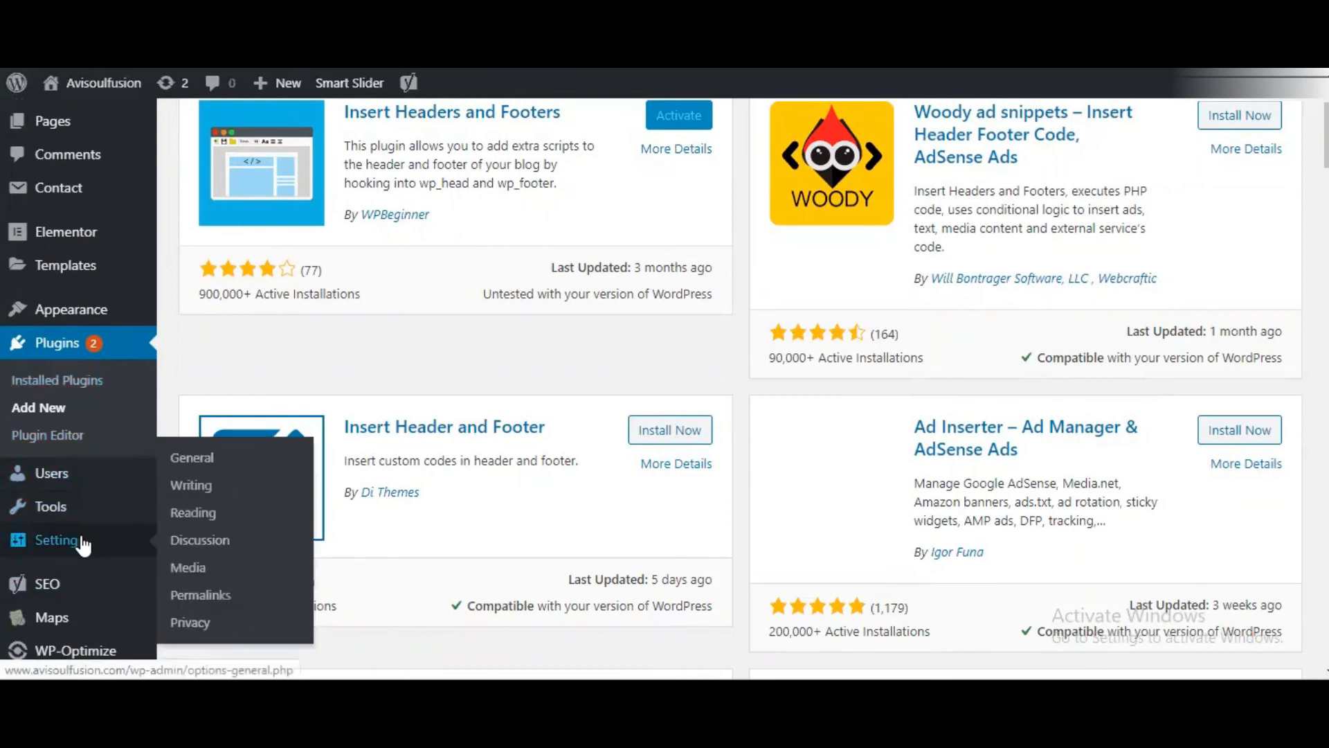
mouse_move(263, 580)
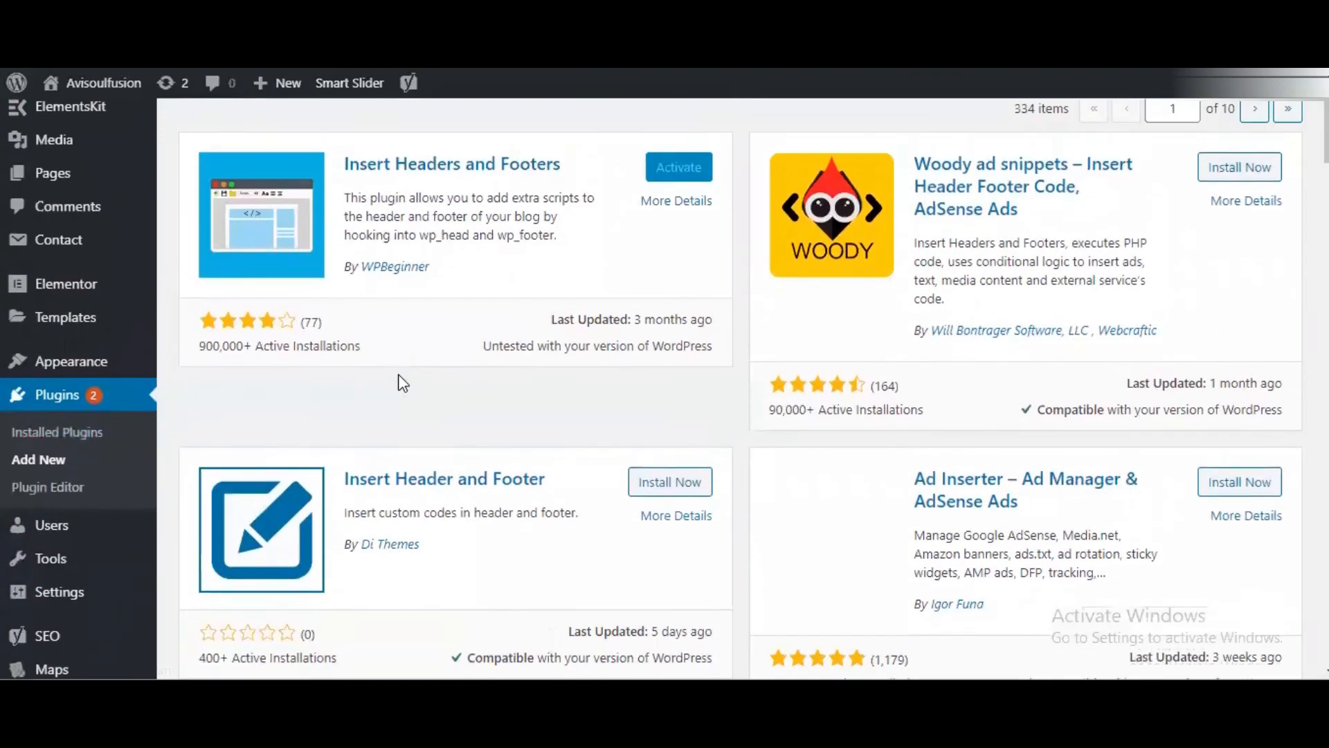
scroll(up, 3)
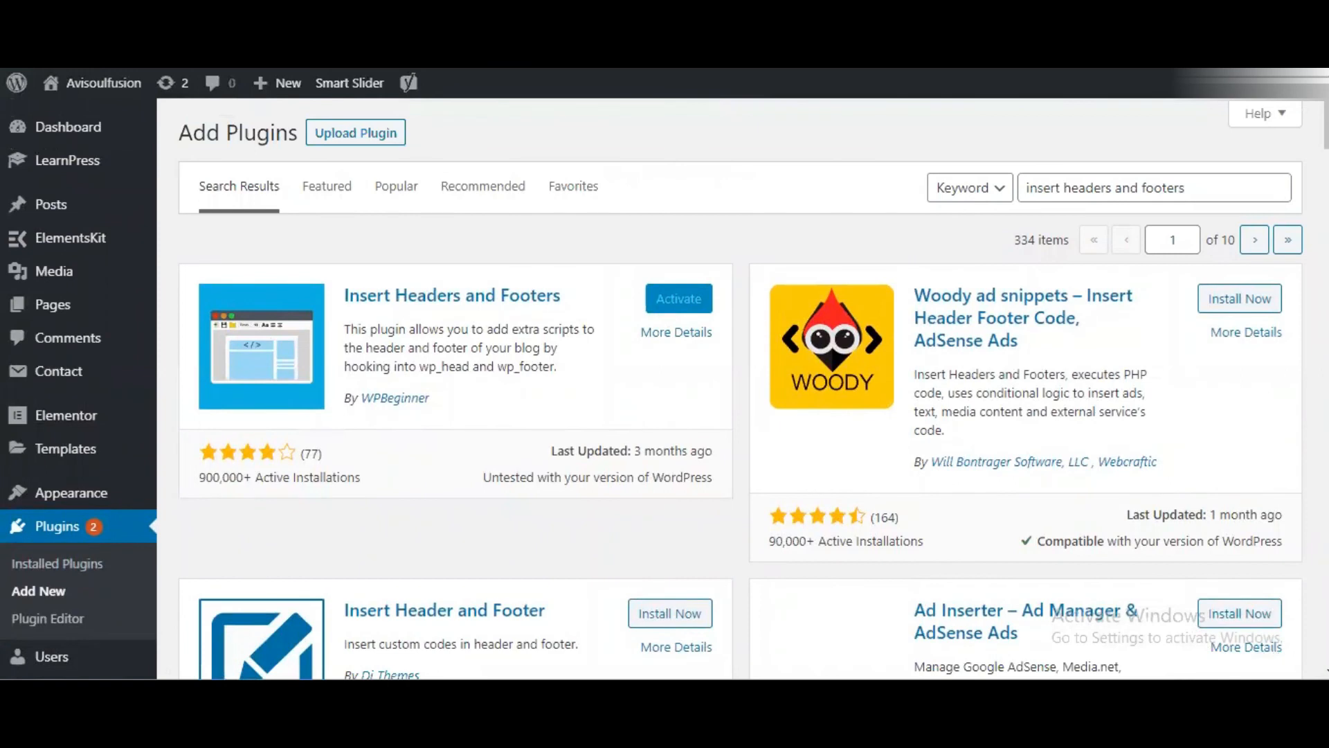
- Finish activating the plugin and open Settings > Insert Headers and Footers
click(677, 299)
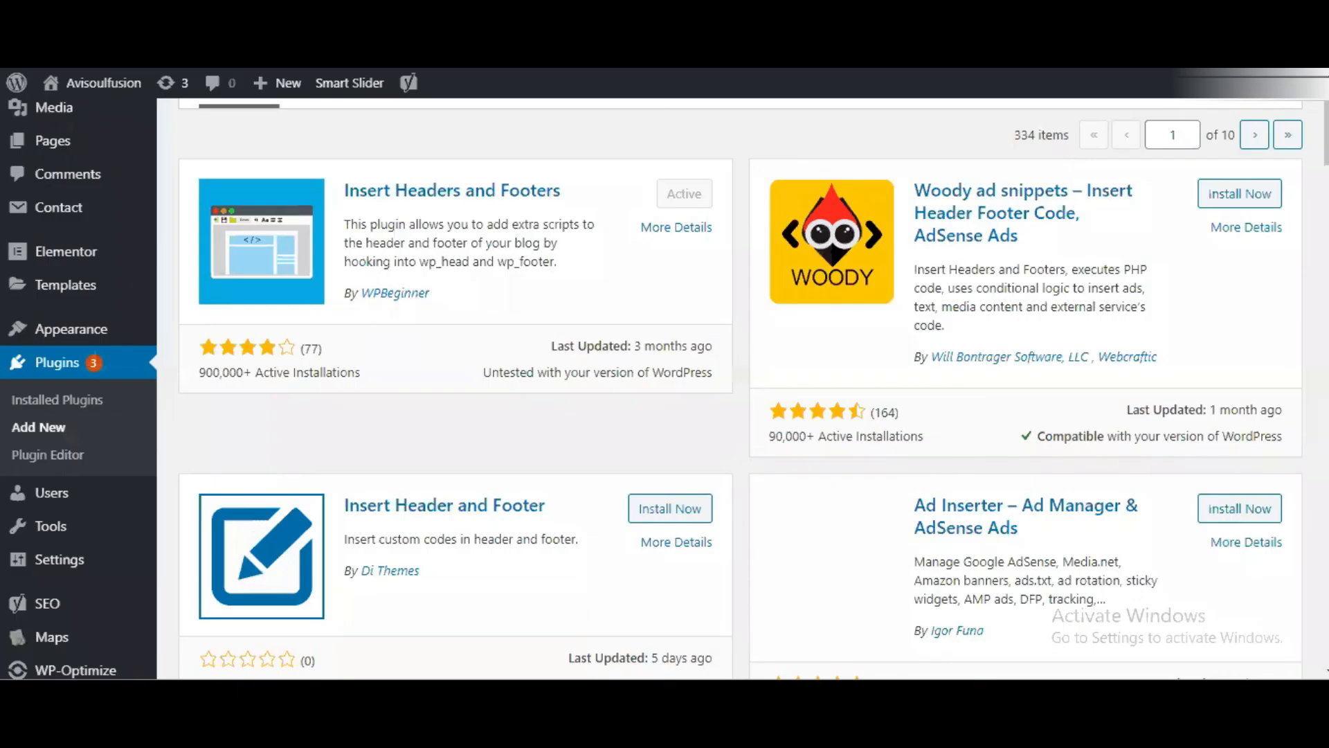
mouse_move(687, 205)
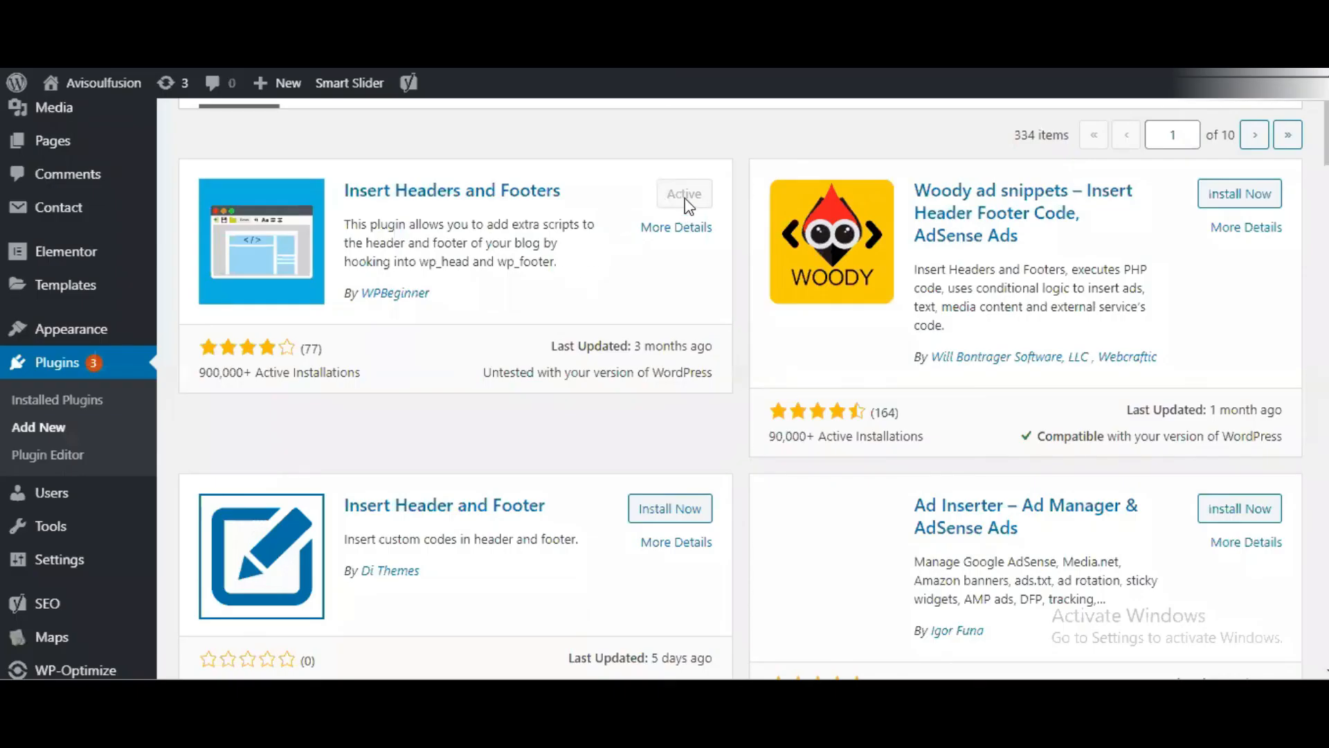
mouse_move(657, 216)
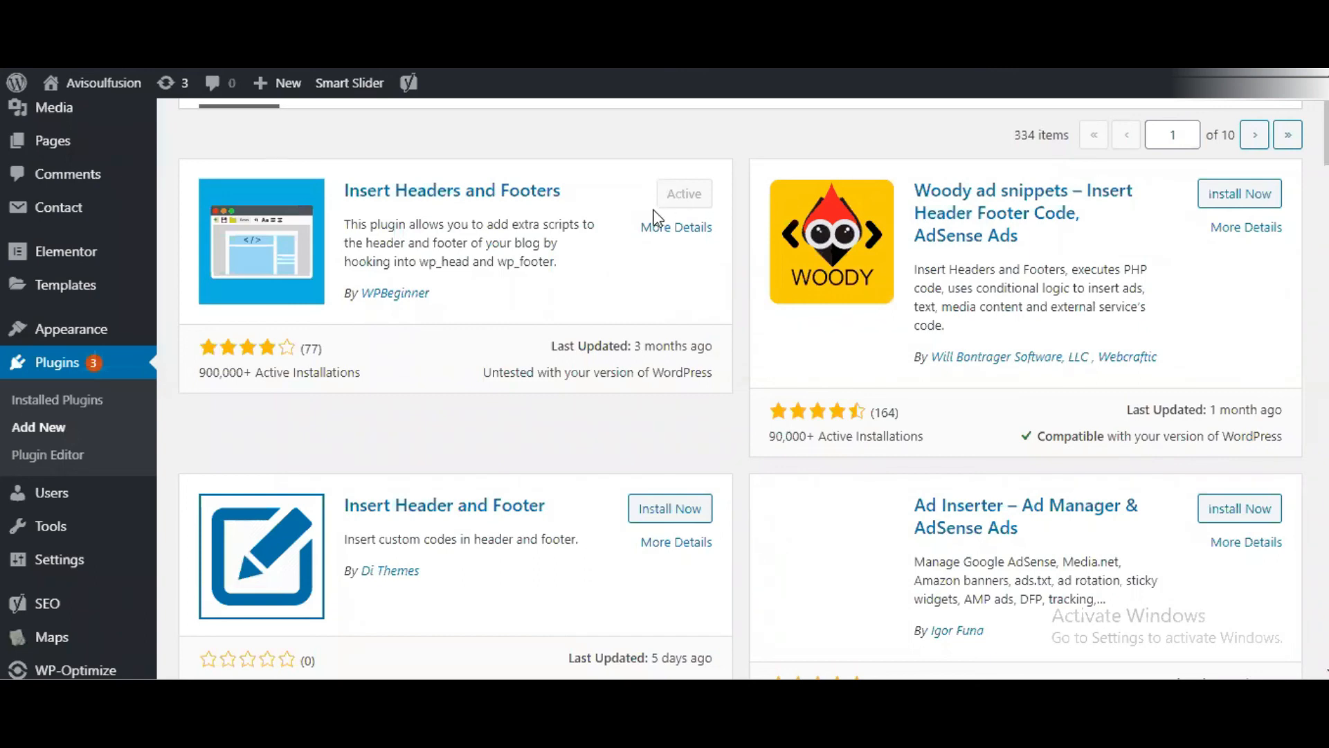
mouse_move(67, 585)
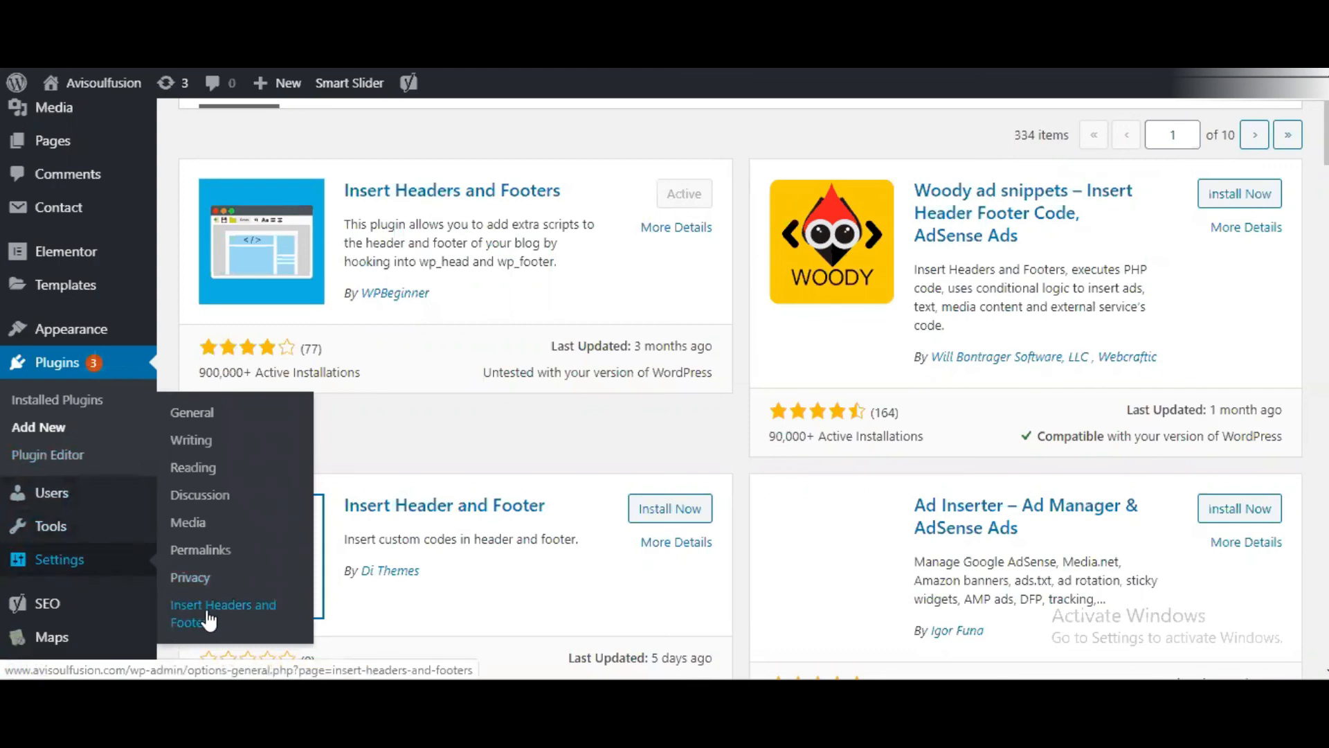
click(223, 612)
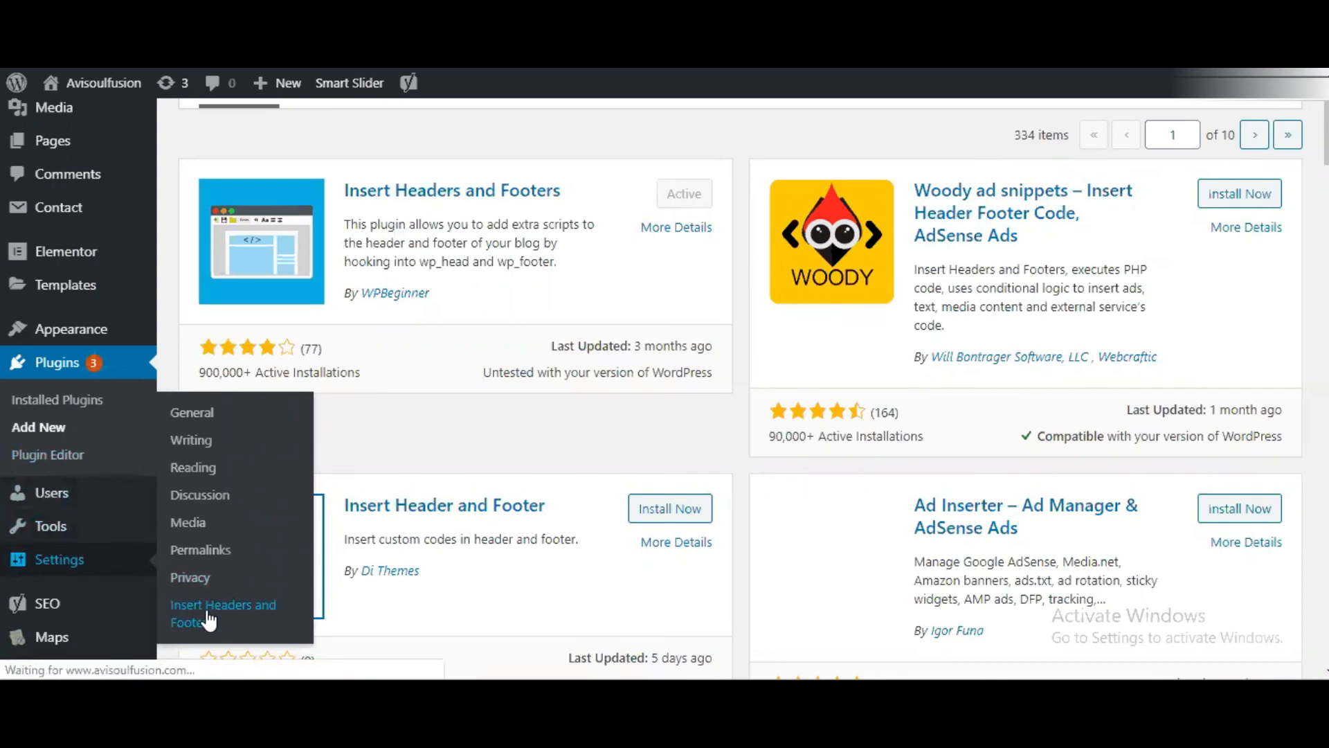
click(223, 612)
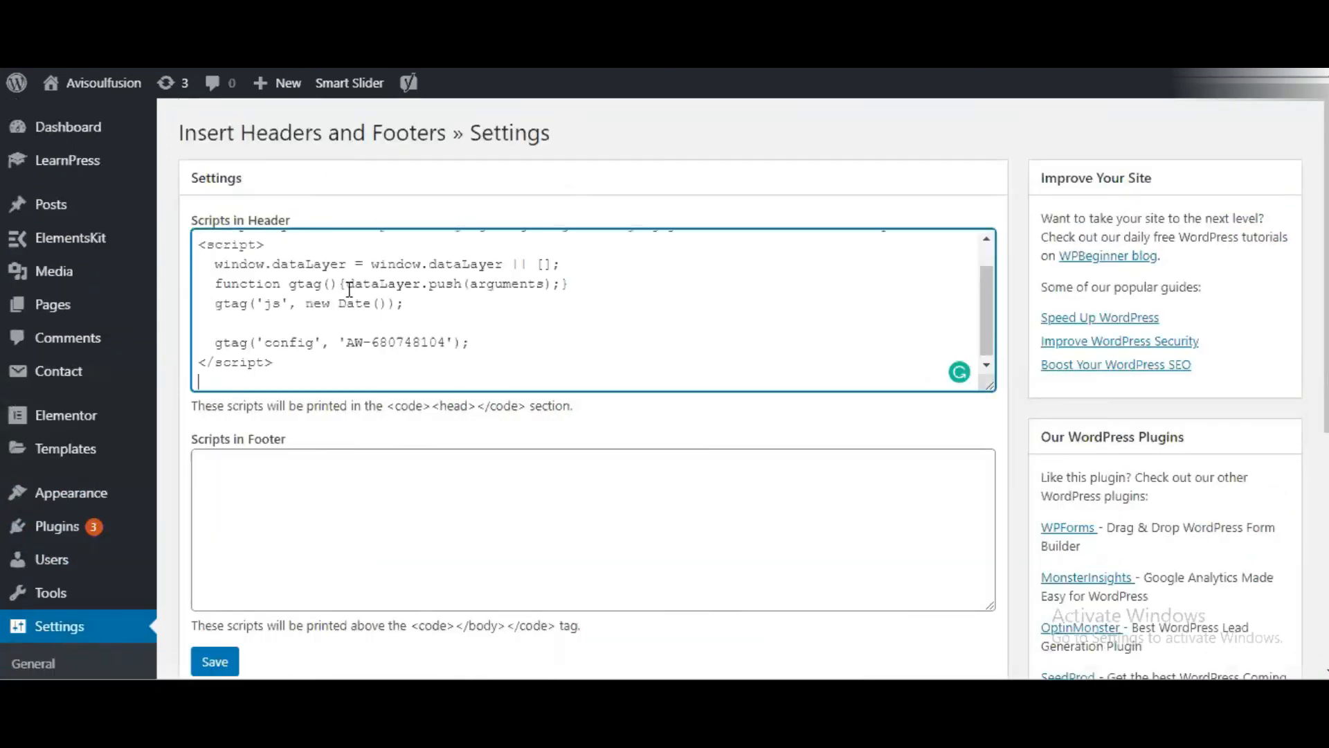
mouse_move(351, 424)
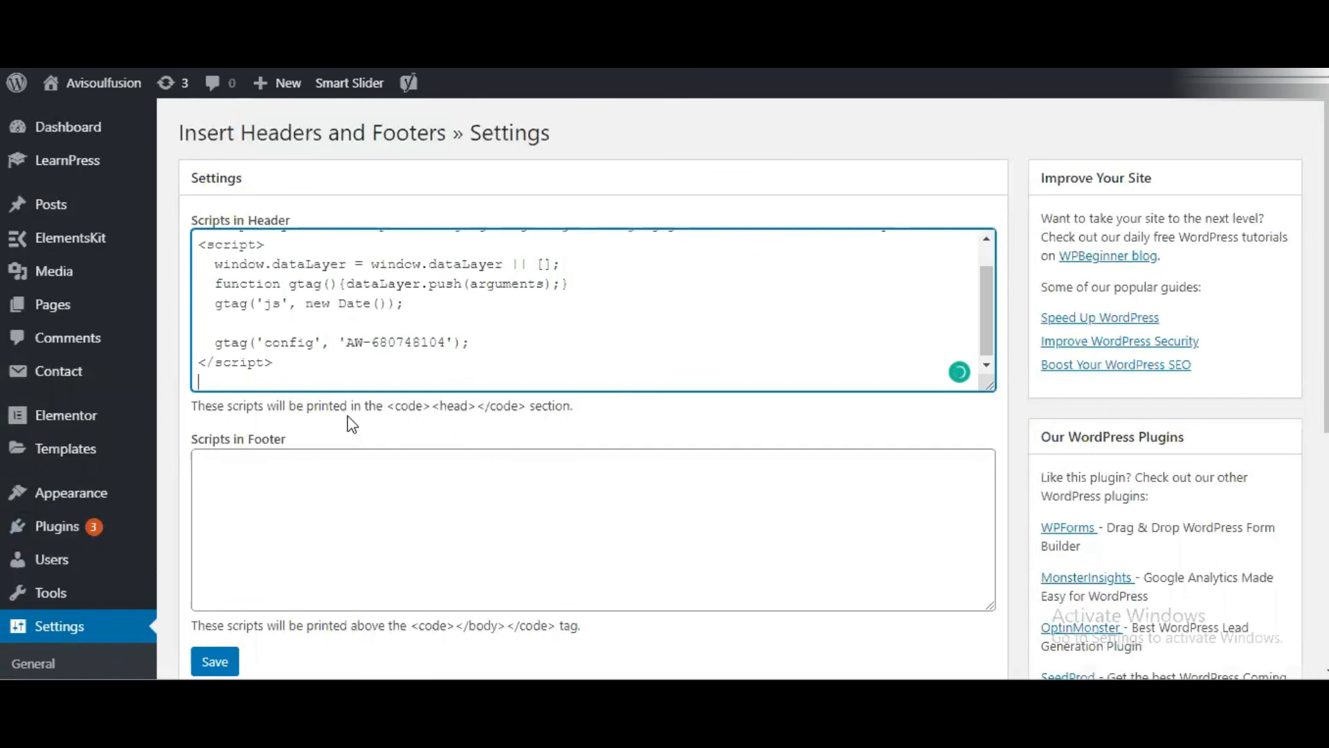
- Save the header scripts containing the pasted global site tag
click(215, 661)
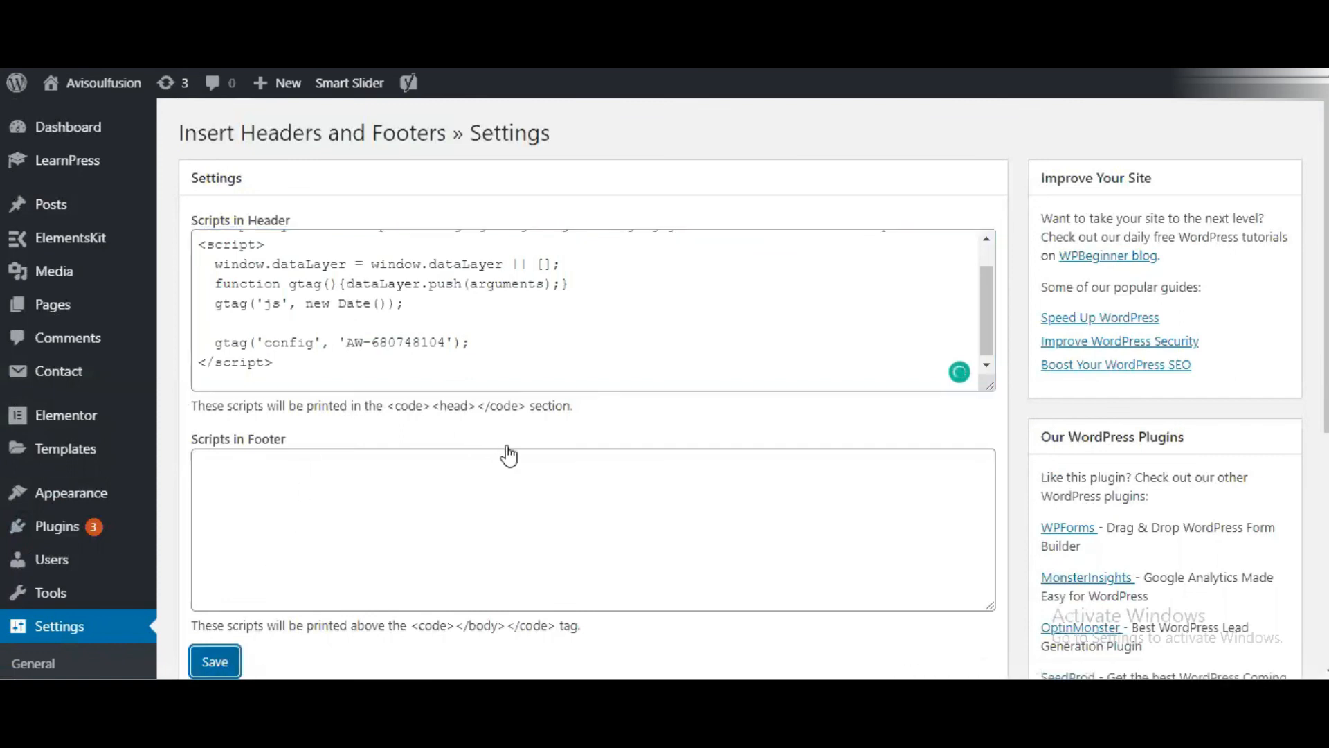
click(215, 661)
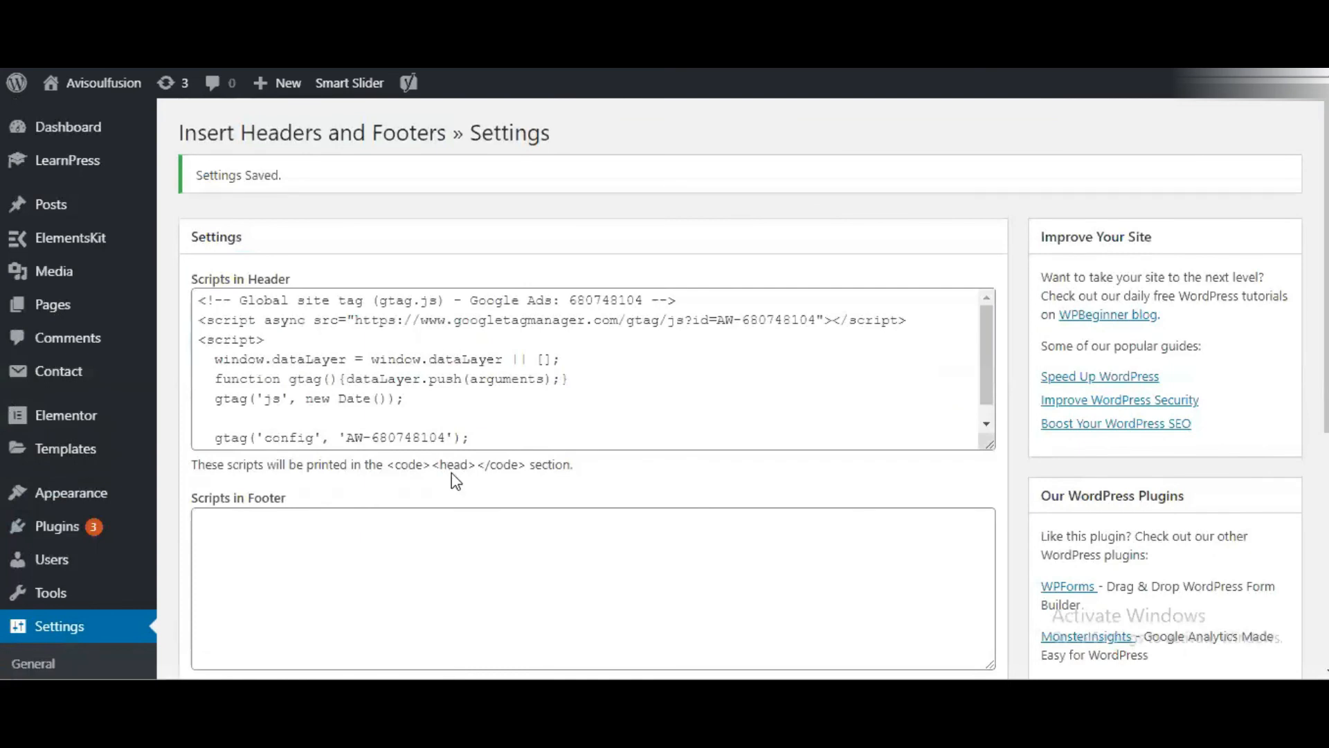